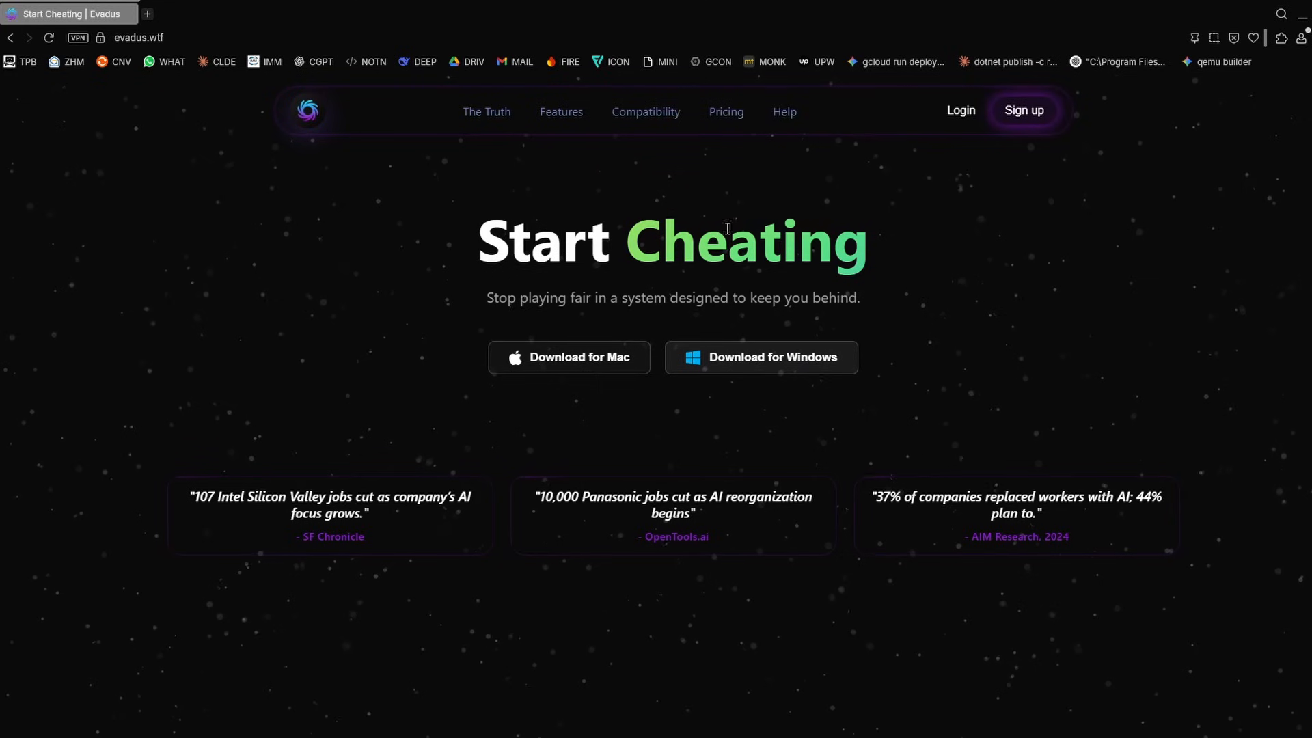
- Download the Windows version of Evadus from evadus.wtf and run the installer
click(138, 37)
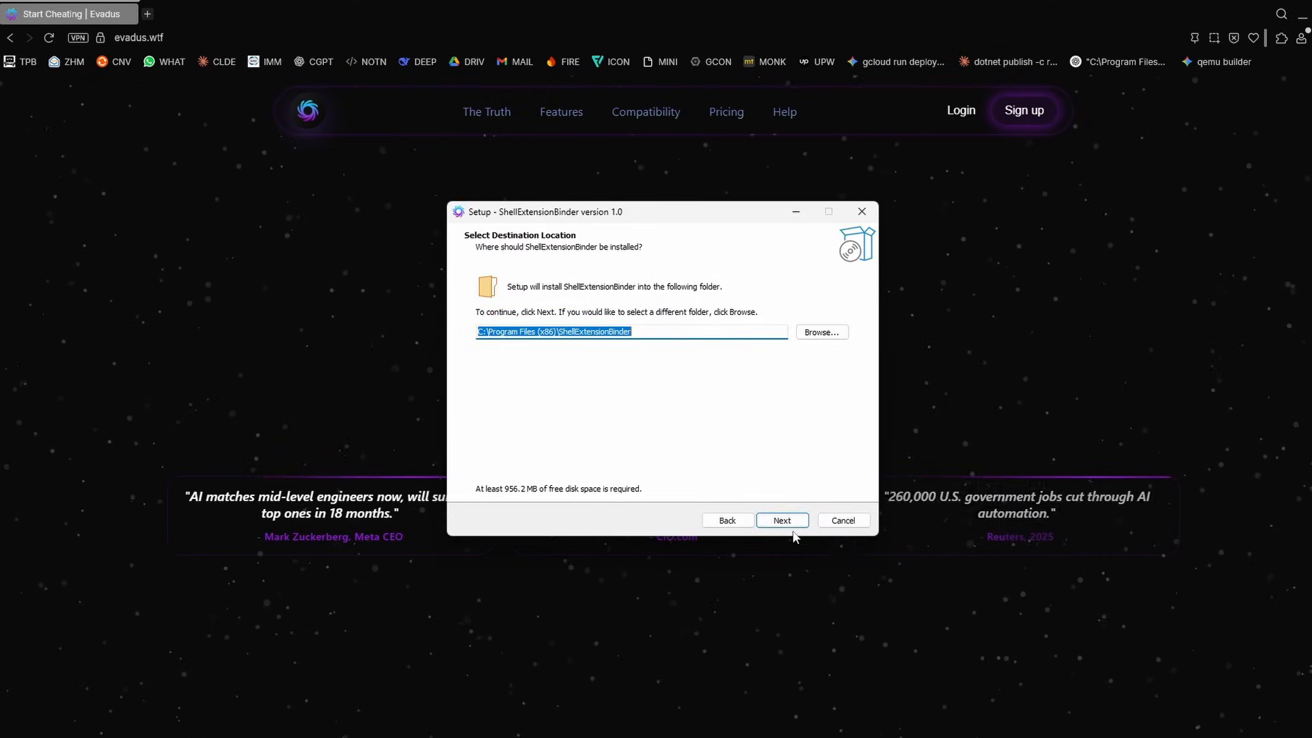
mouse_move(665, 349)
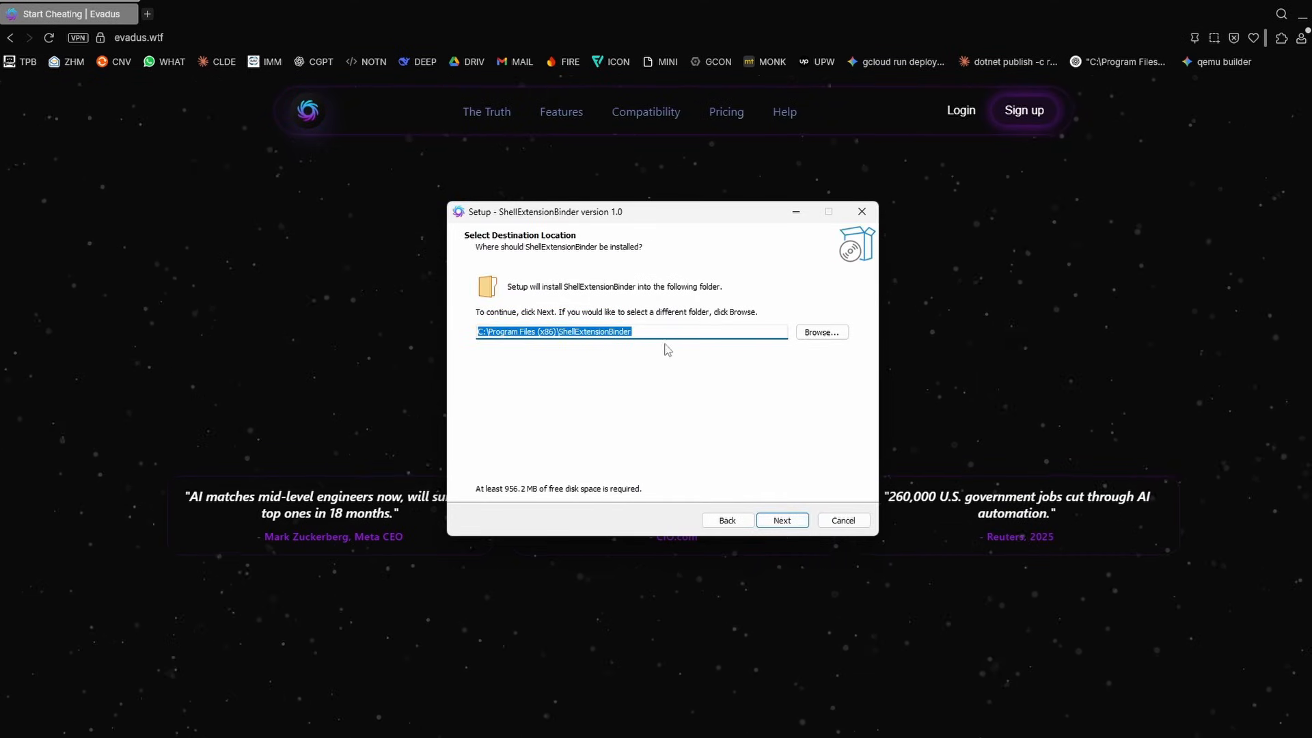
- Install ShellExtensionBinder to the default folder with a desktop shortcut and launch it on finish
click(780, 519)
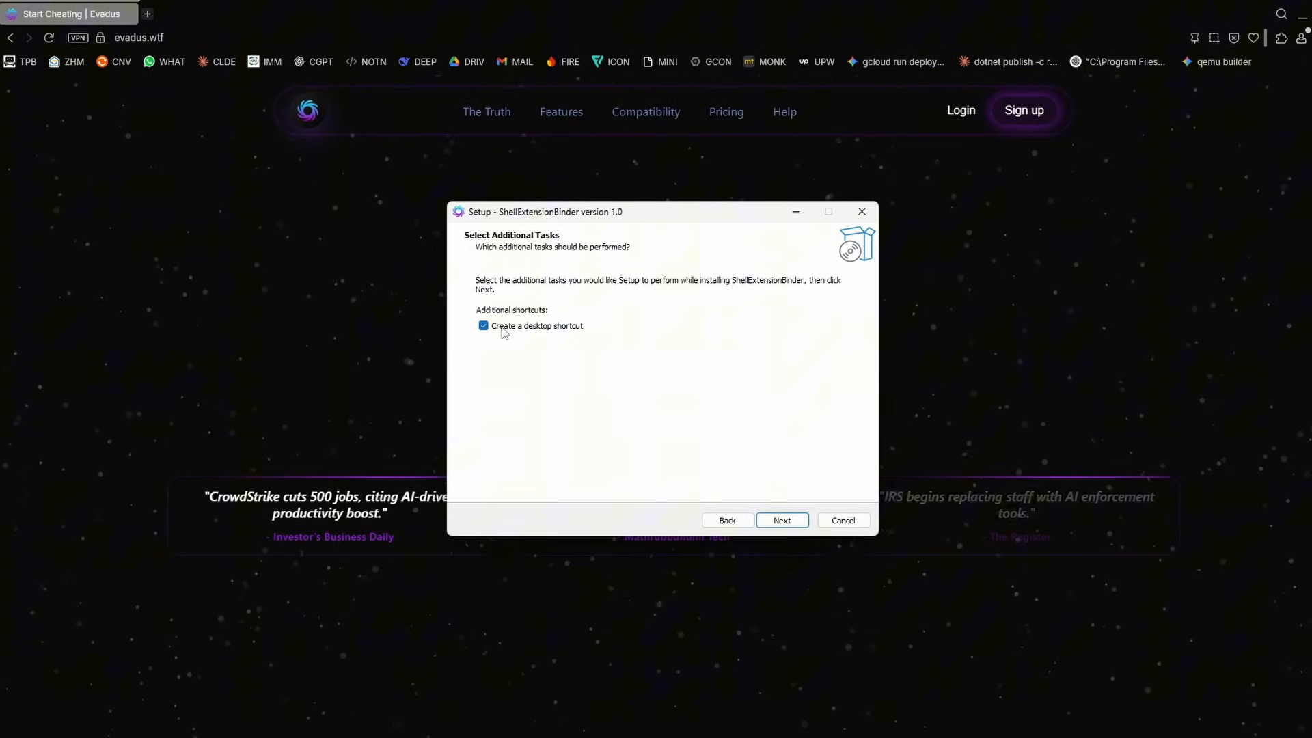
click(782, 519)
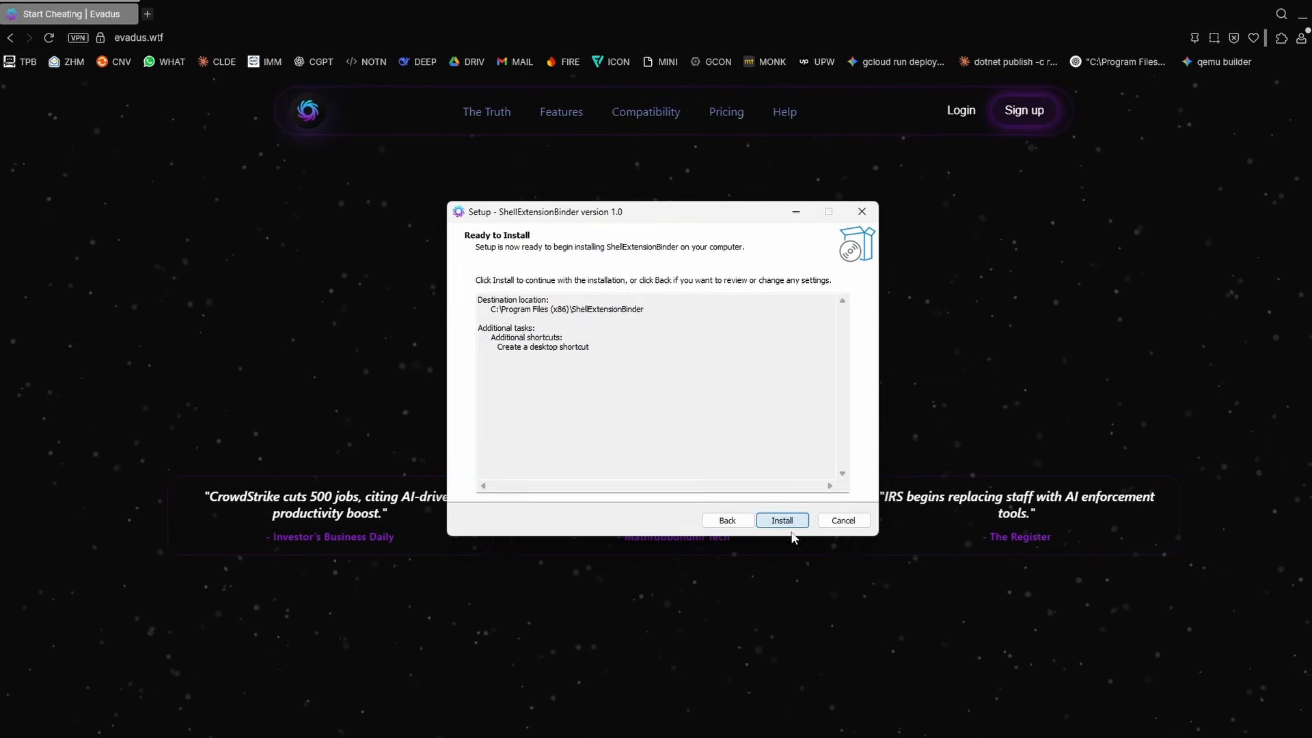
click(780, 519)
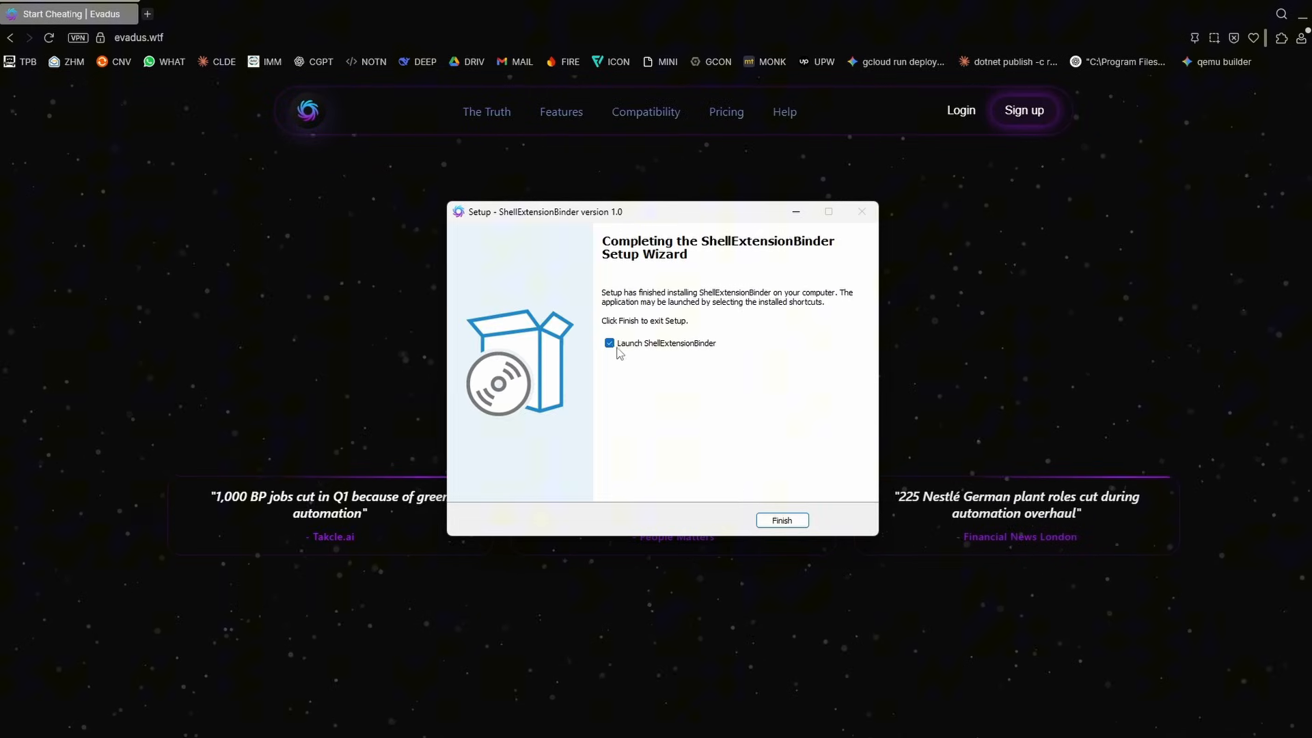
click(781, 519)
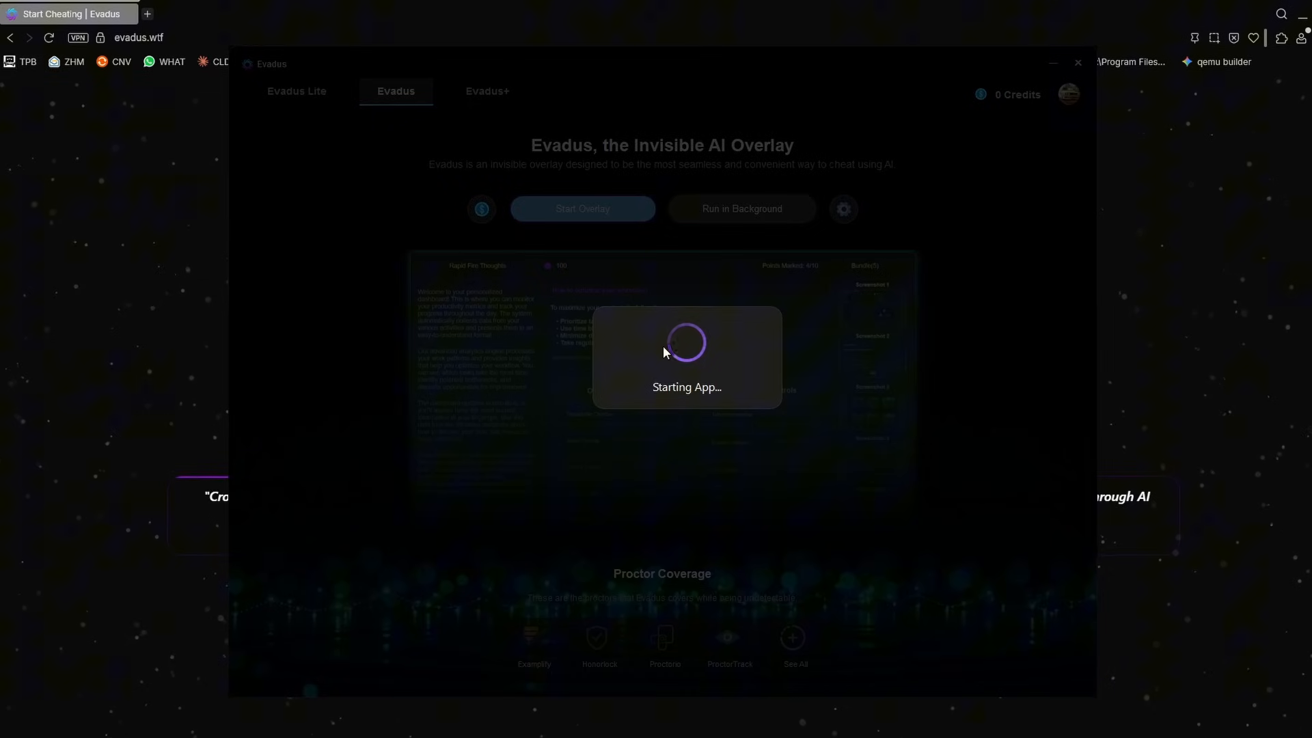
mouse_move(632, 325)
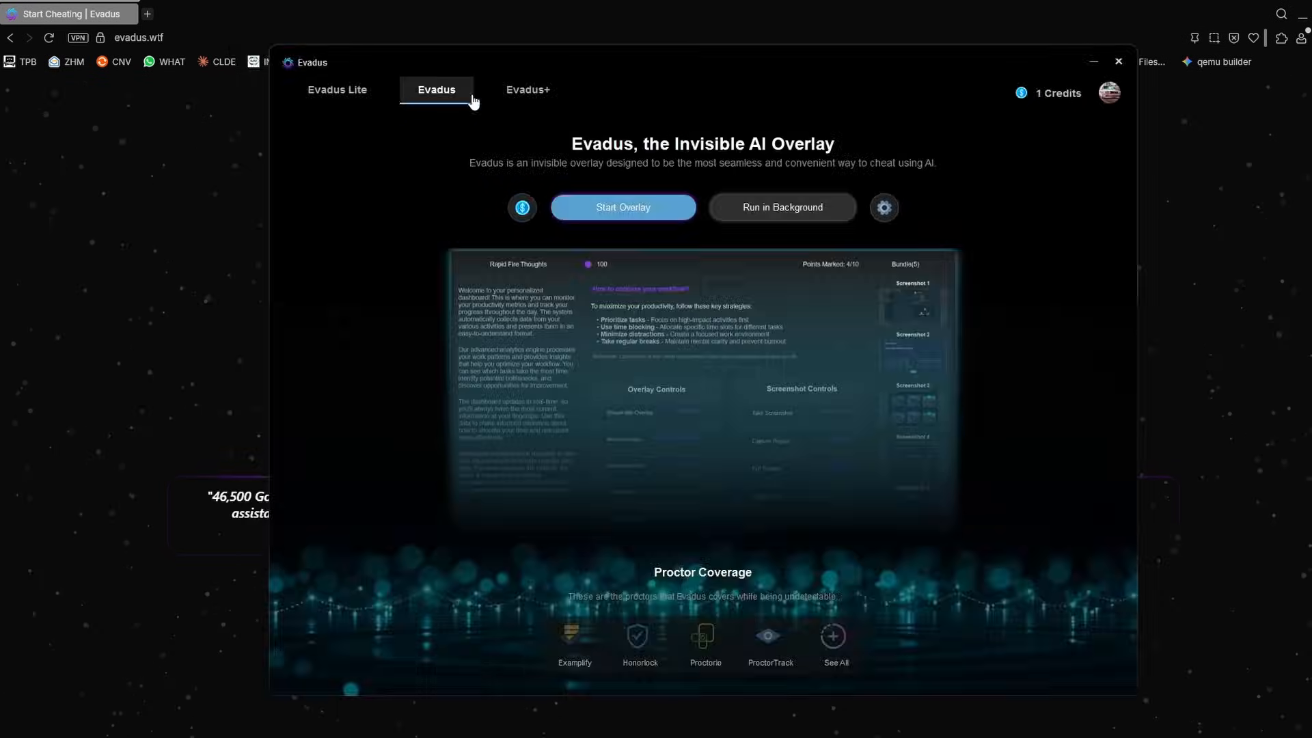
- Move through Evadus Lite to the Evadus+ section and its VM download notice
click(338, 90)
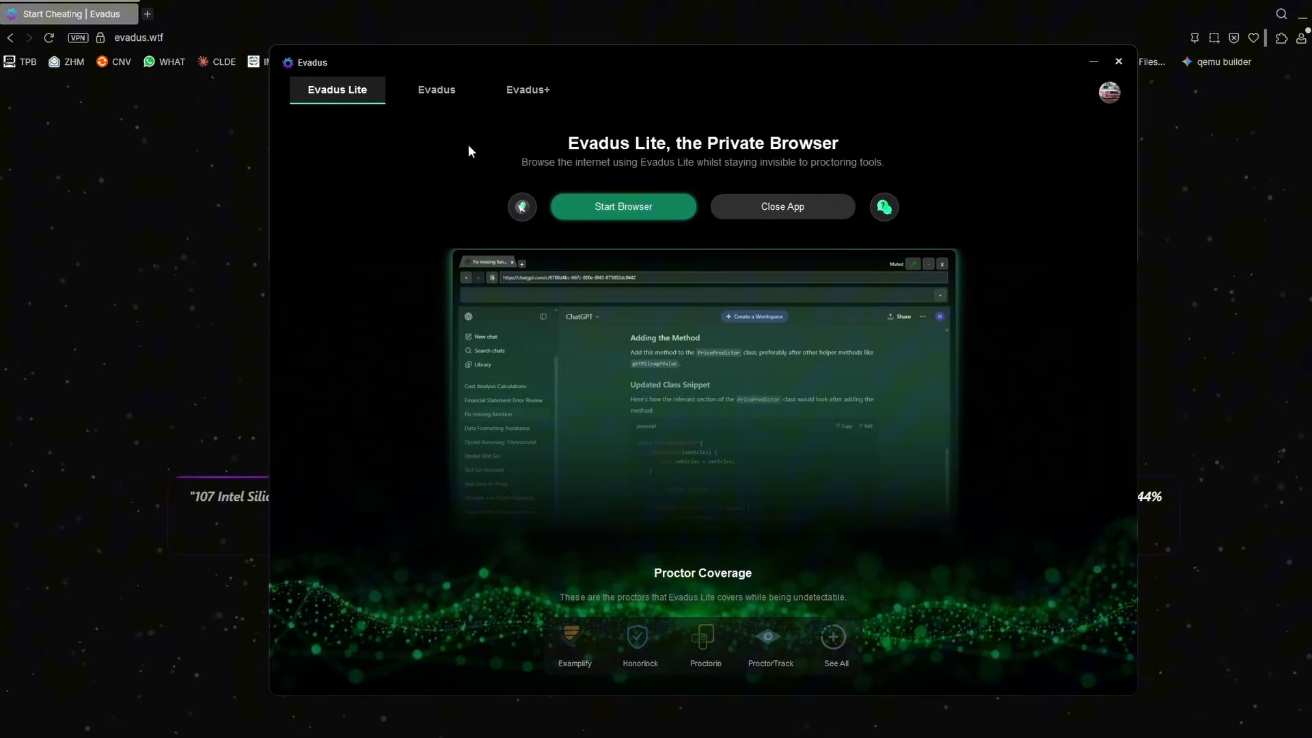
mouse_move(528, 90)
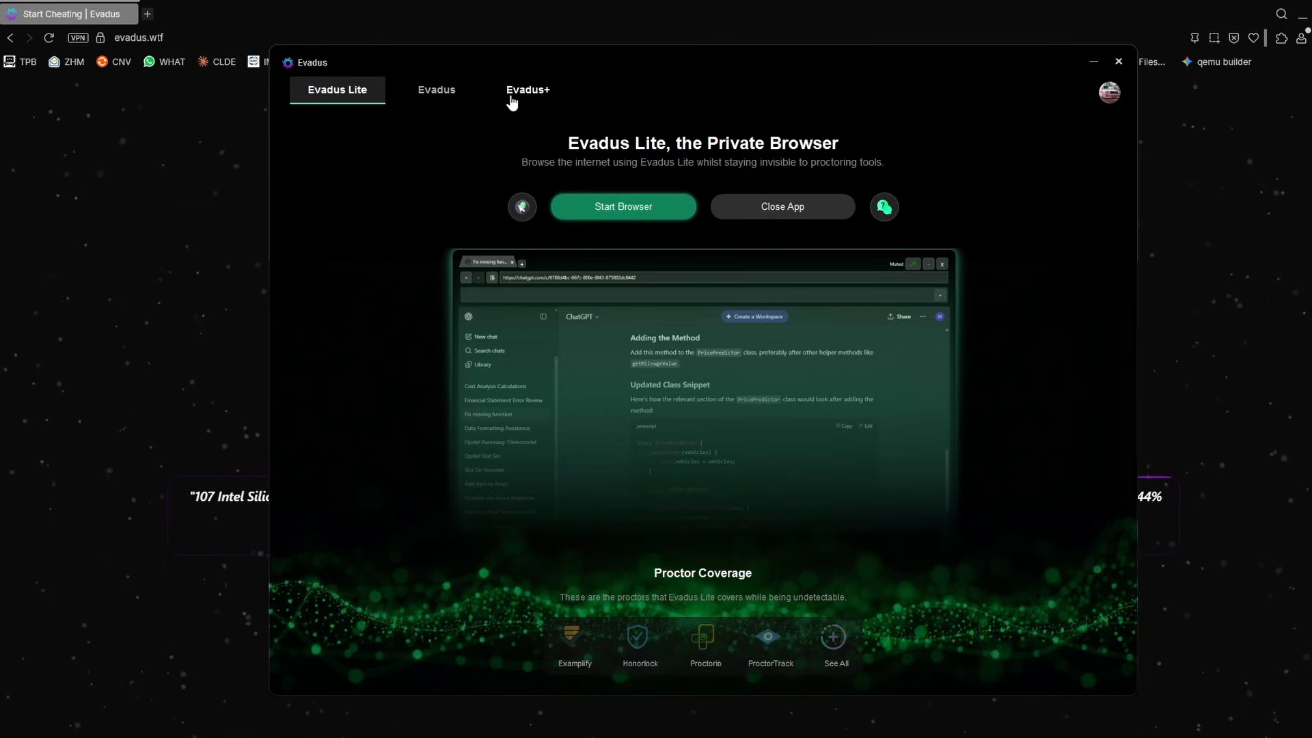
click(528, 91)
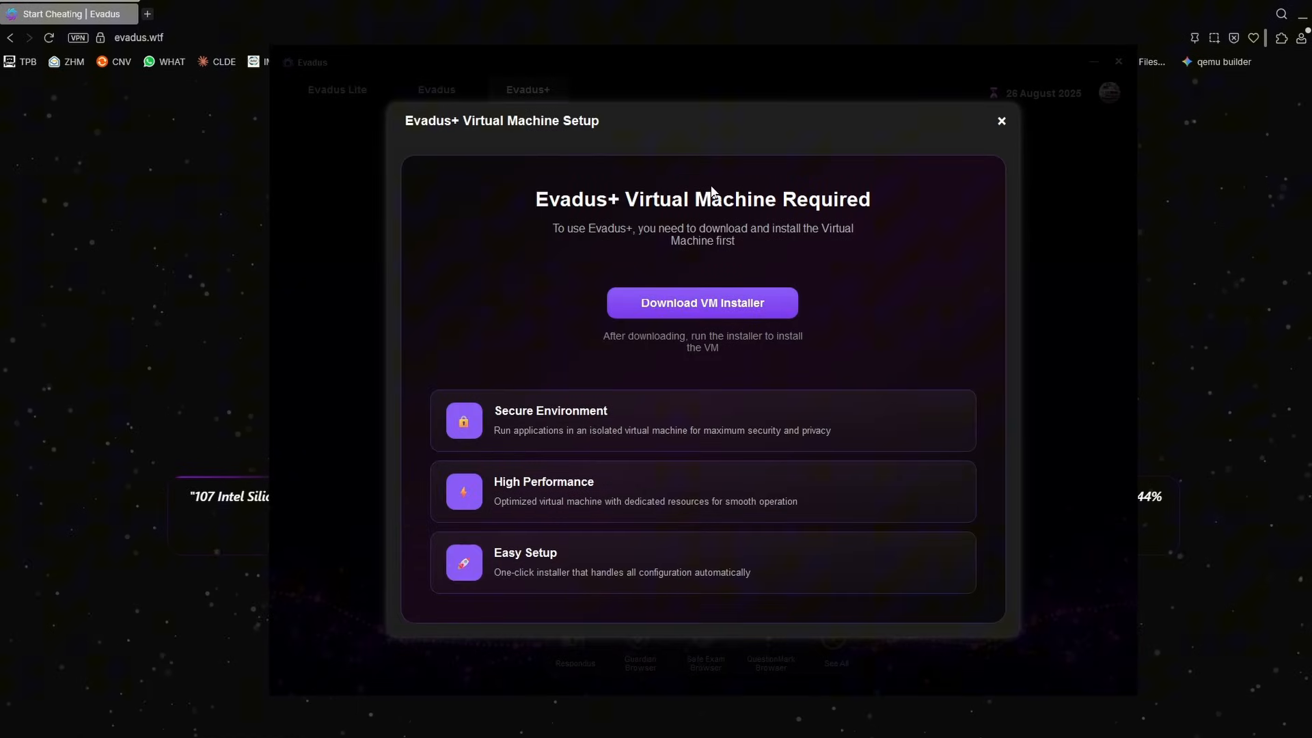
mouse_move(712, 227)
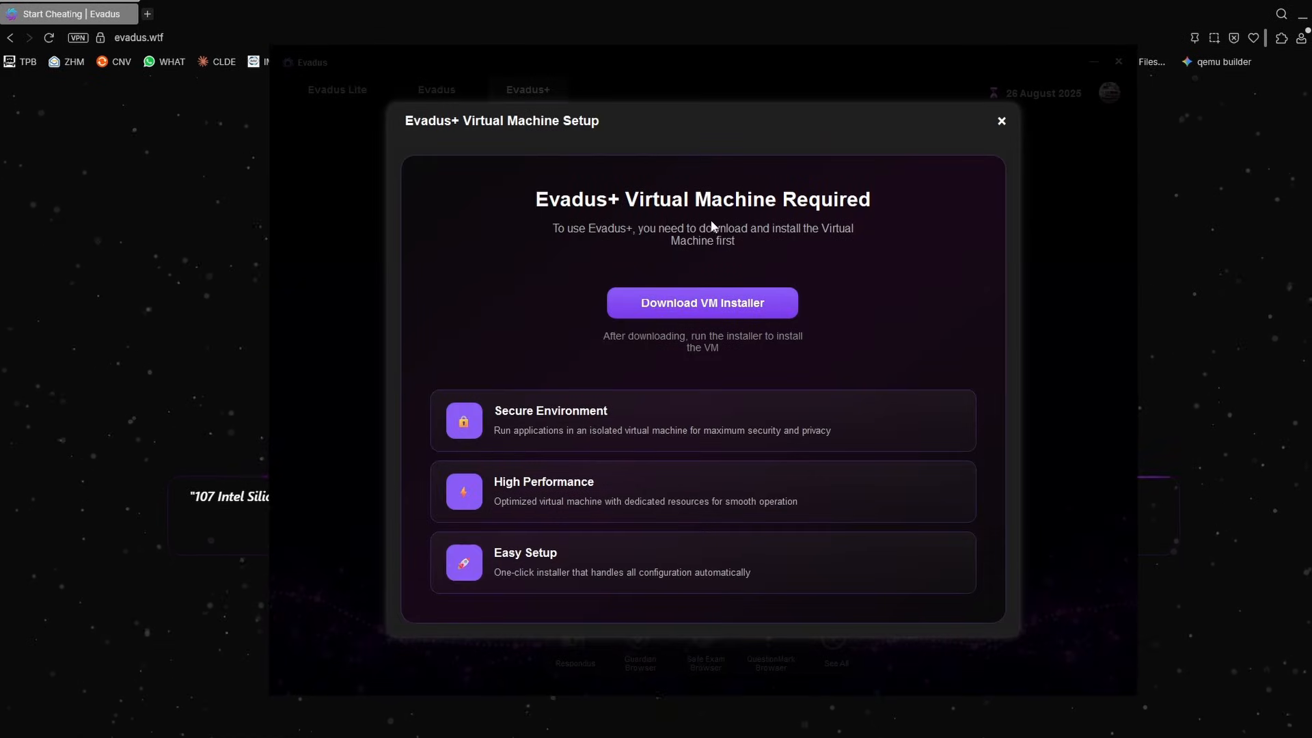
- Download the VM installer and save Virtual_Machine.zip to the desktop
click(701, 302)
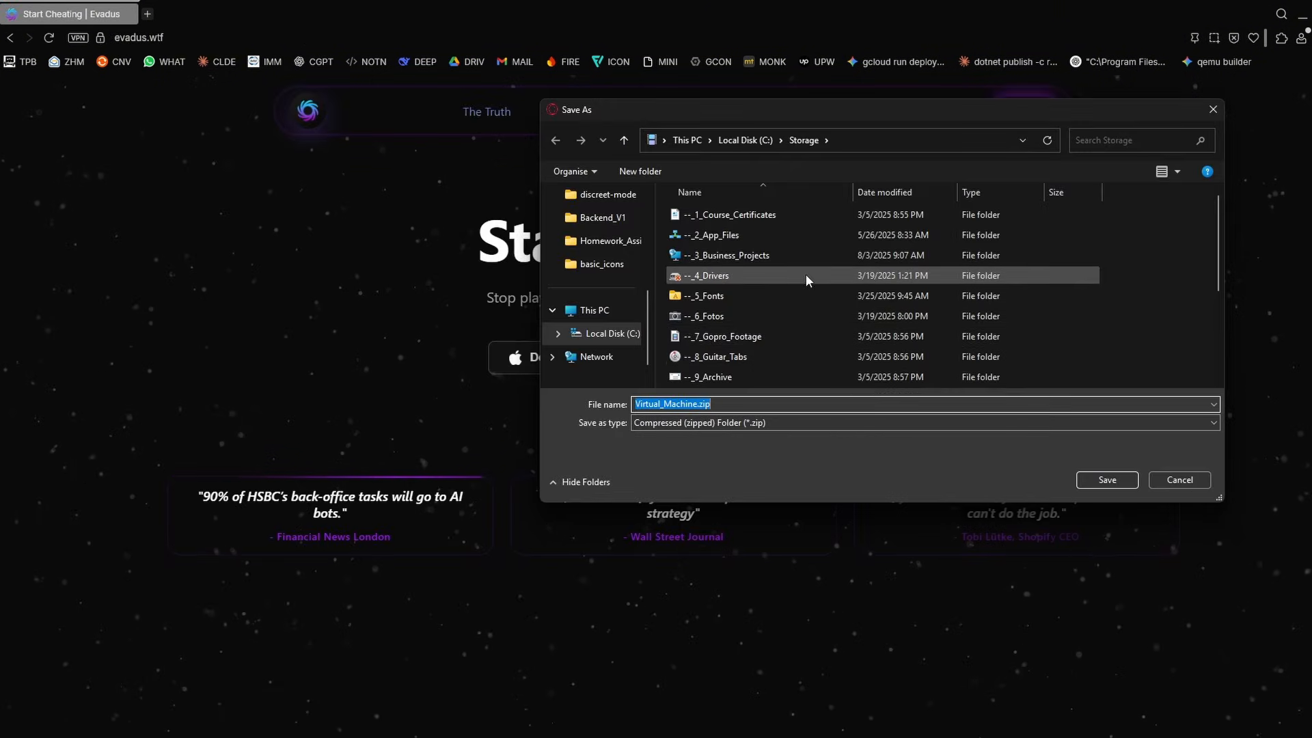
scroll(down, 3)
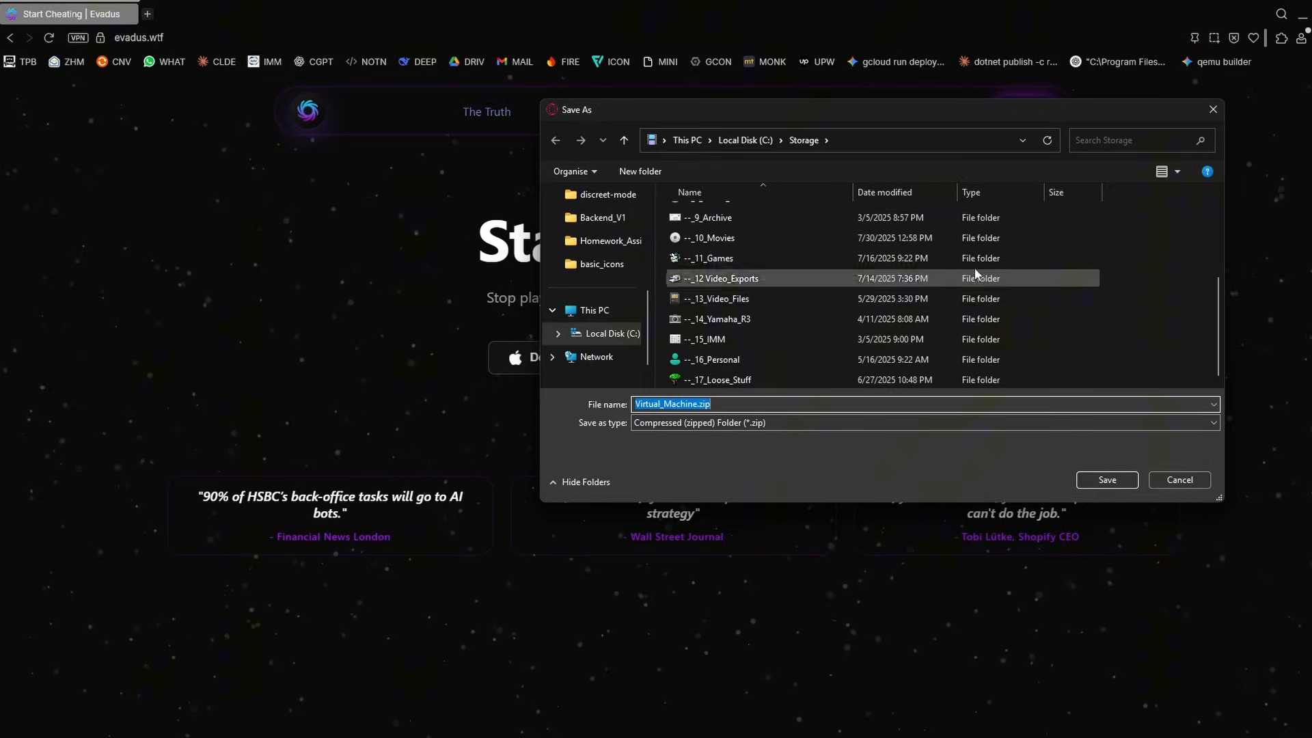
click(1106, 480)
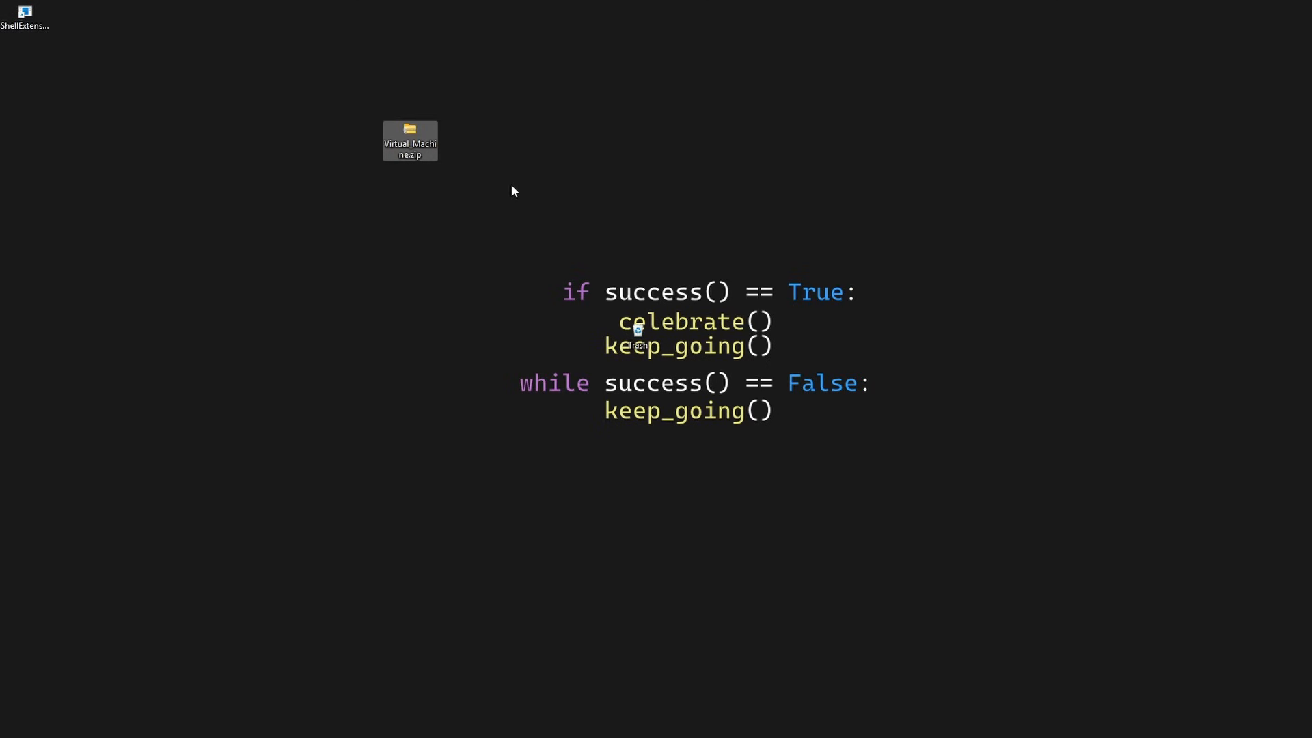
- Extract Virtual_Machine.zip into a Virtual_Machine folder on the desktop
right_click(410, 139)
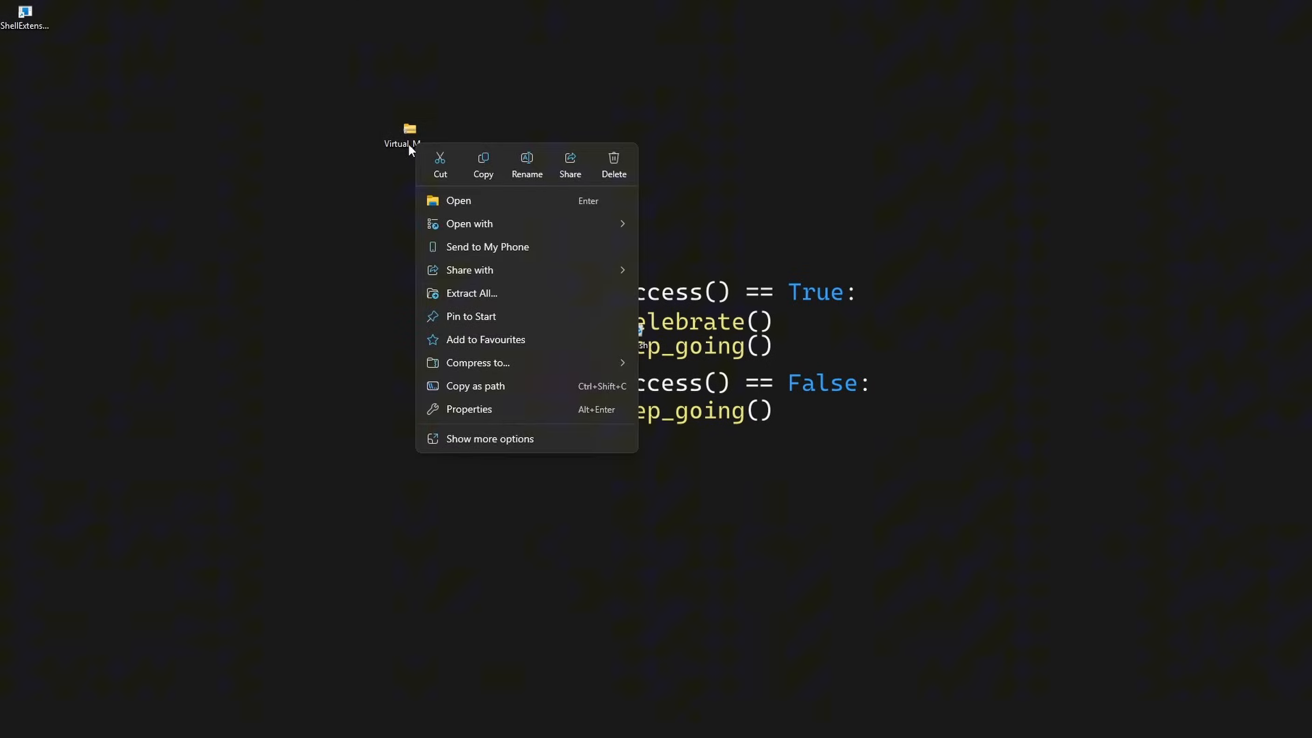
click(472, 293)
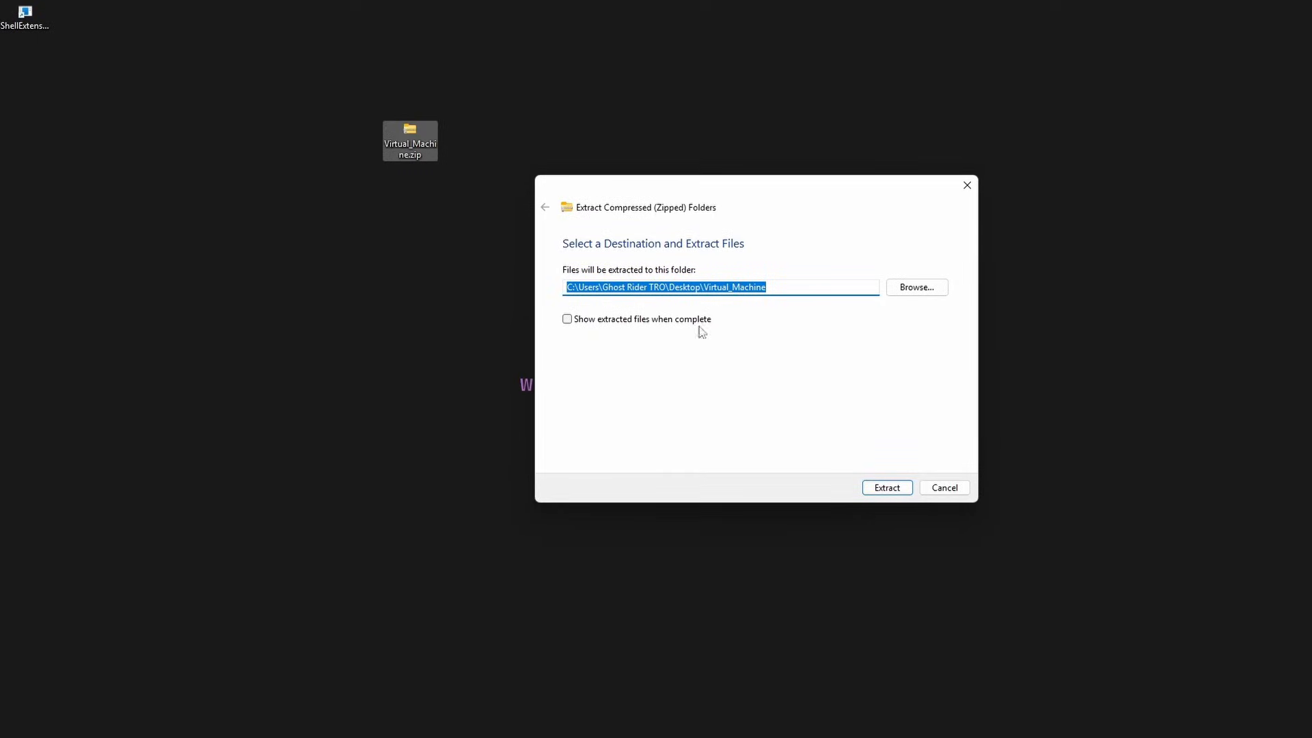
click(886, 488)
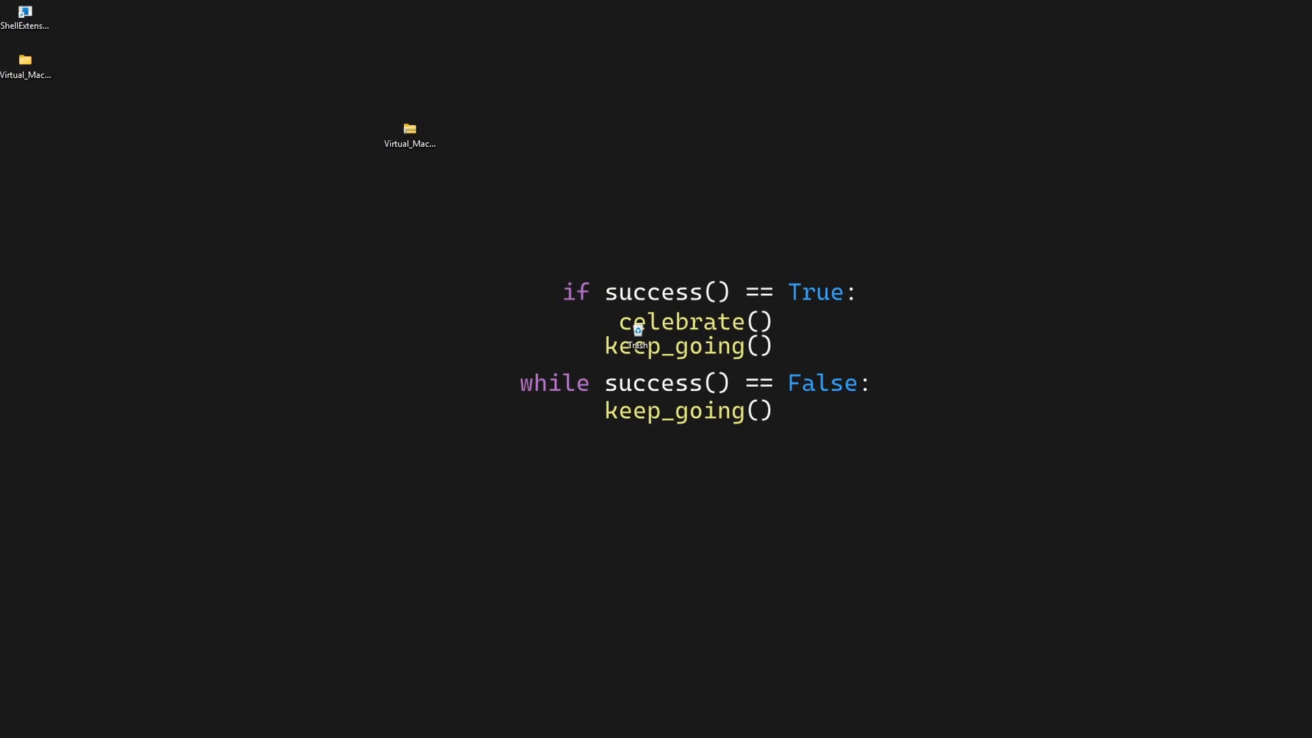
- Run Evadus_VM_Installer.exe from the extracted folder, install the virtual machine and close the installer
double_click(409, 129)
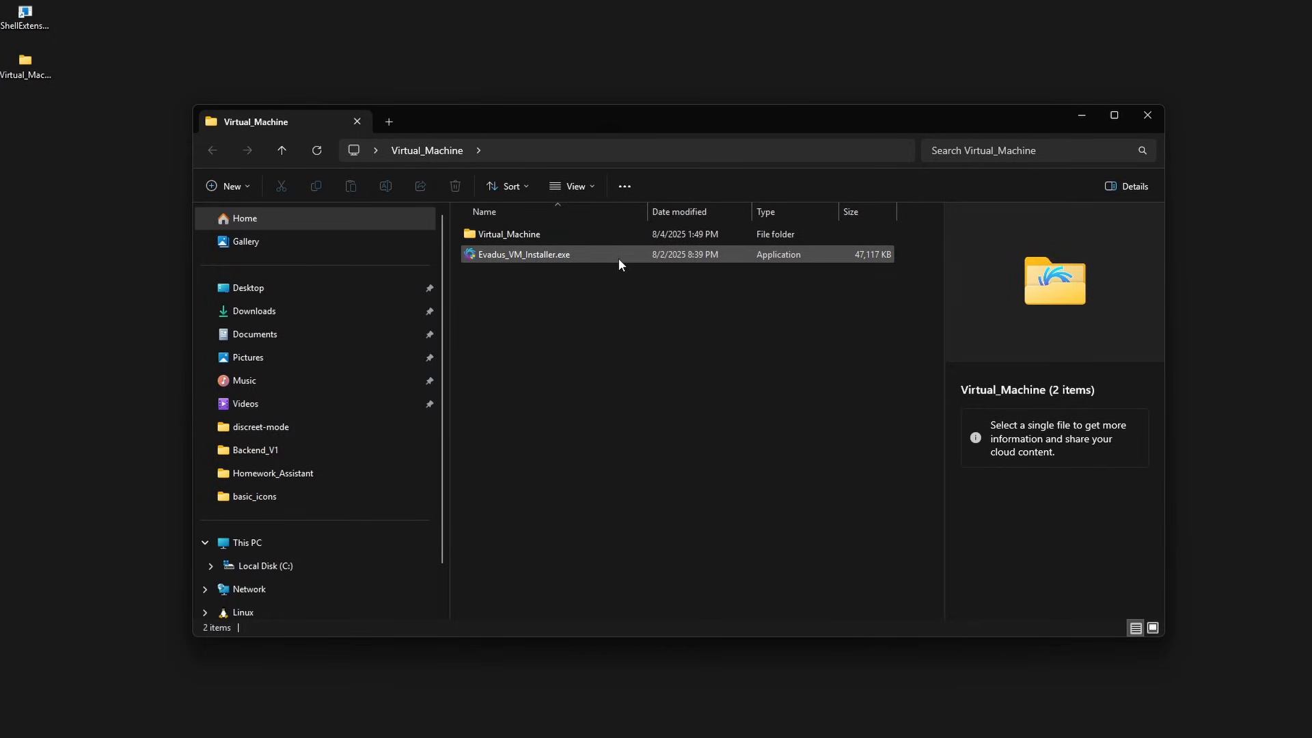
double_click(524, 255)
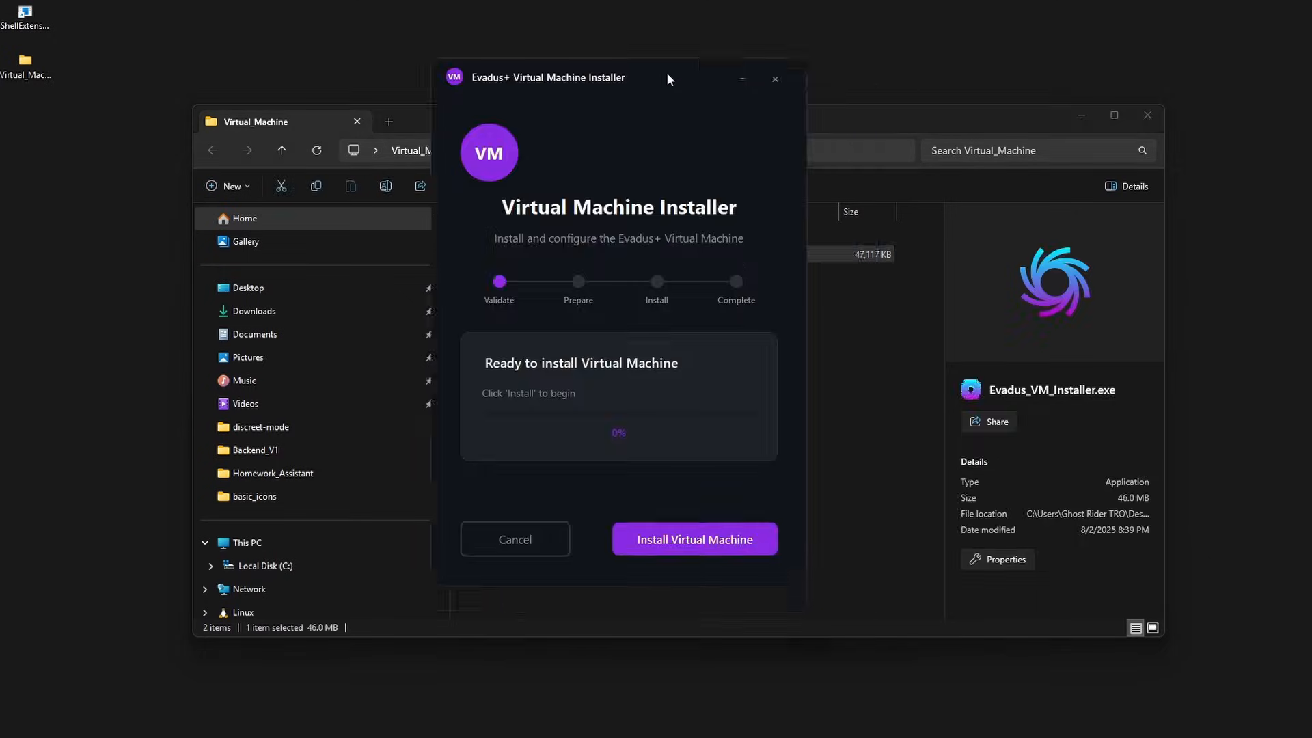
drag(548, 77, 623, 107)
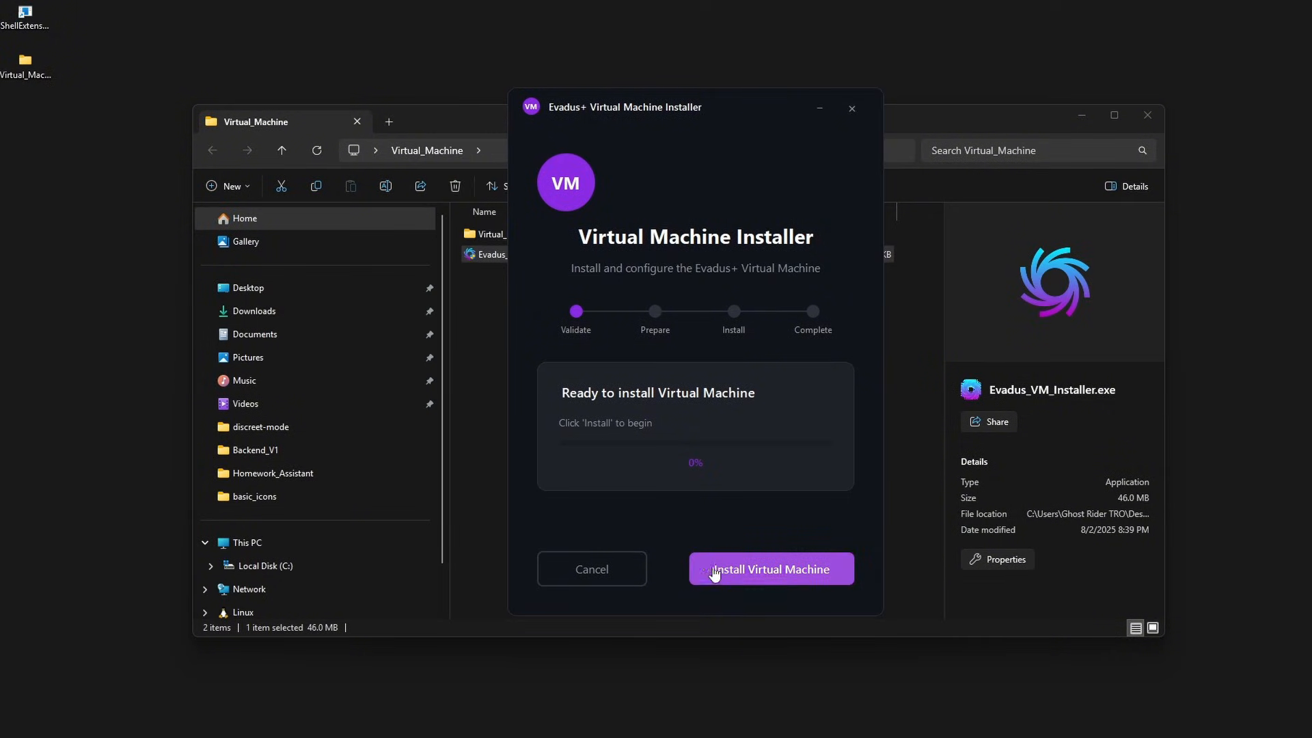
click(770, 568)
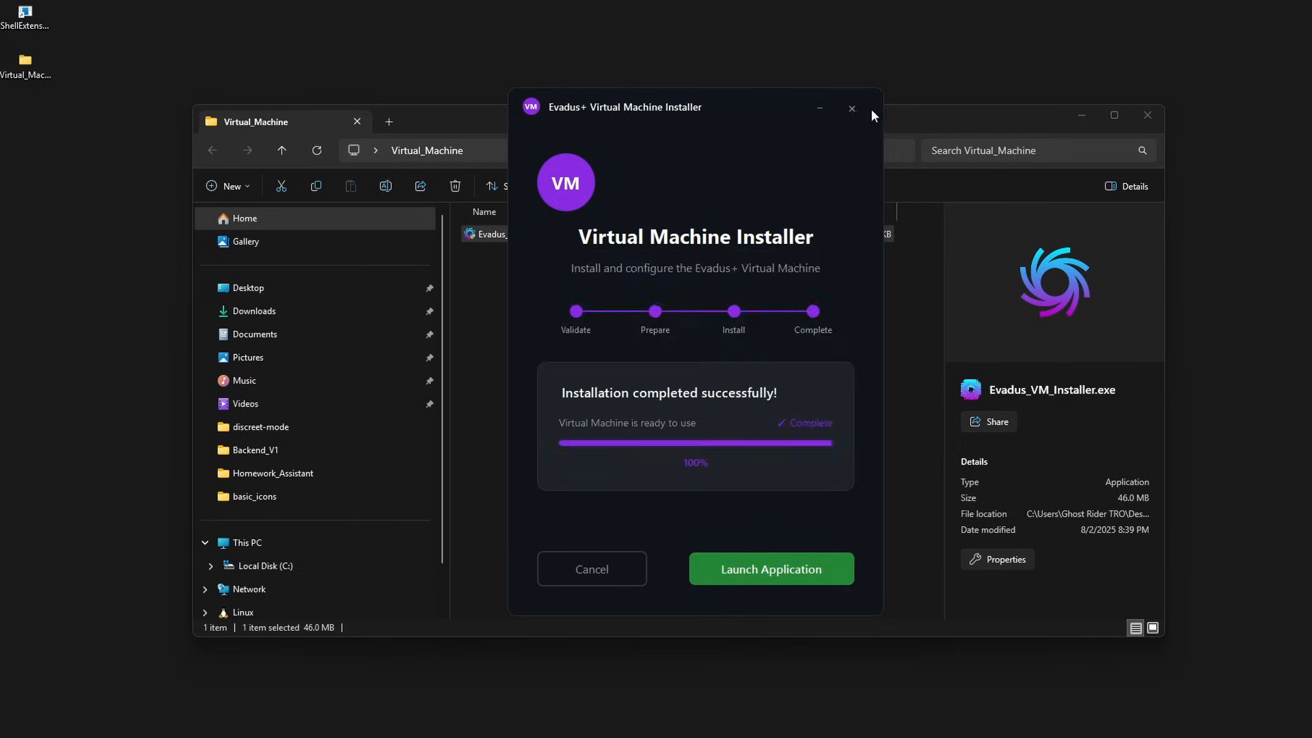
click(851, 110)
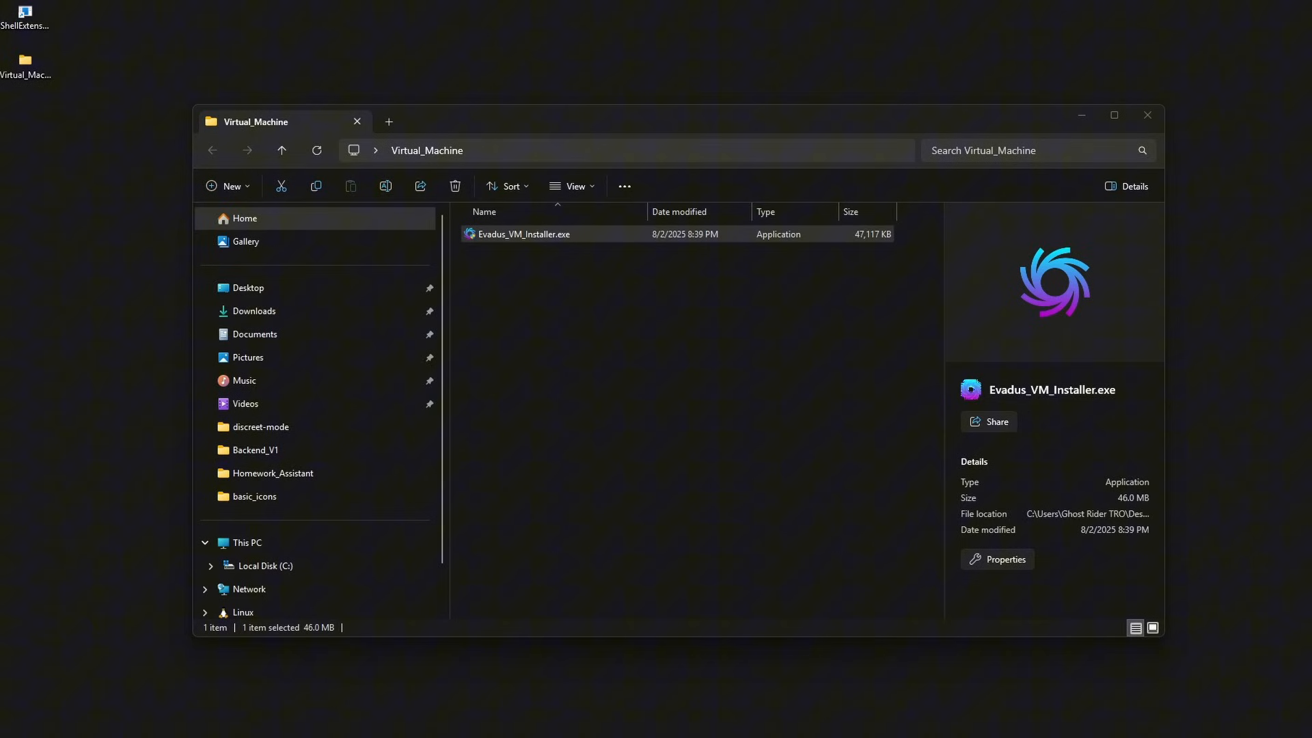
- Reopen Evadus and turn on Hyper-V, Virtual Machine Platform, Windows Hypervisor Platform and Windows Sandbox
double_click(522, 233)
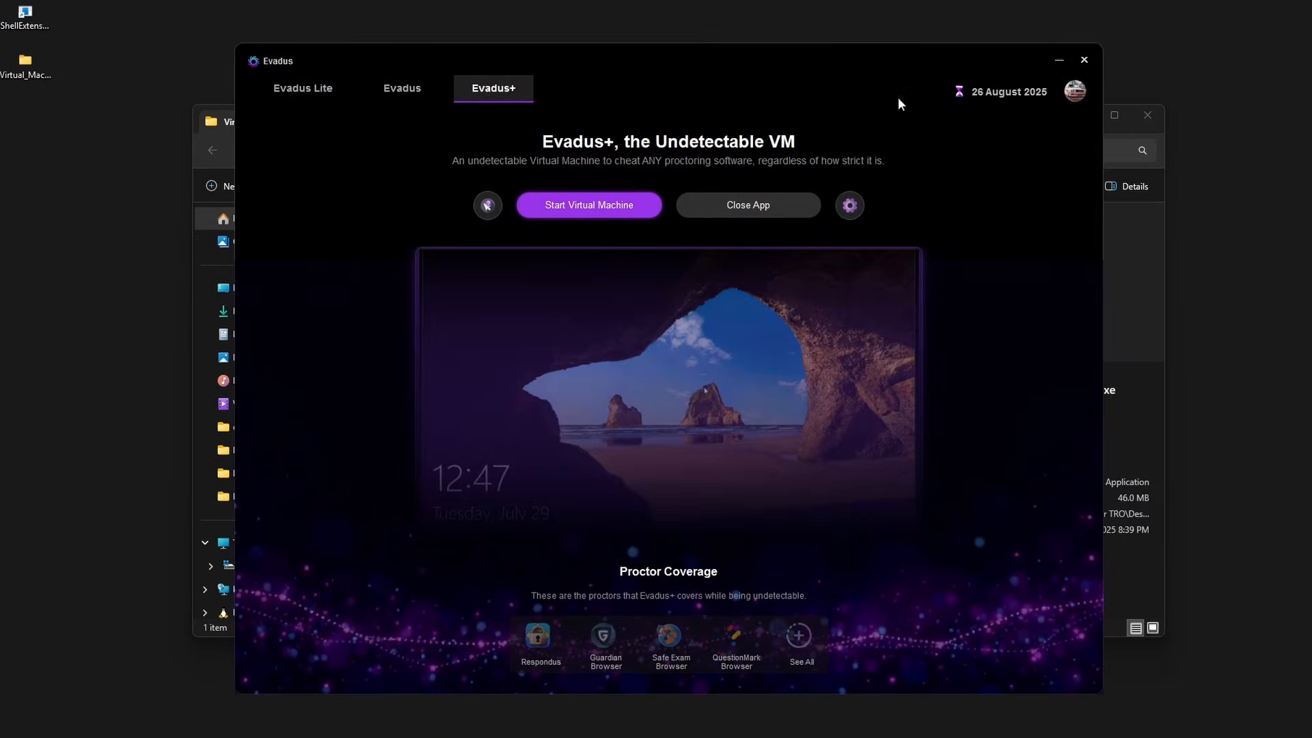
mouse_move(141, 567)
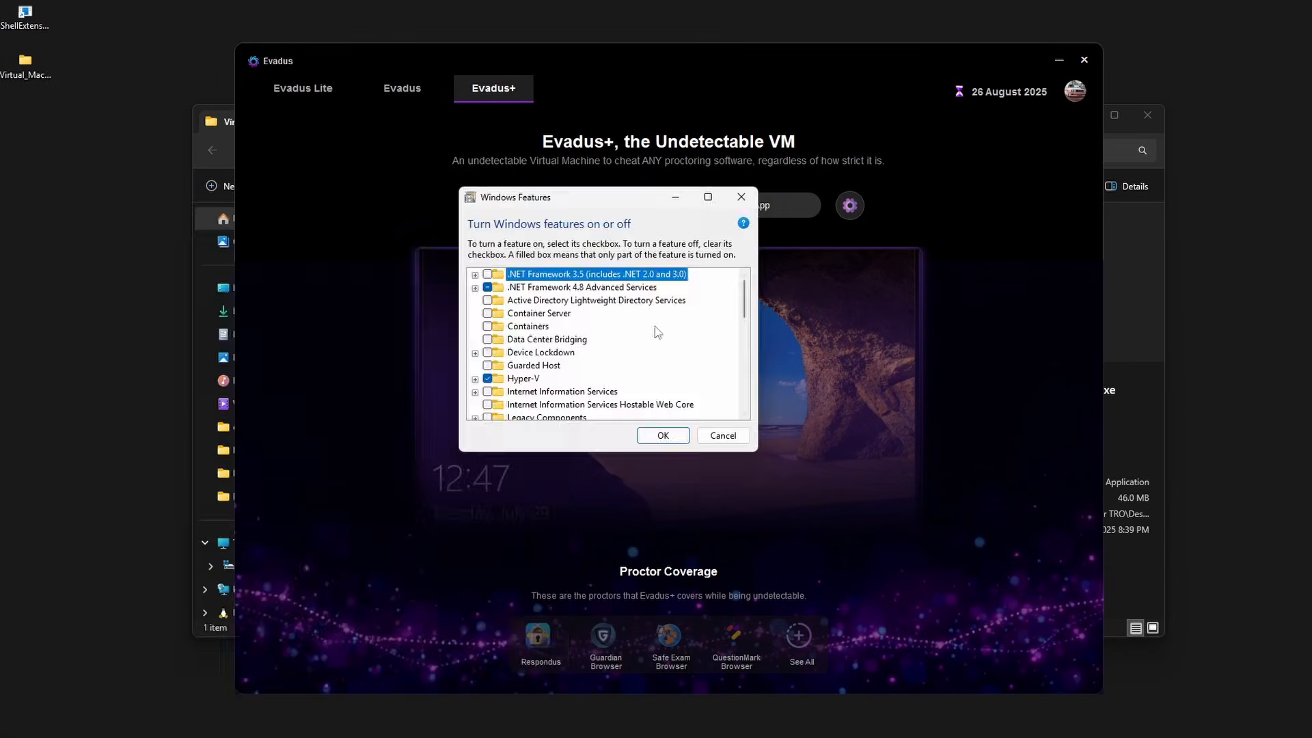
click(707, 197)
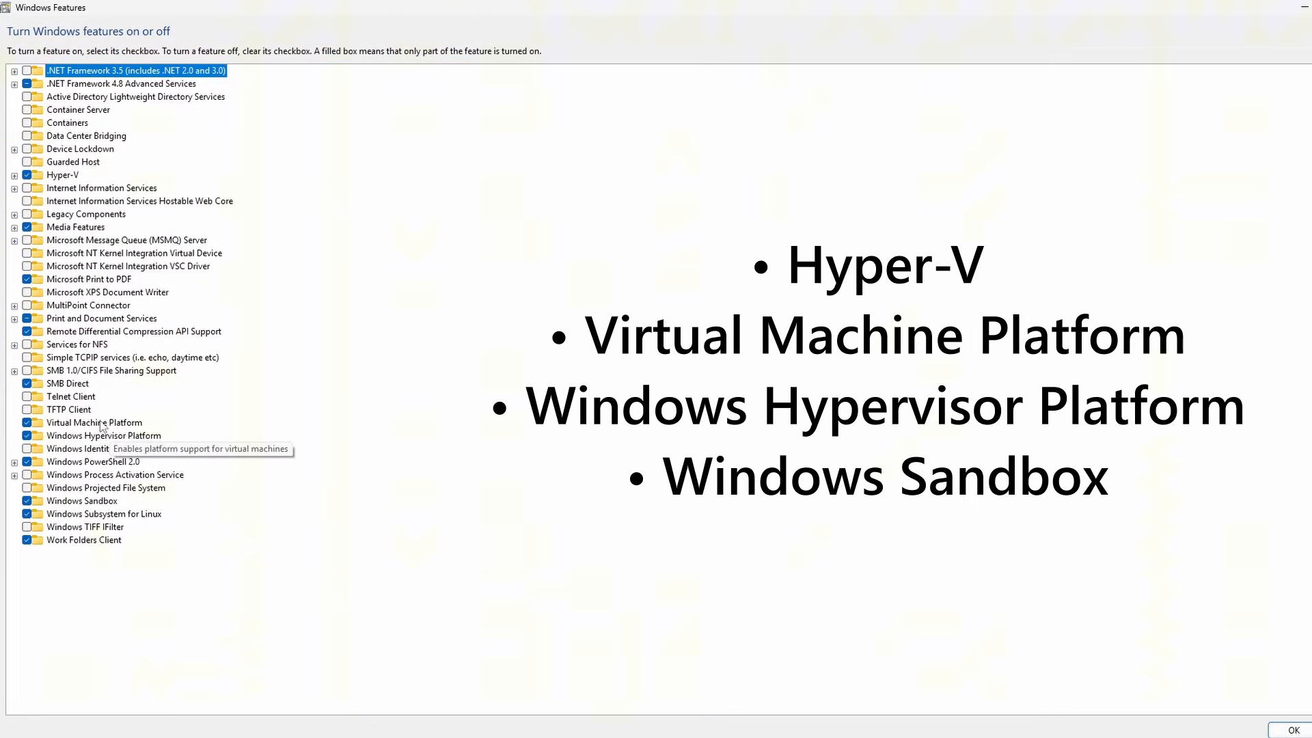
mouse_move(103, 435)
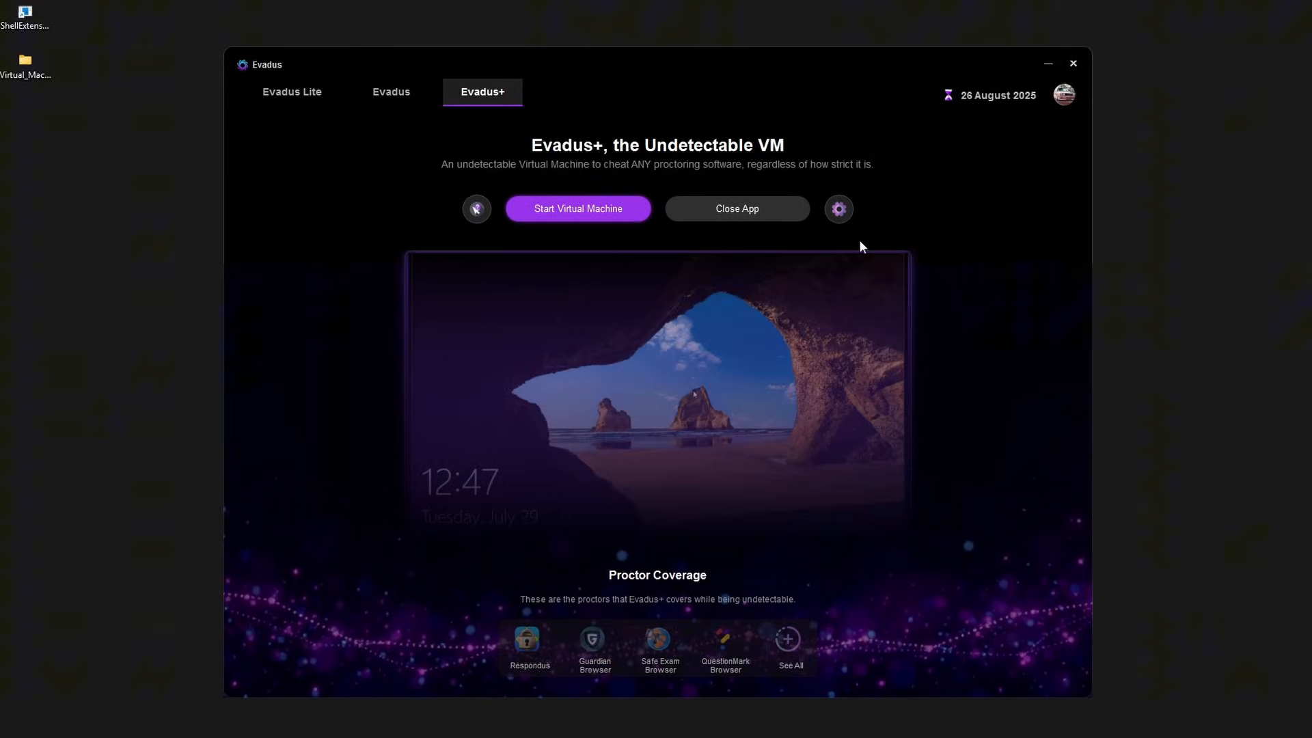
- Review the VM resource settings and save the 2-core, 4 GB RAM configuration
click(838, 208)
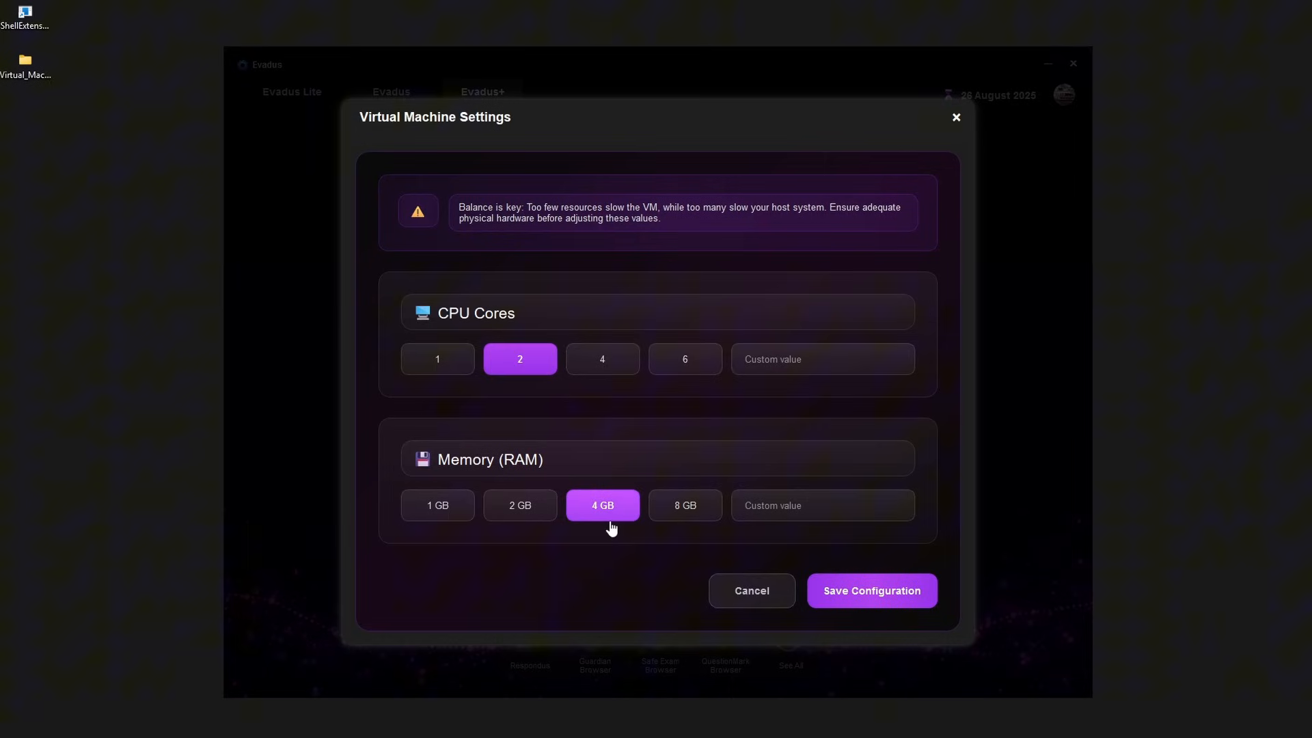
mouse_move(535, 438)
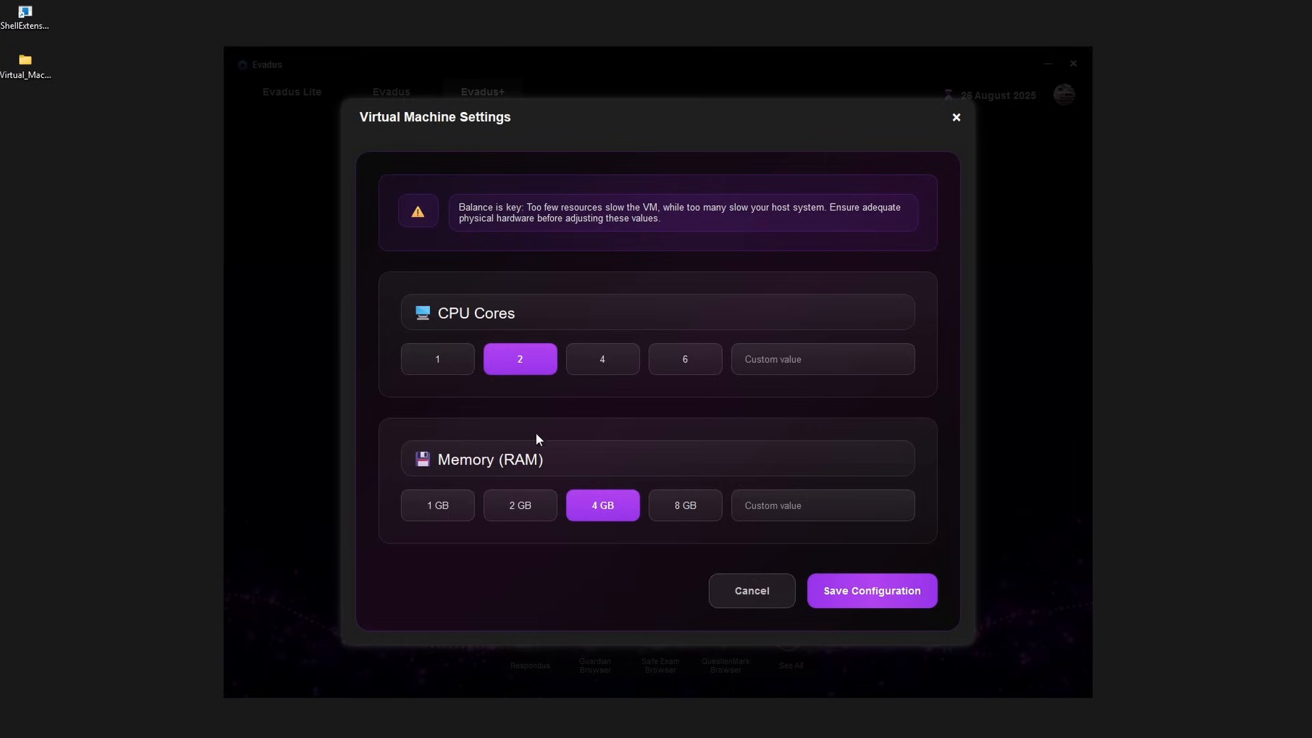
mouse_move(470, 373)
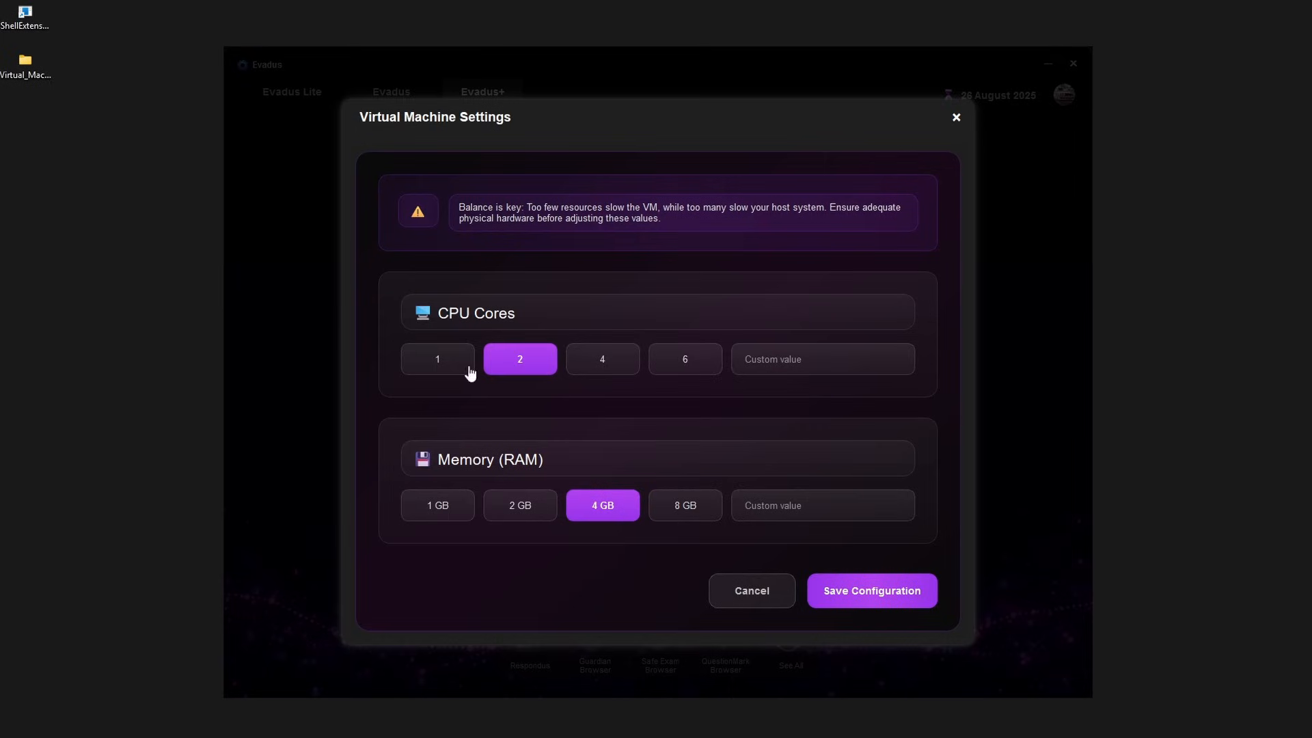
mouse_move(612, 408)
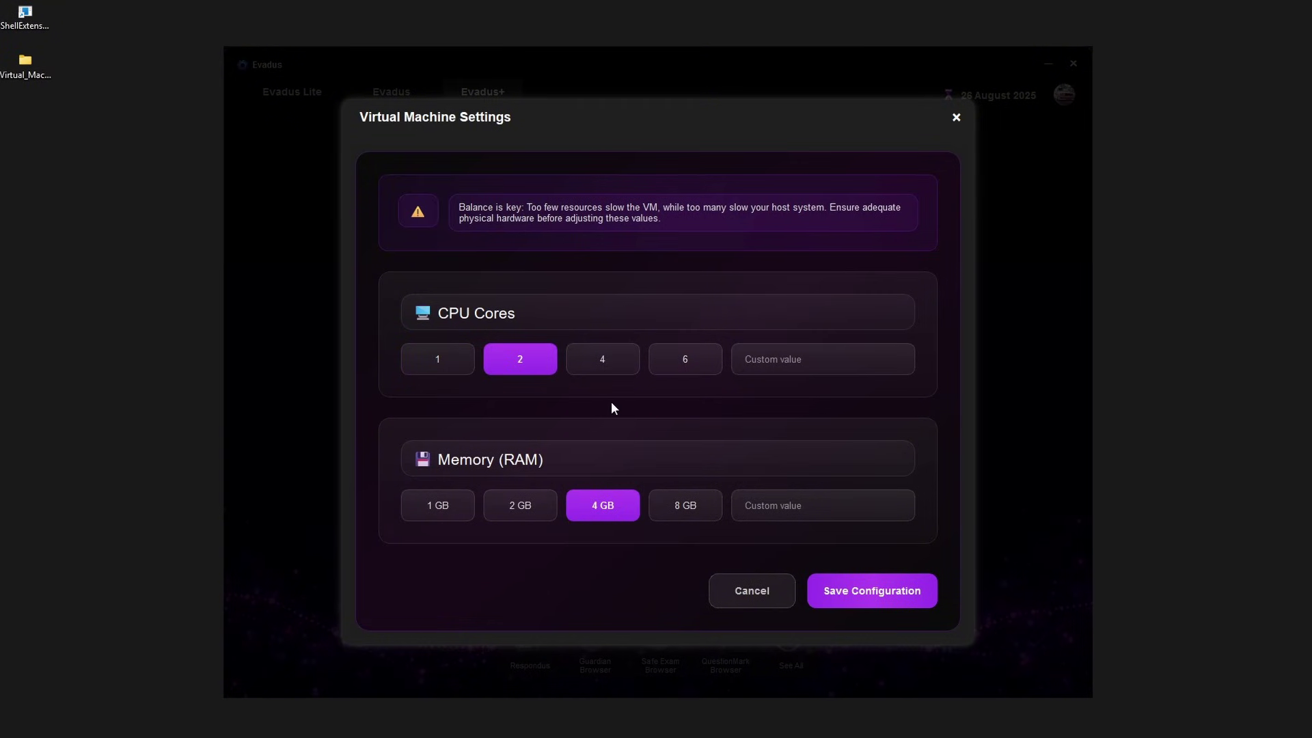
click(870, 590)
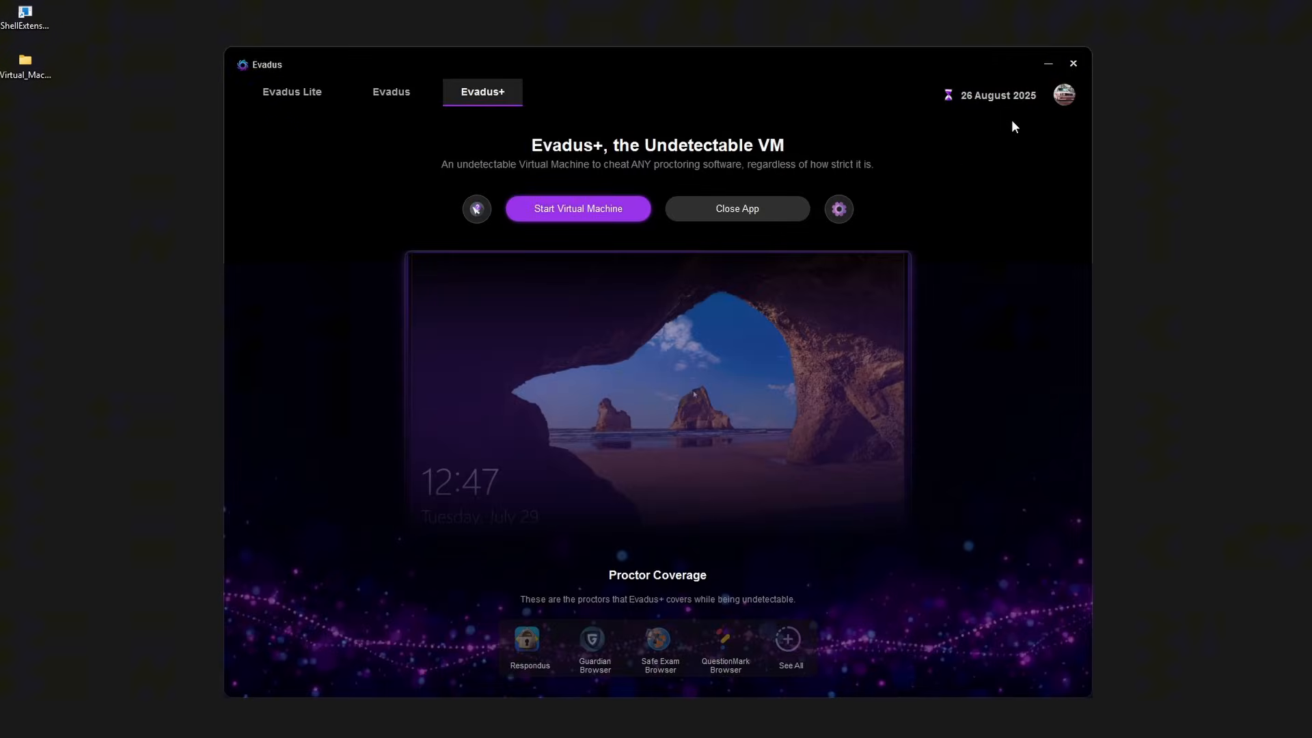
mouse_move(578, 208)
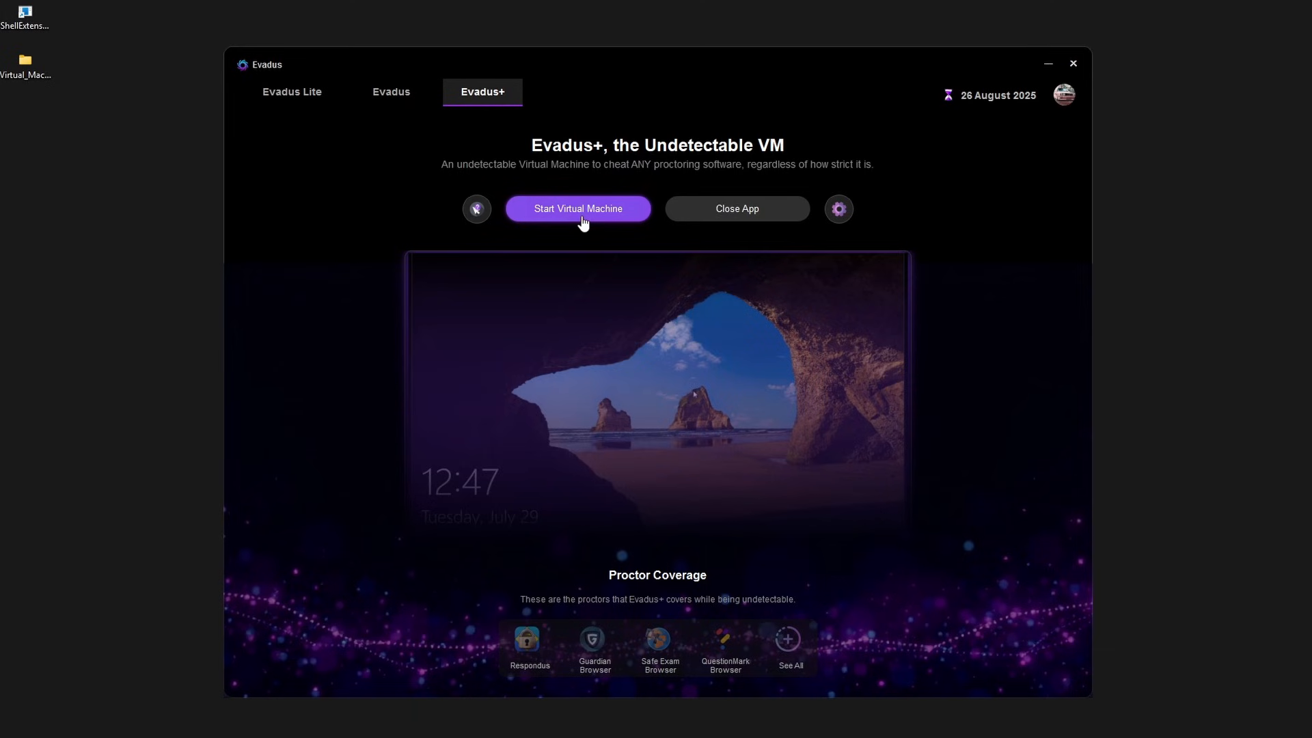
- Start the virtual machine and continue past the VirtualHere webcam setup notice
click(577, 208)
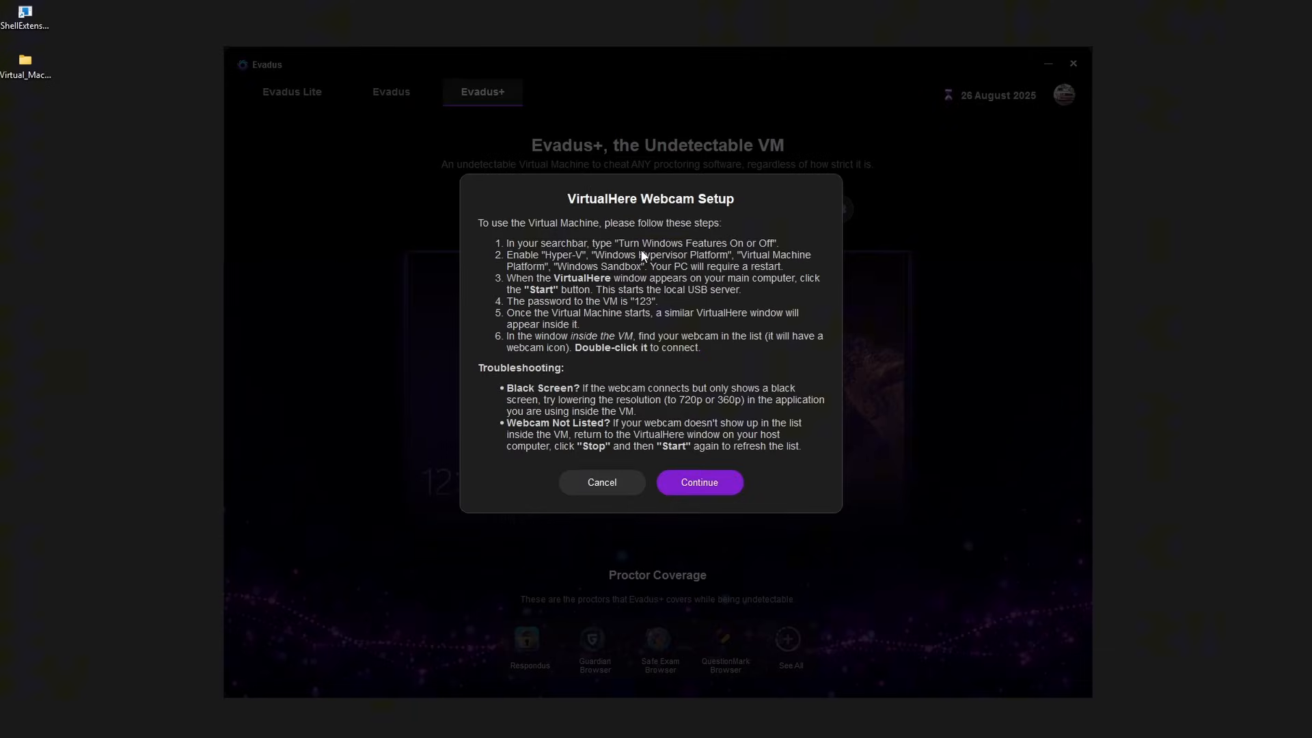
mouse_move(545, 244)
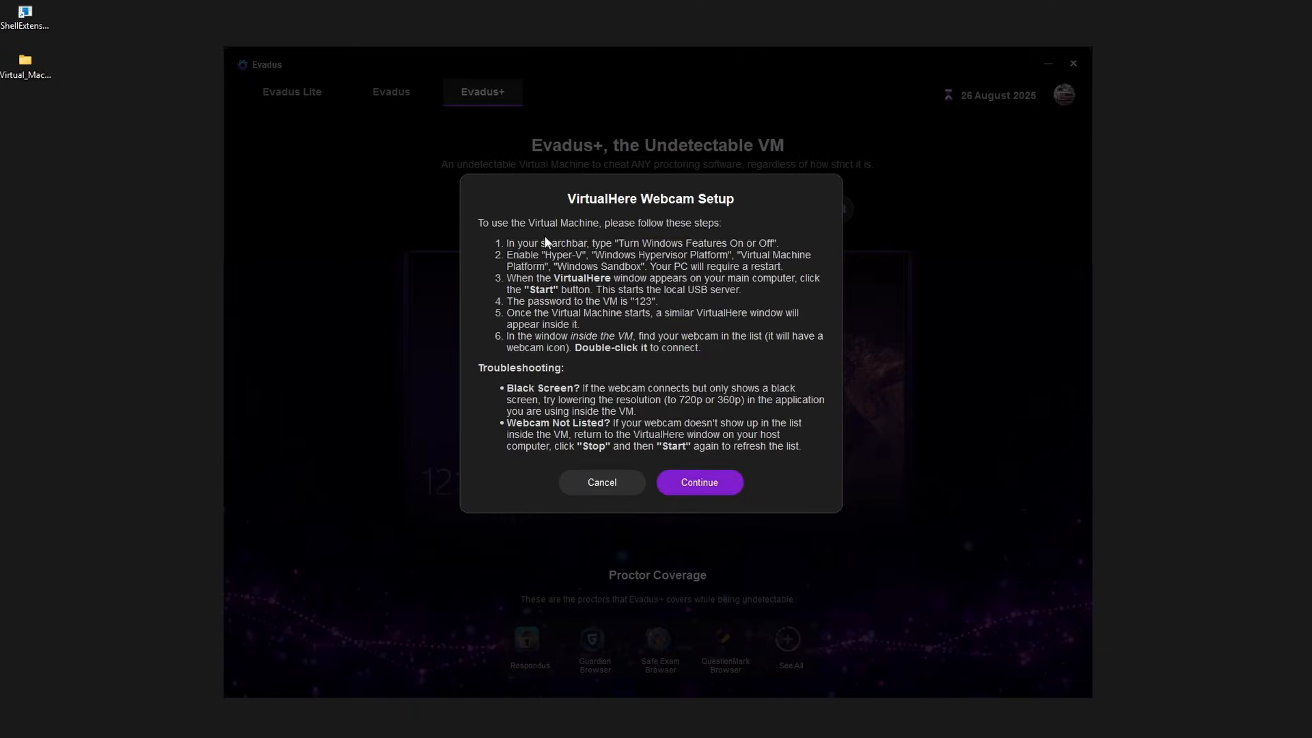
mouse_move(691, 269)
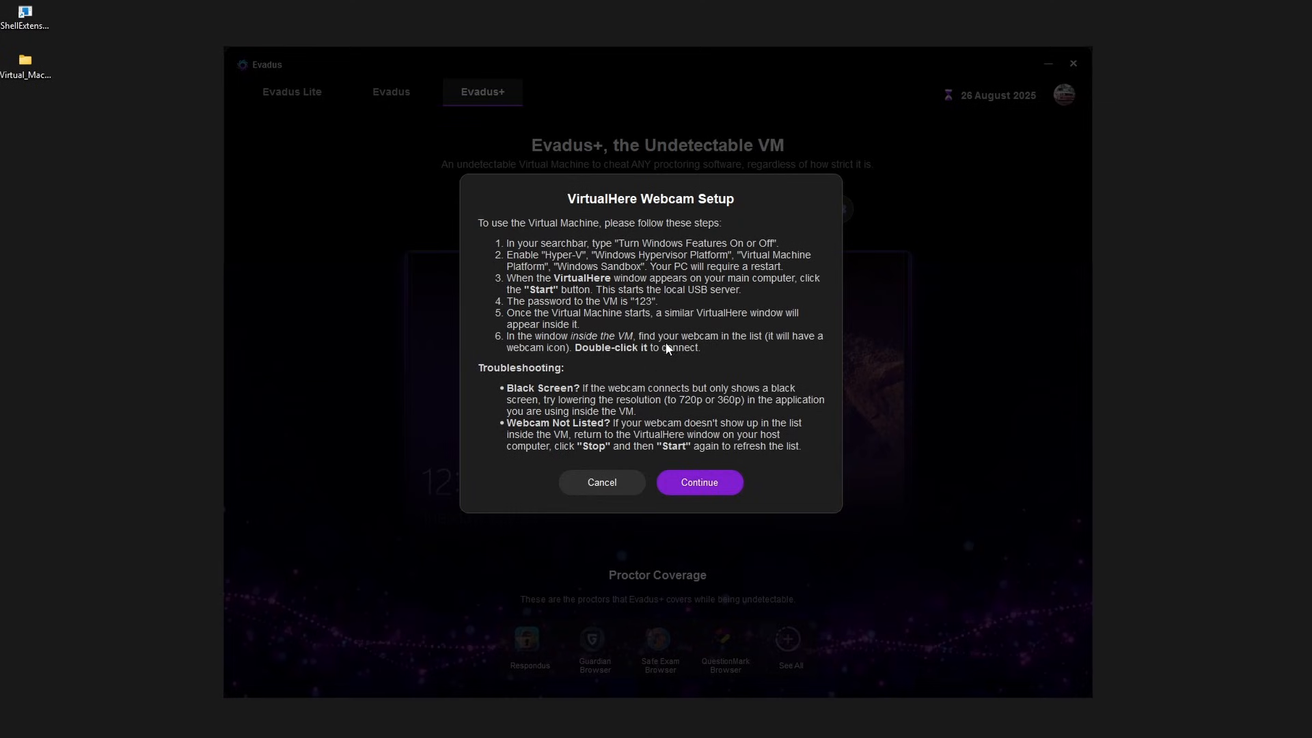
mouse_move(762, 476)
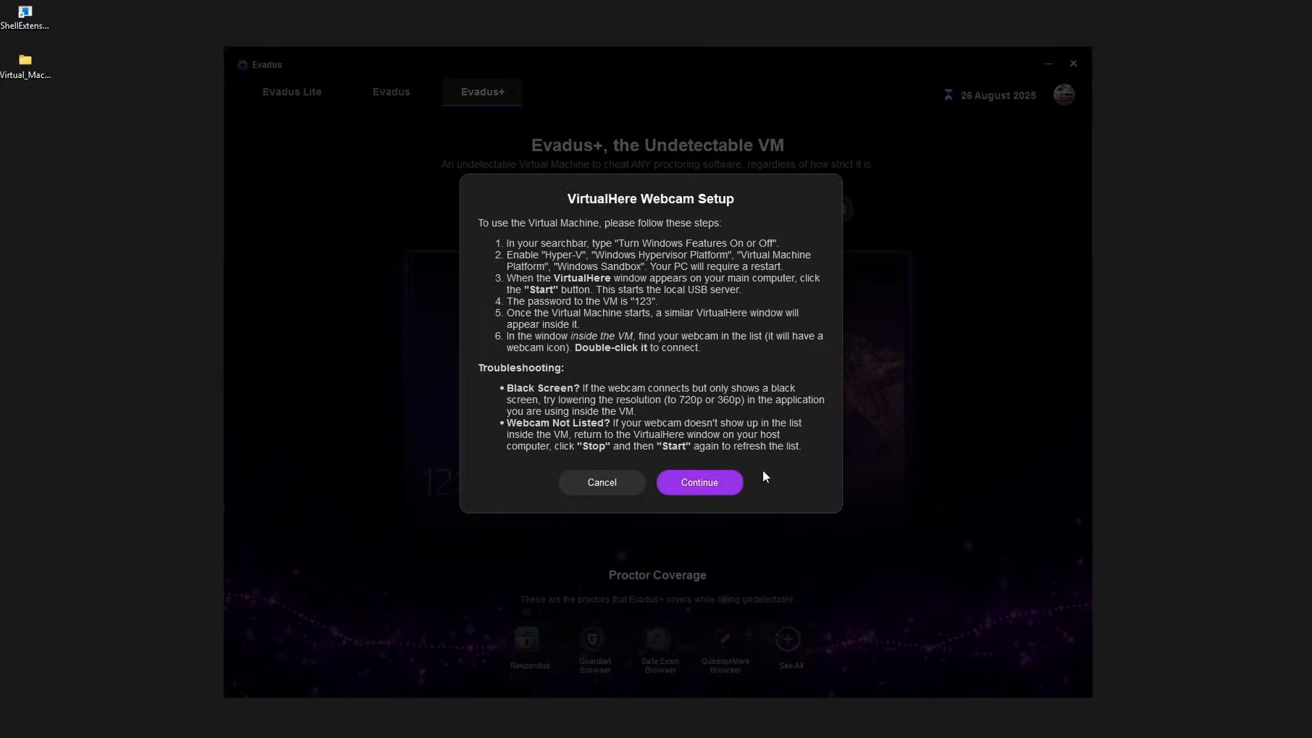
click(699, 482)
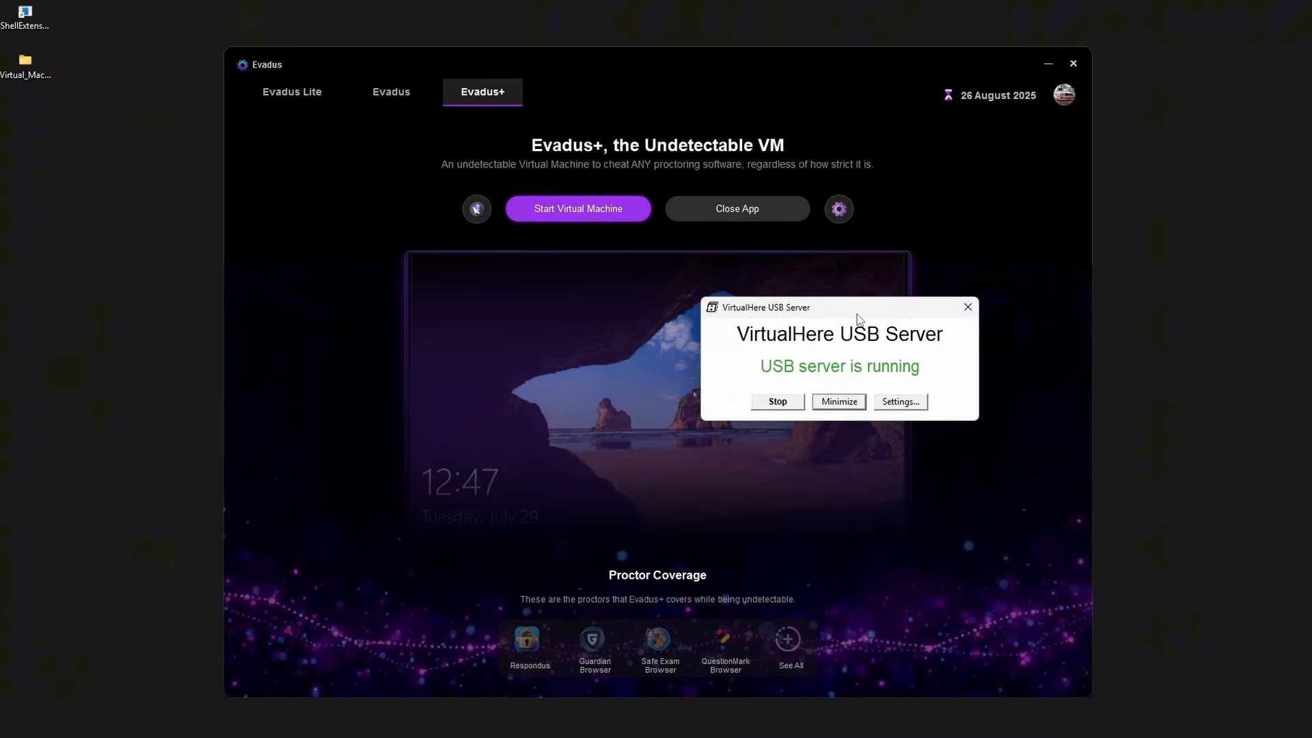
- Restart the virtual PC from the Windows Recovery screen so it boots to the desktop
click(576, 207)
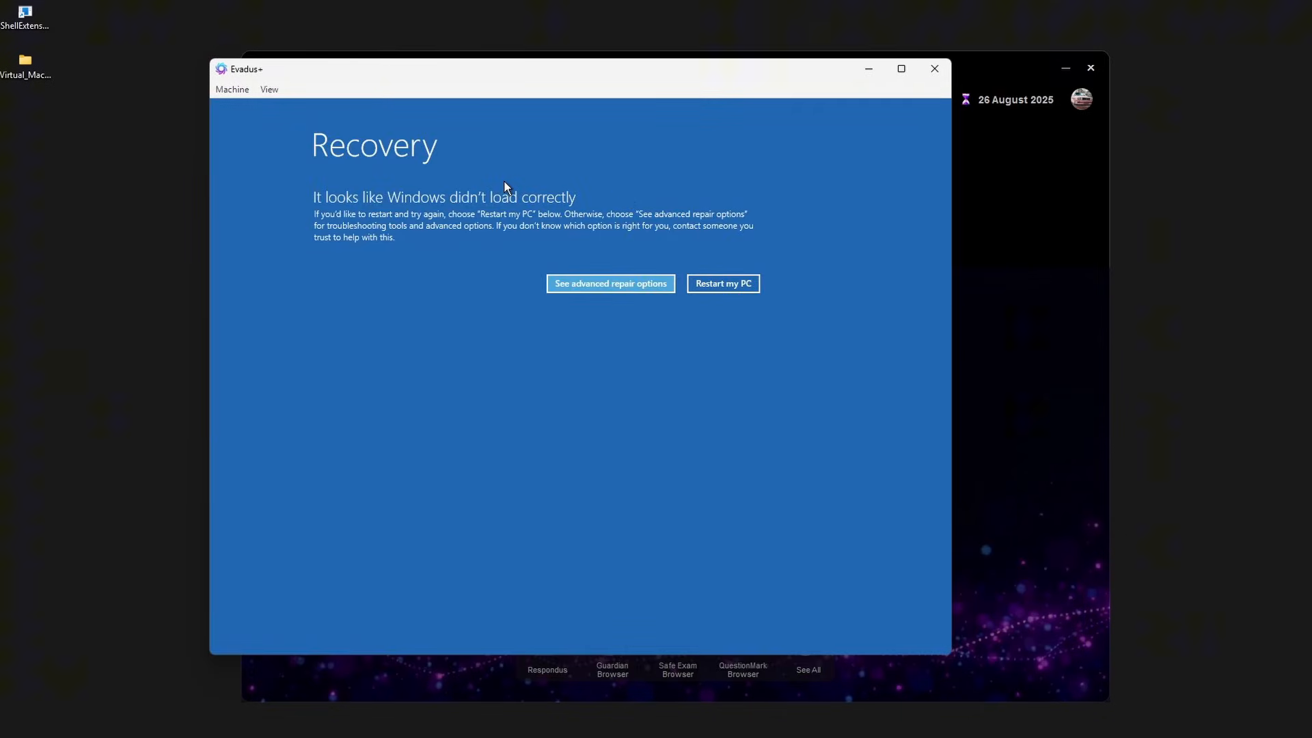
mouse_move(524, 214)
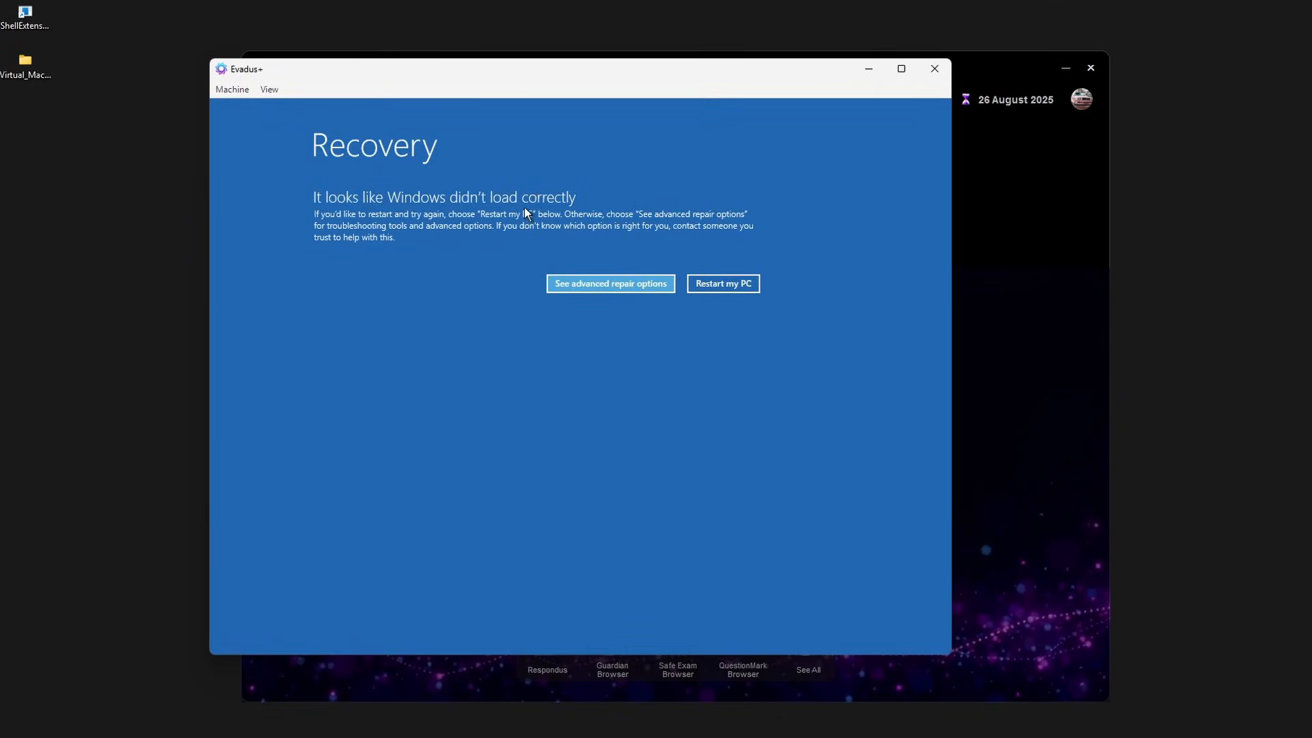
mouse_move(641, 182)
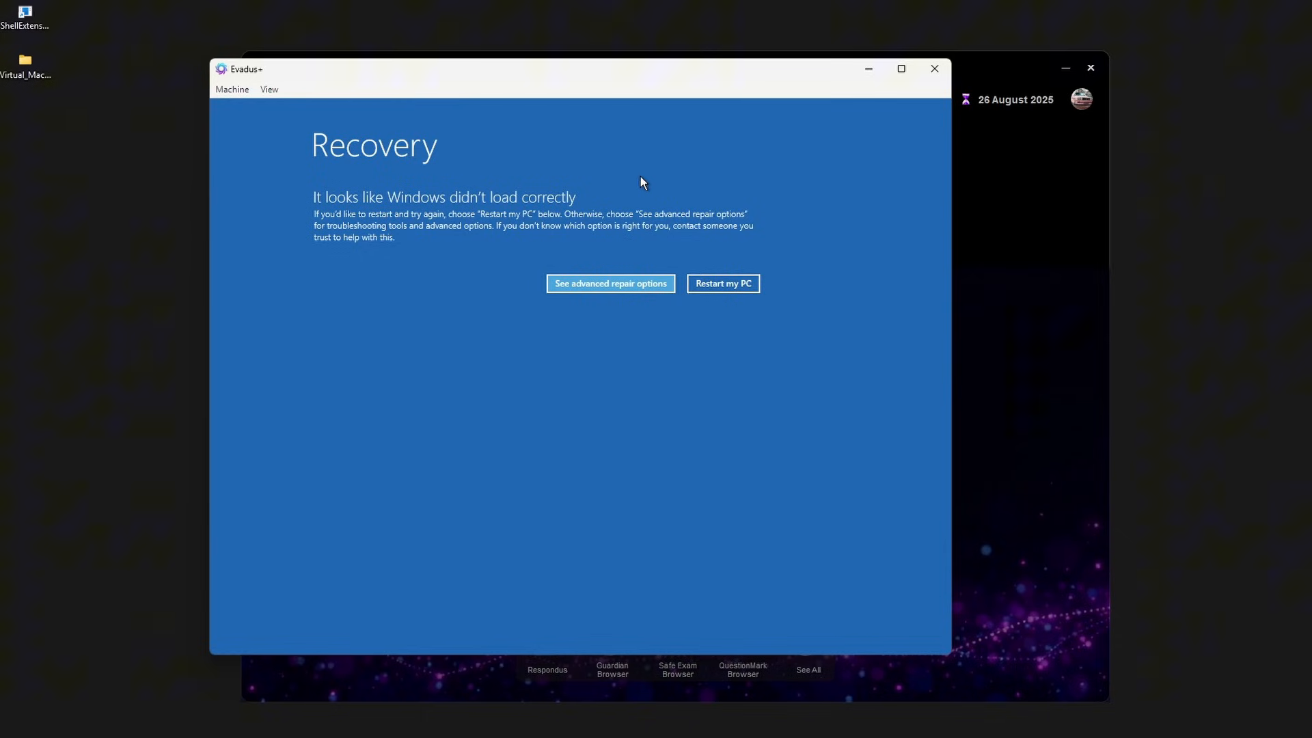
mouse_move(705, 230)
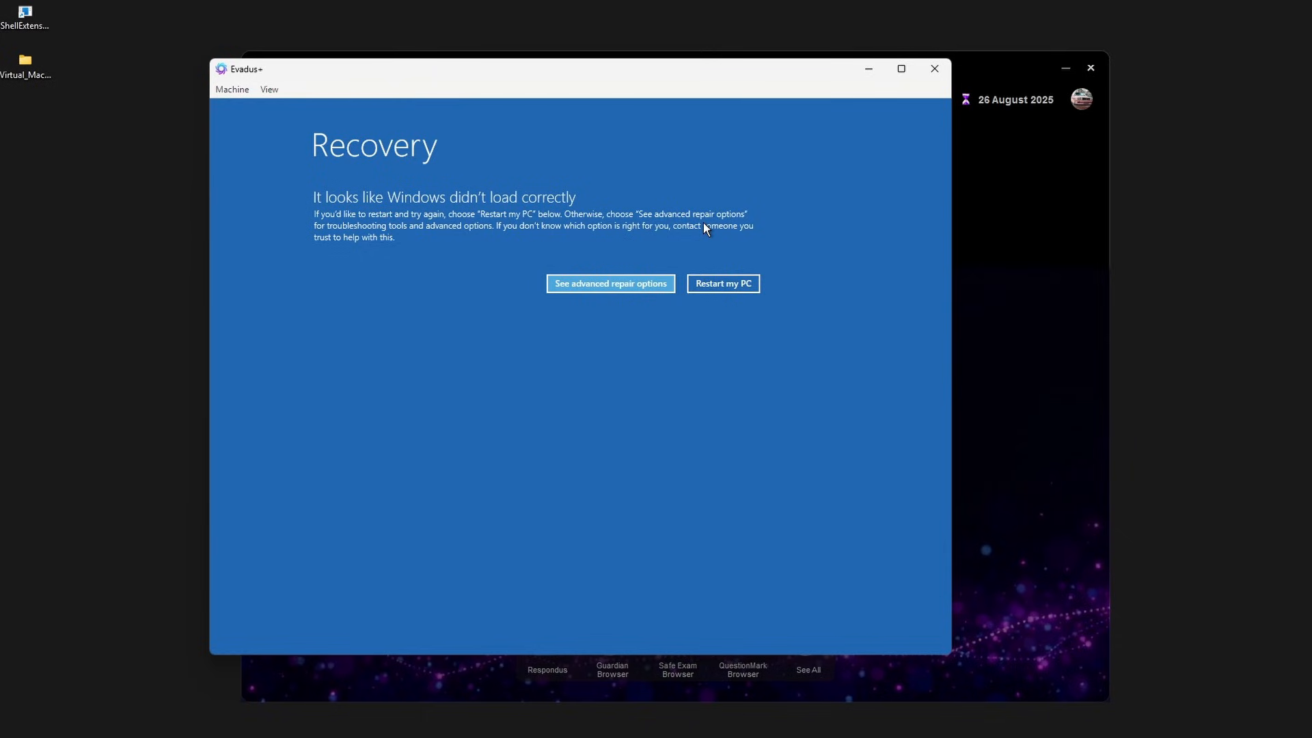
mouse_move(669, 234)
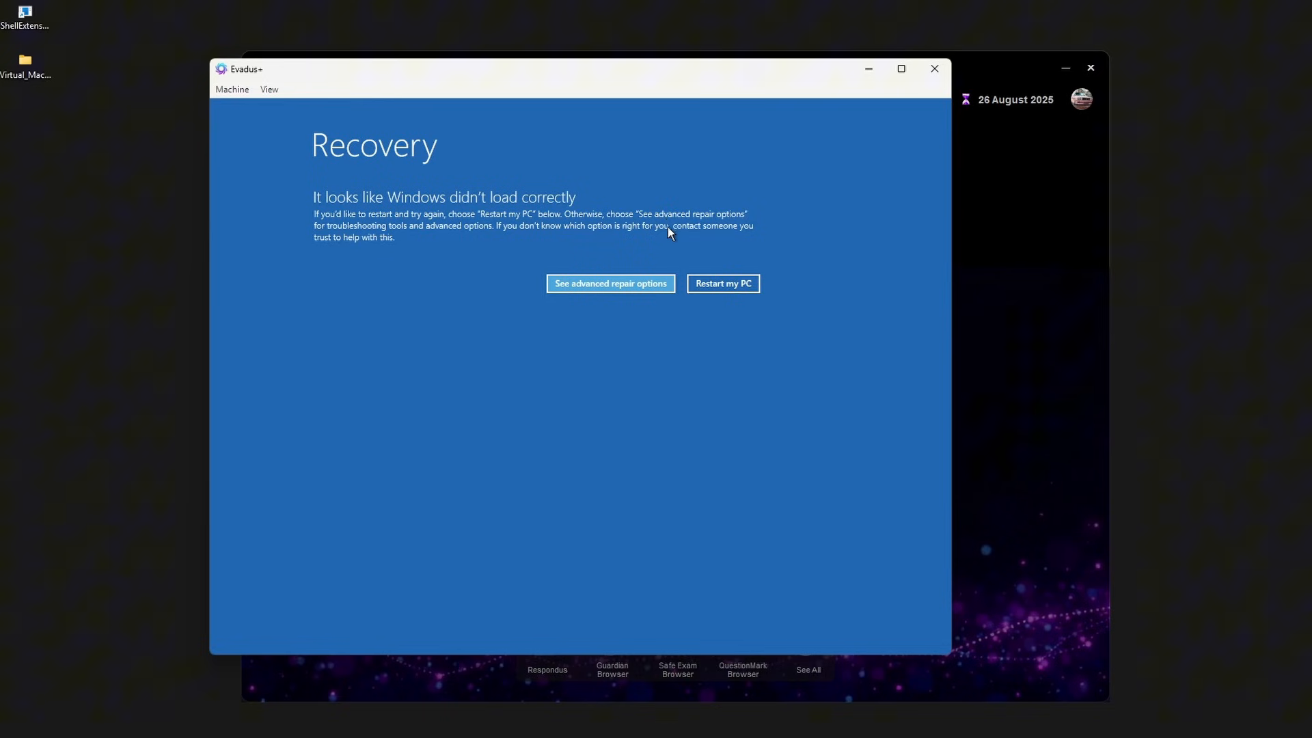
click(721, 283)
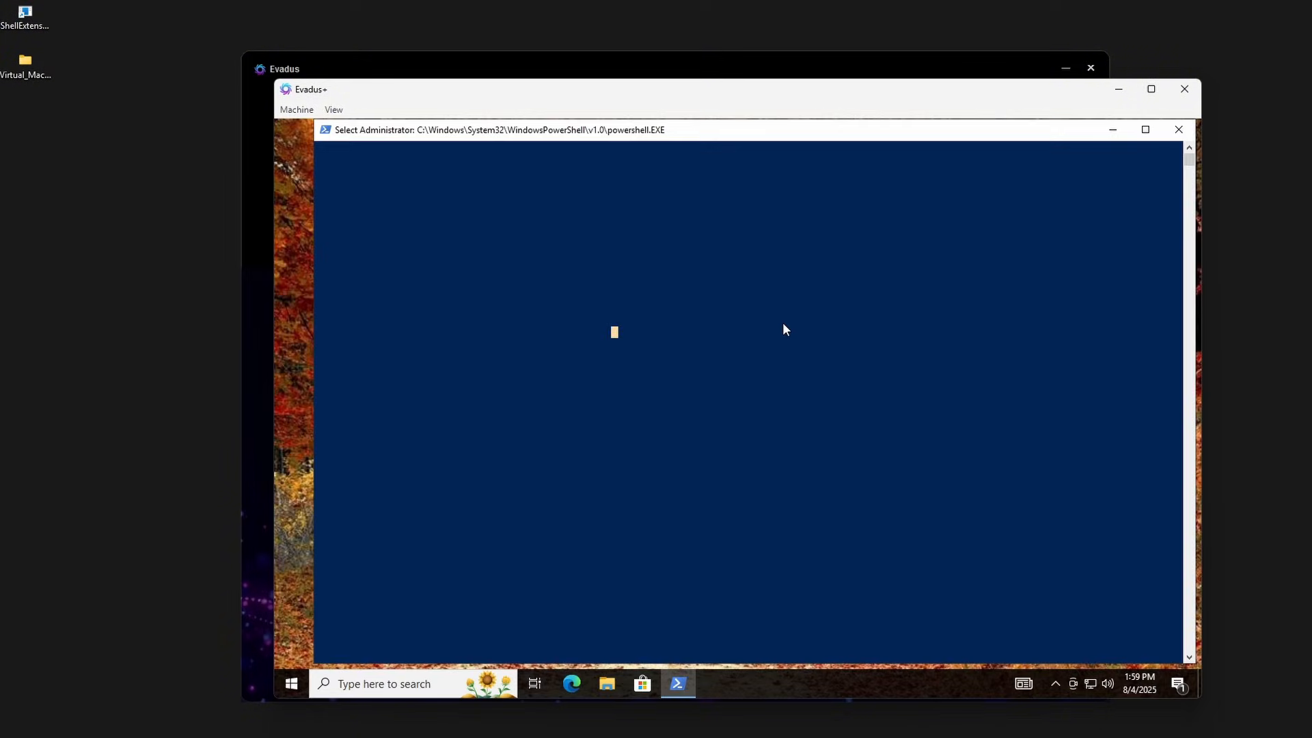
mouse_move(1104, 148)
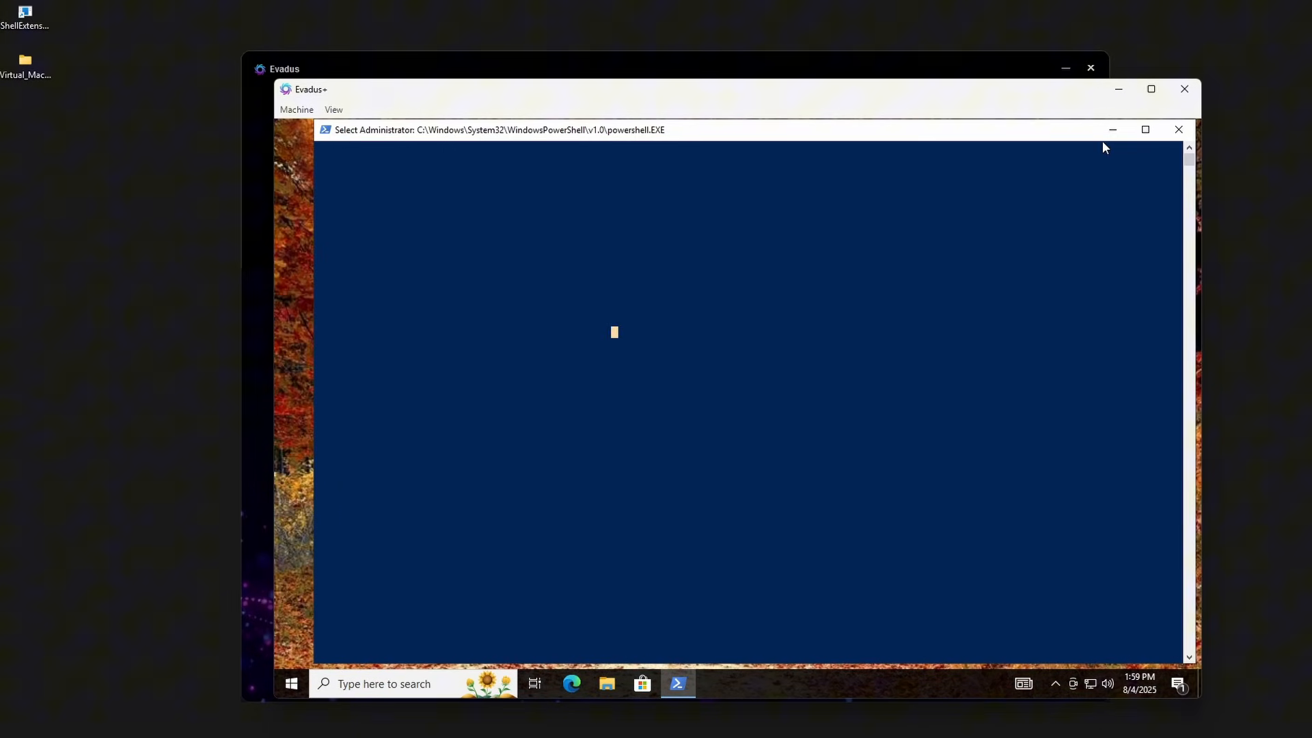
- Check Device Manager's disk drives and processors for the ADATA NVMe drive and i5-14400F
click(1177, 130)
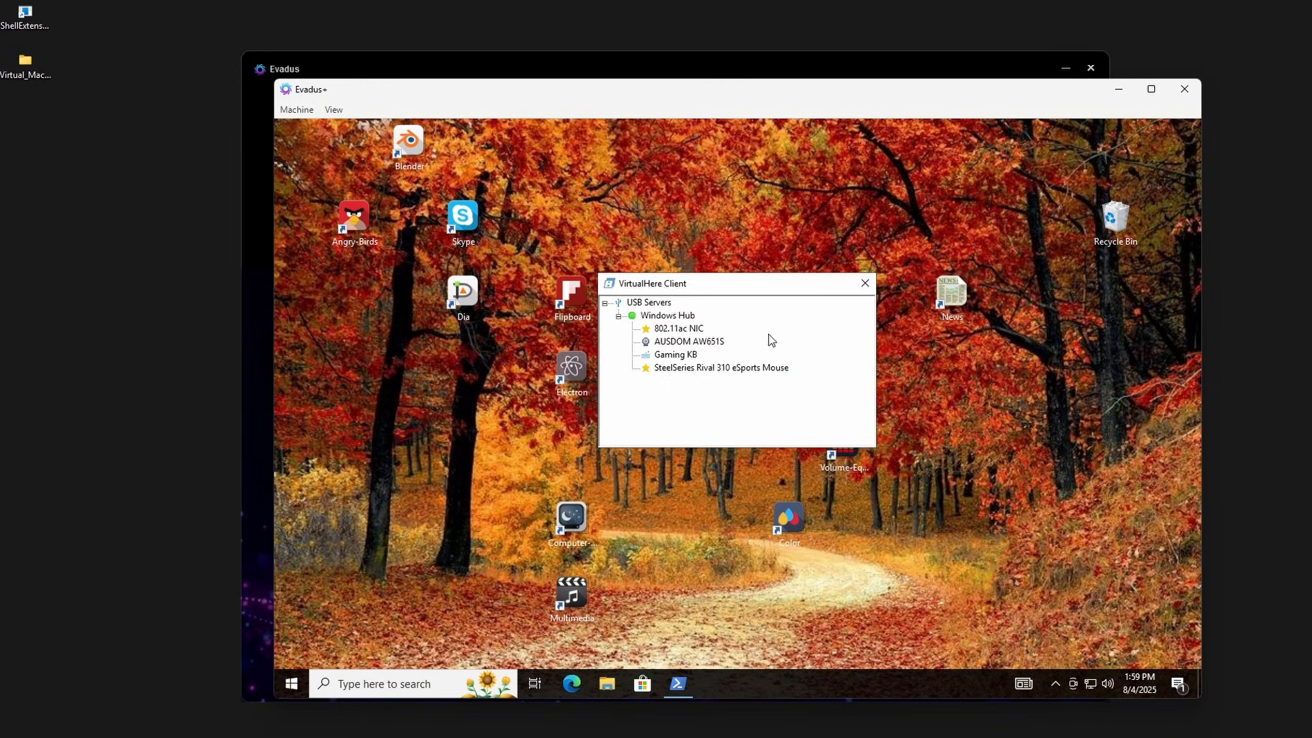
mouse_move(721, 341)
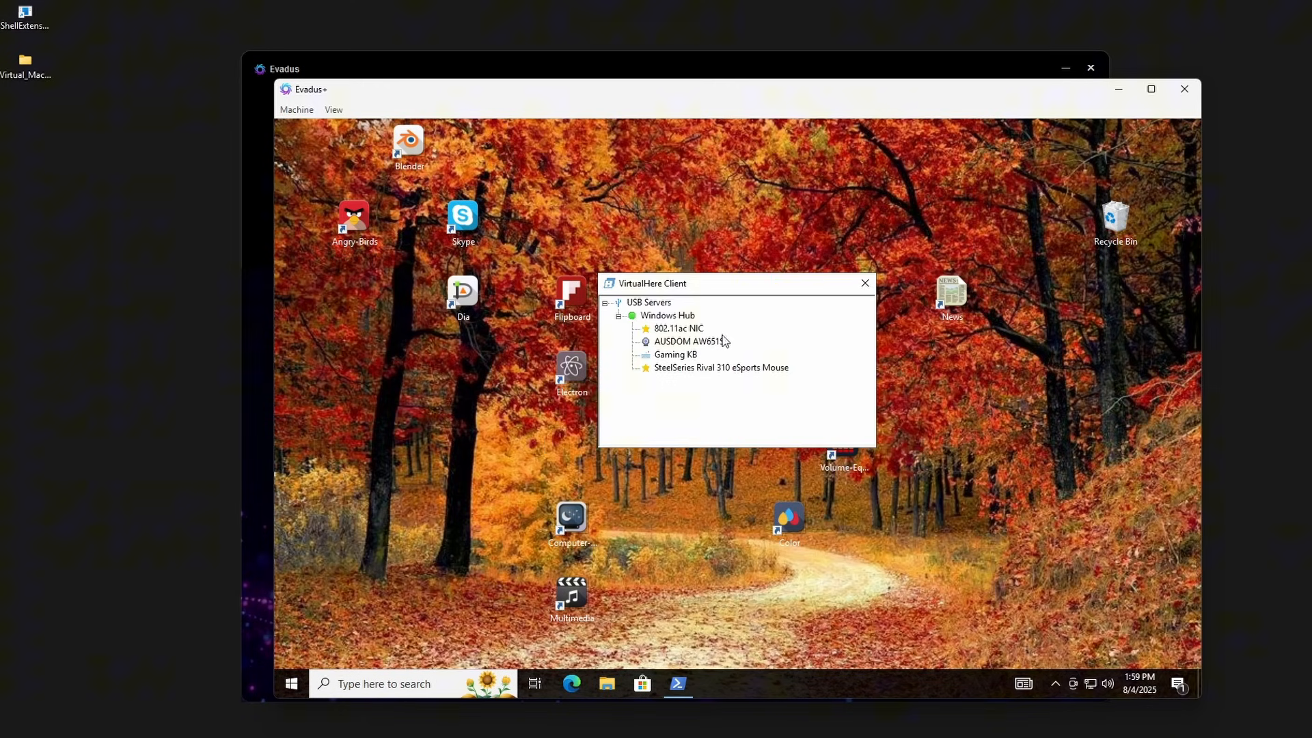
mouse_move(695, 340)
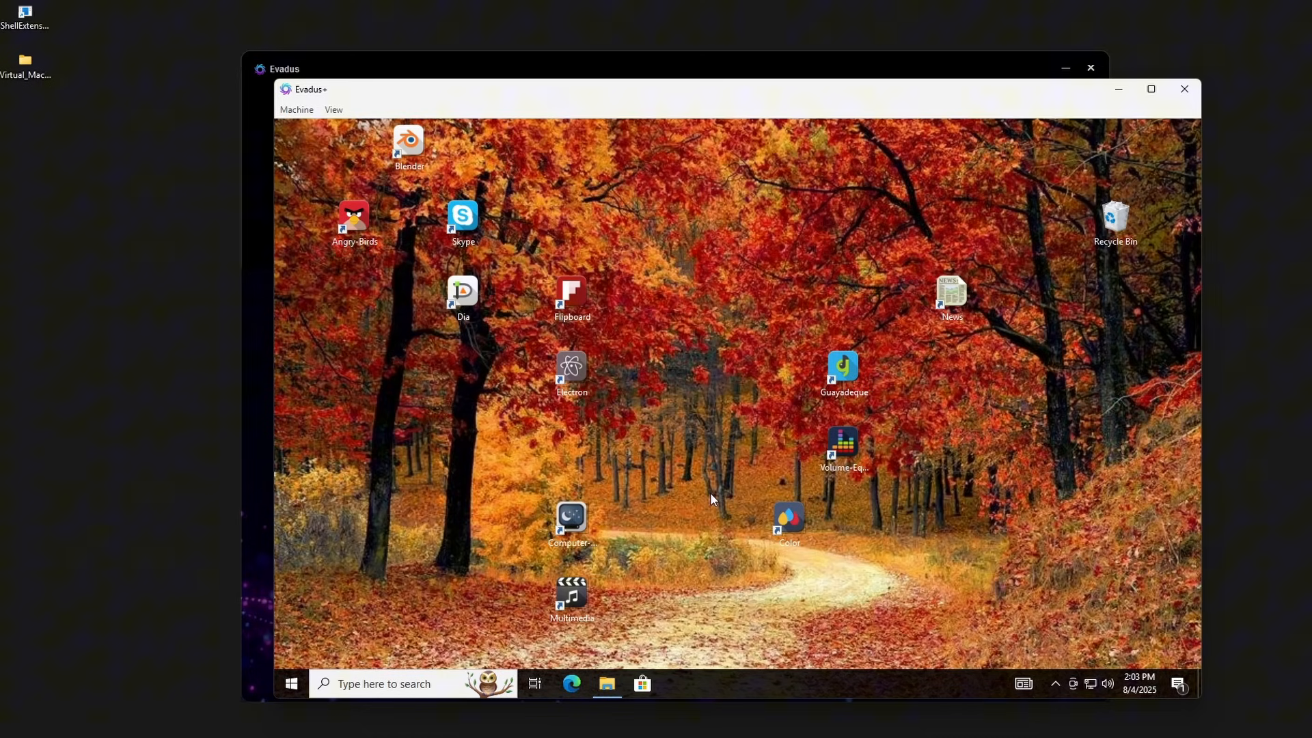
mouse_move(674, 332)
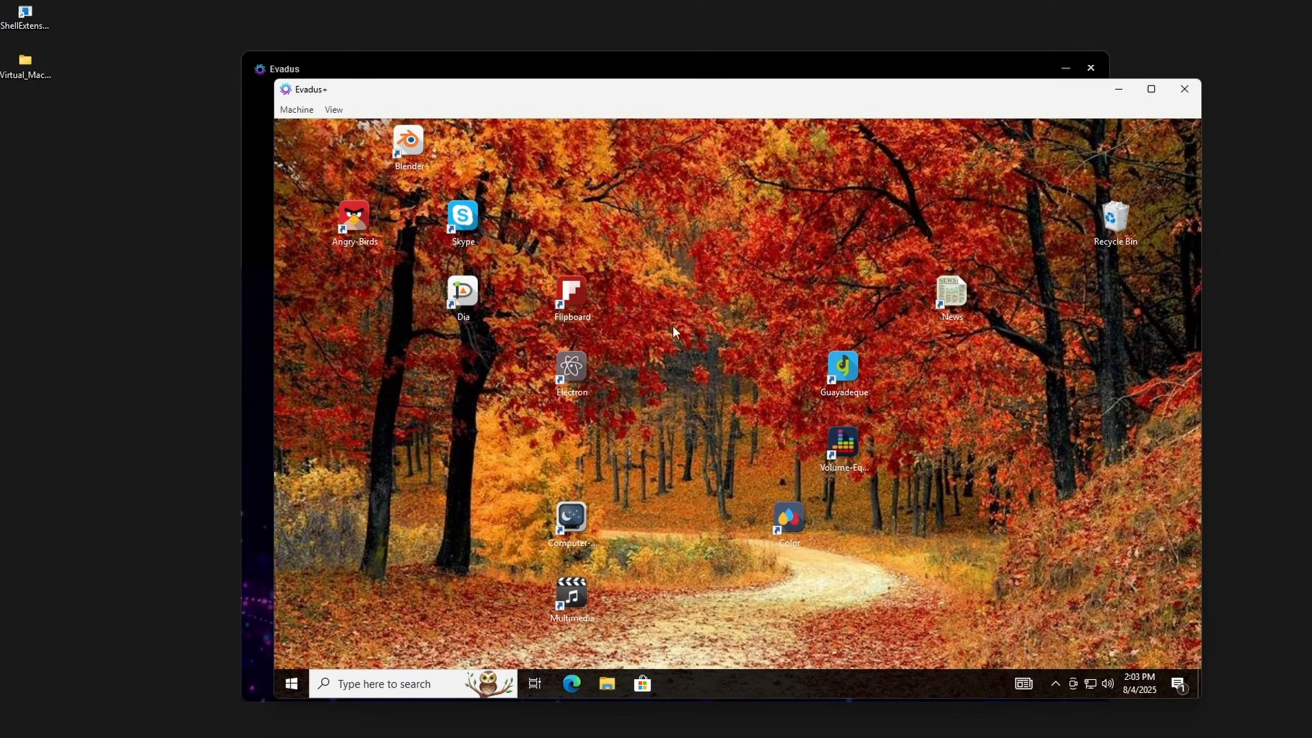
mouse_move(709, 312)
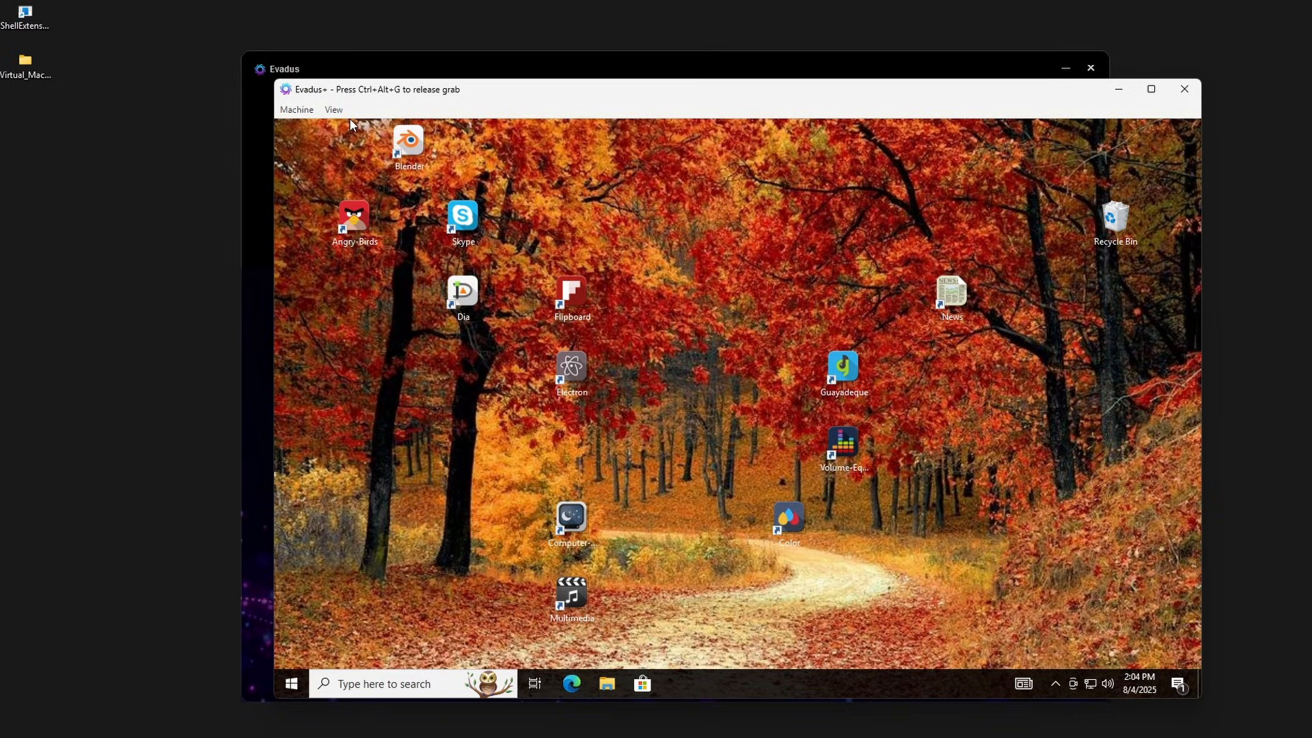
mouse_move(565, 351)
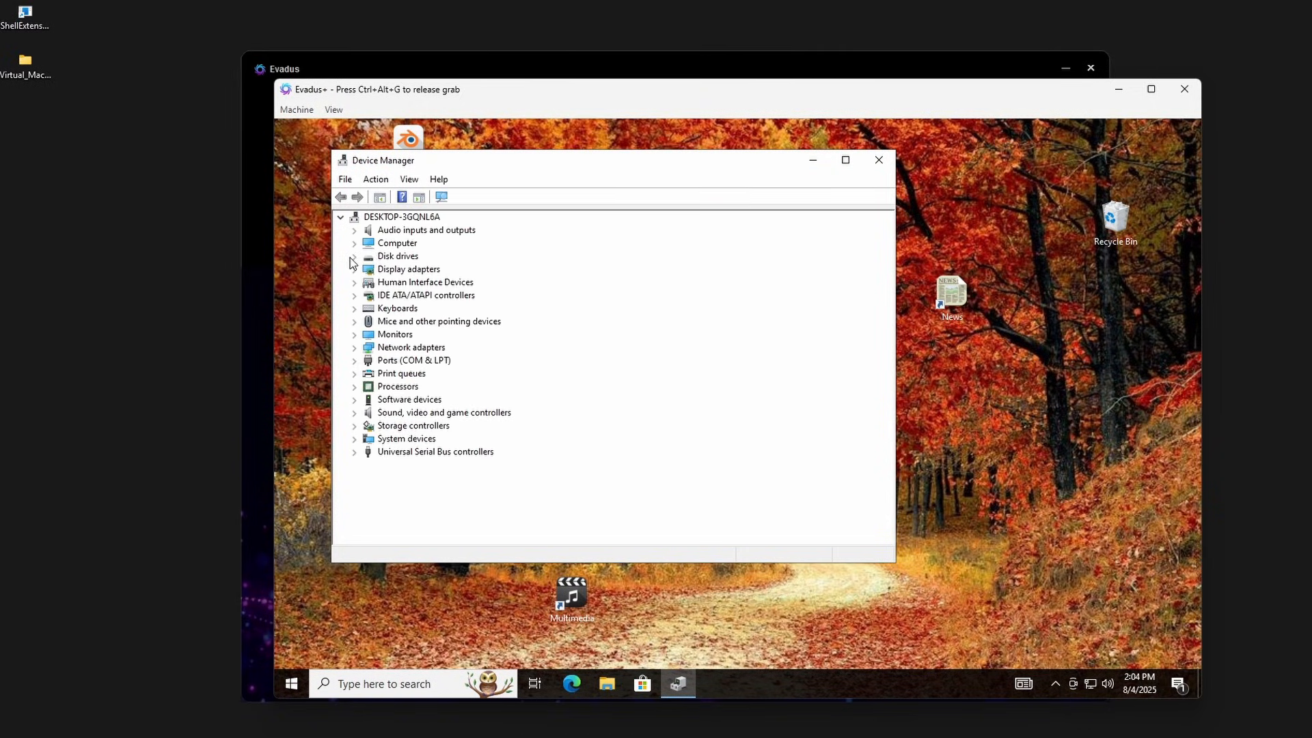
click(354, 255)
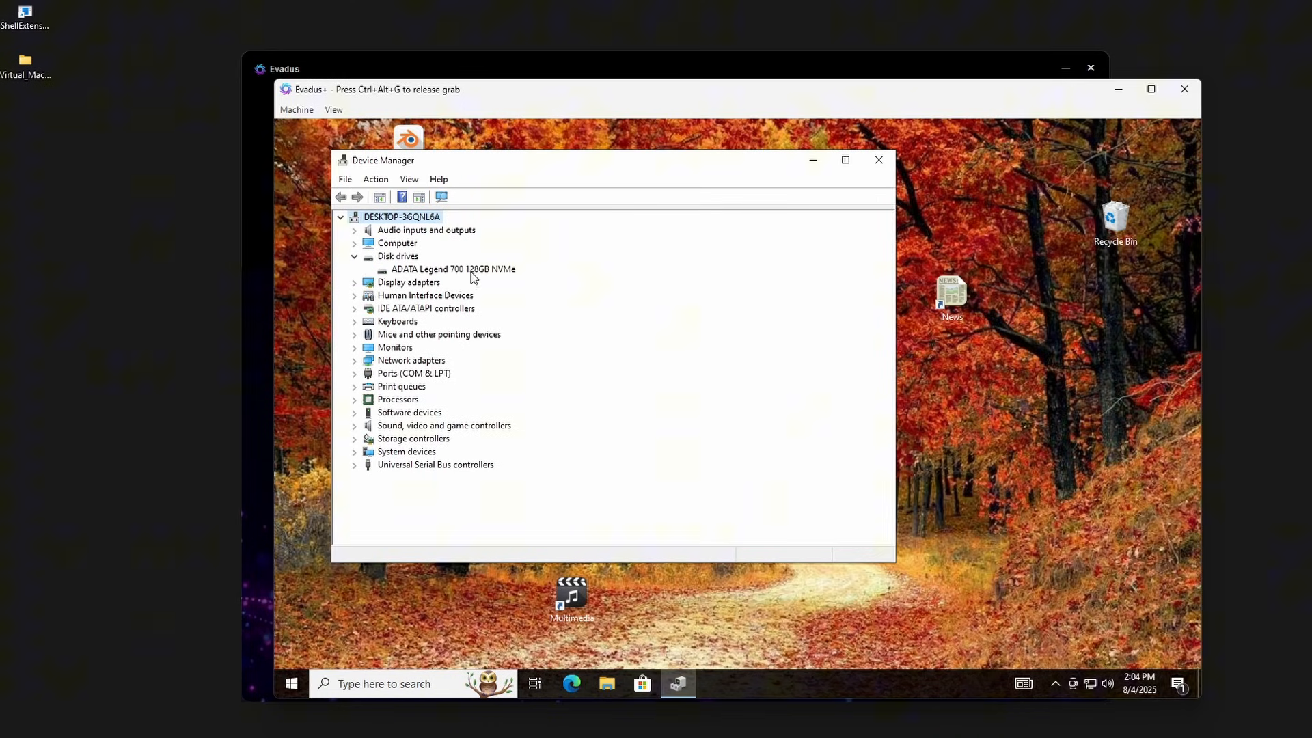
mouse_move(381, 288)
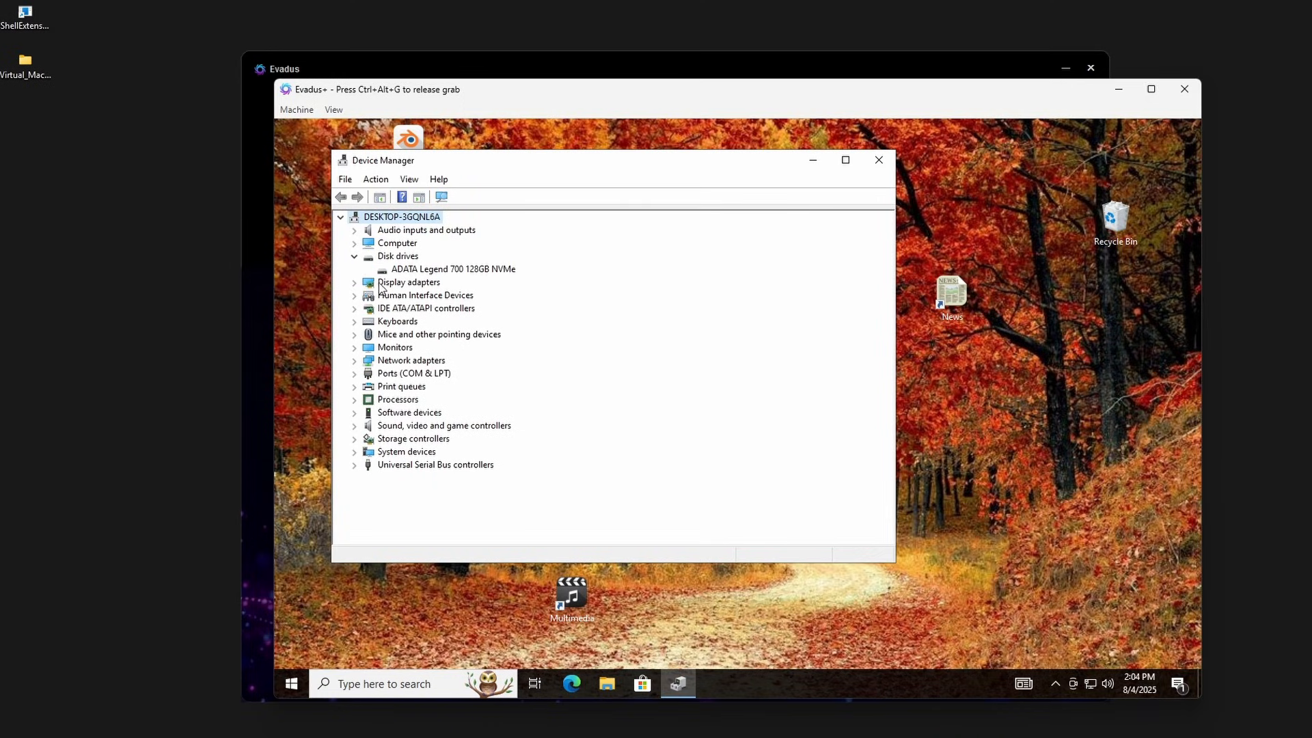
click(398, 399)
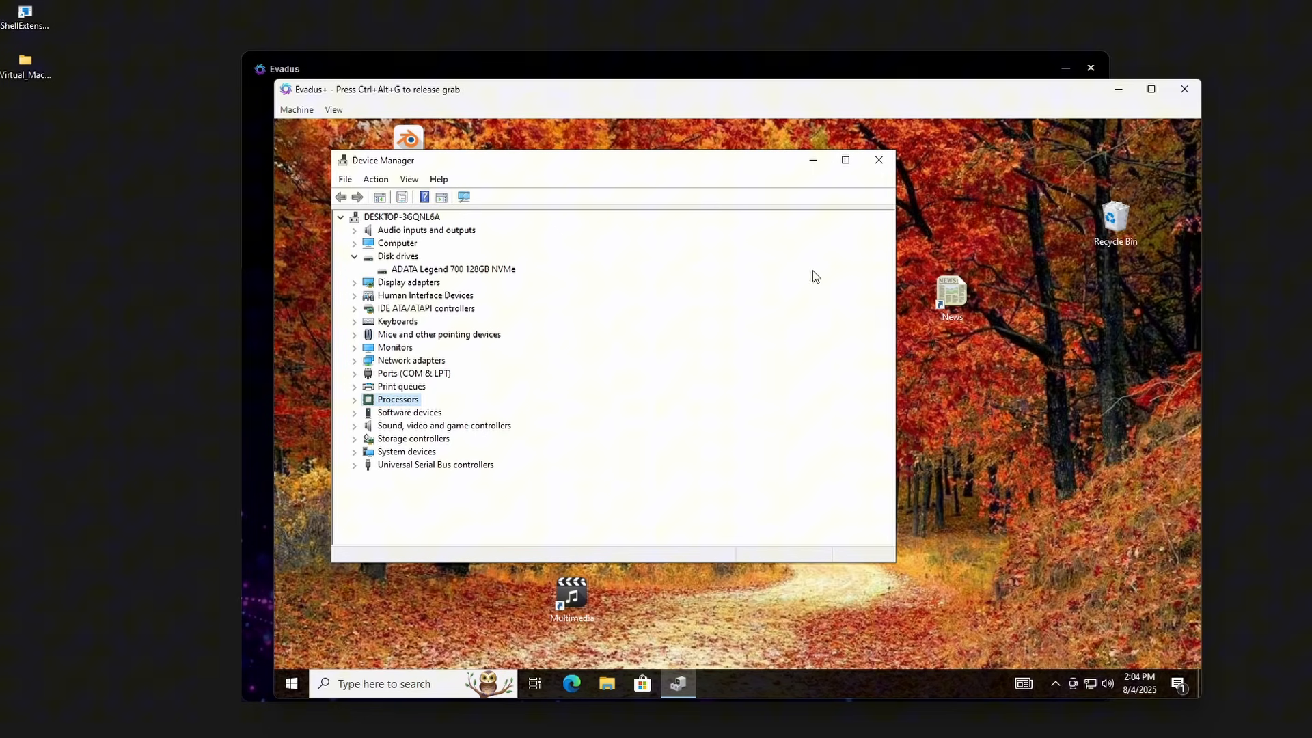
click(877, 160)
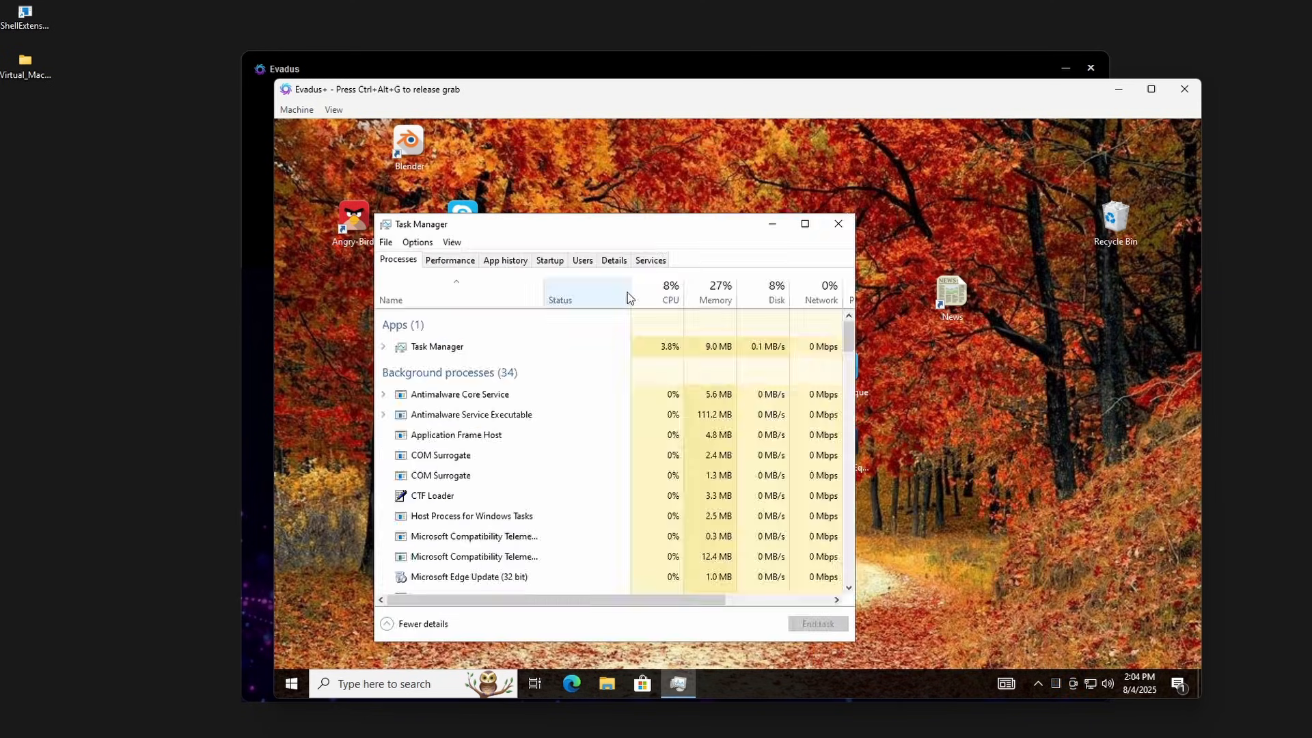
- Check Task Manager memory details and run ipconfig to verify the spoofed hardware
click(449, 259)
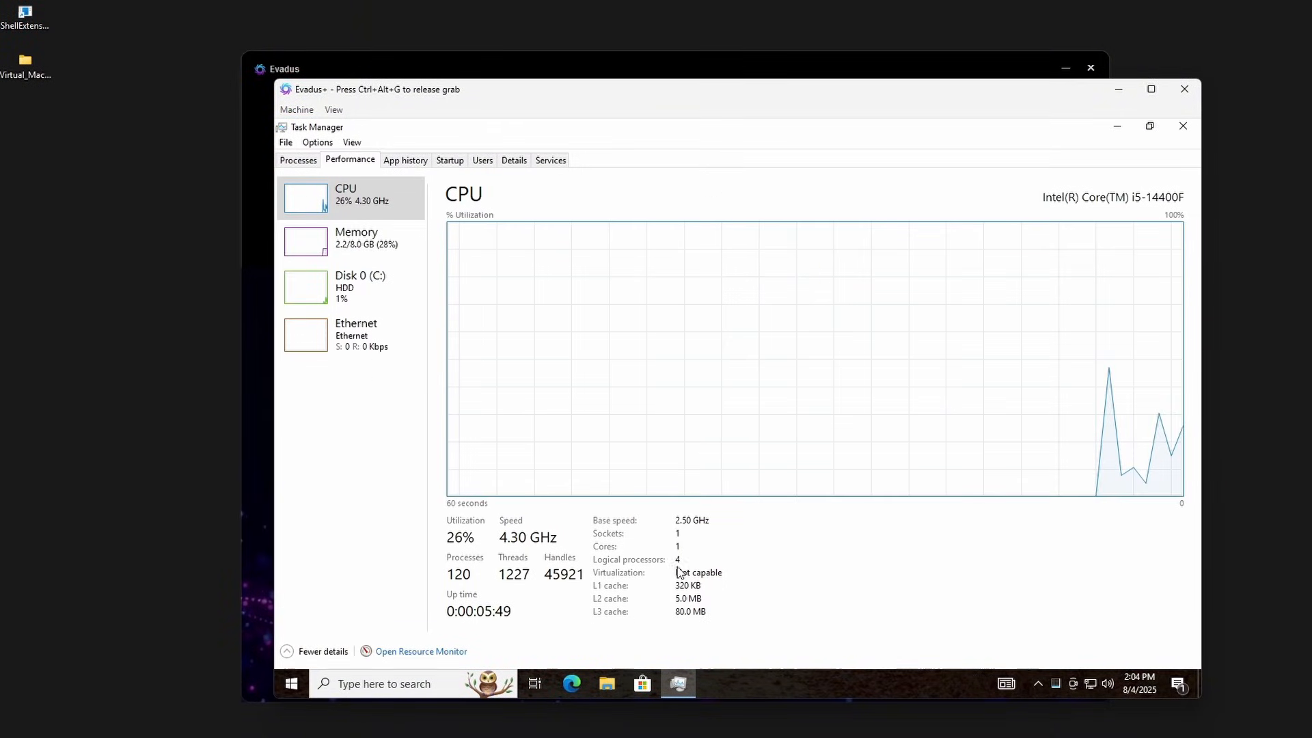
click(355, 237)
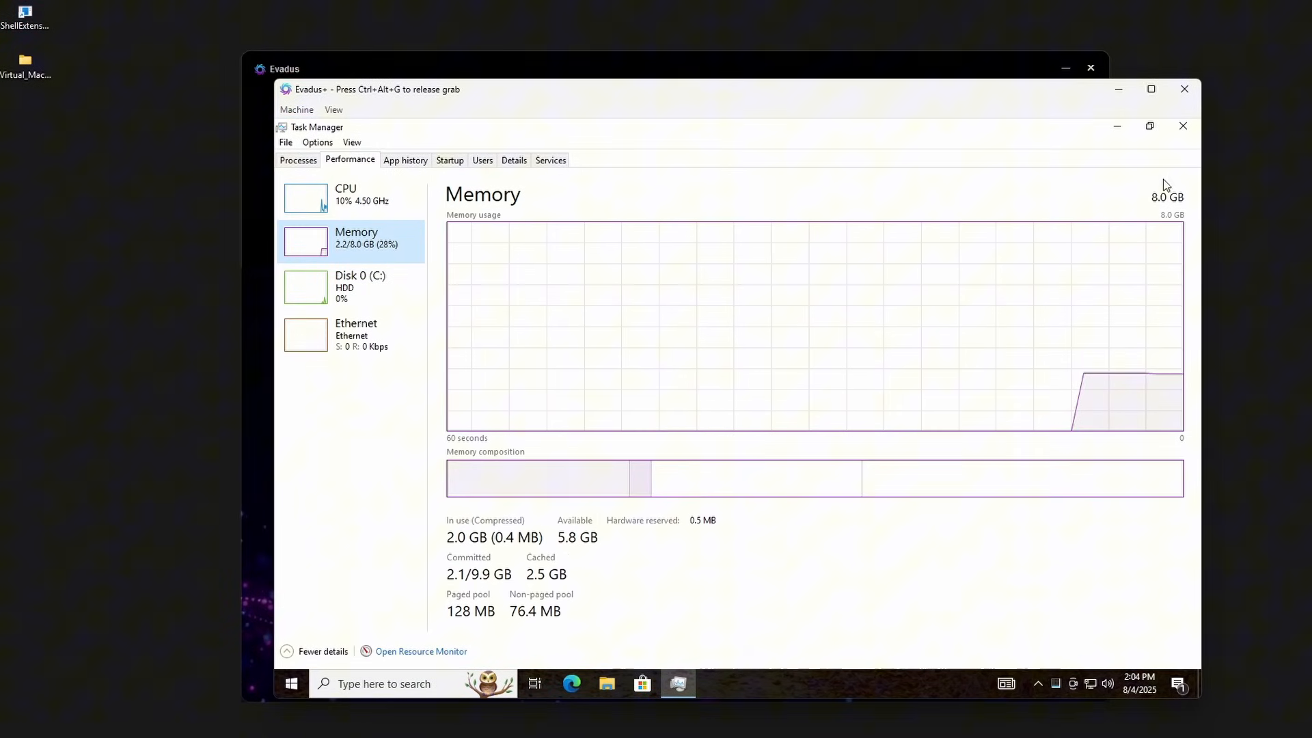
text(disk Cleanup)
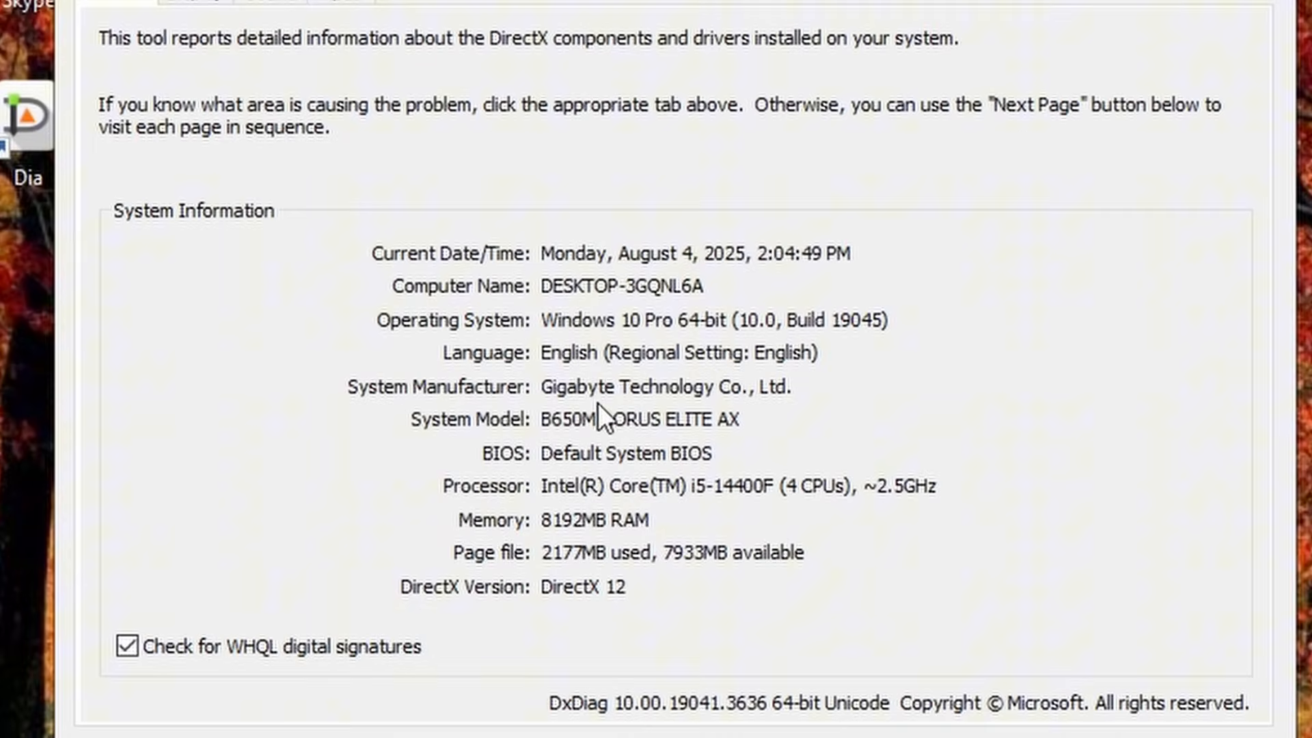
mouse_move(574, 596)
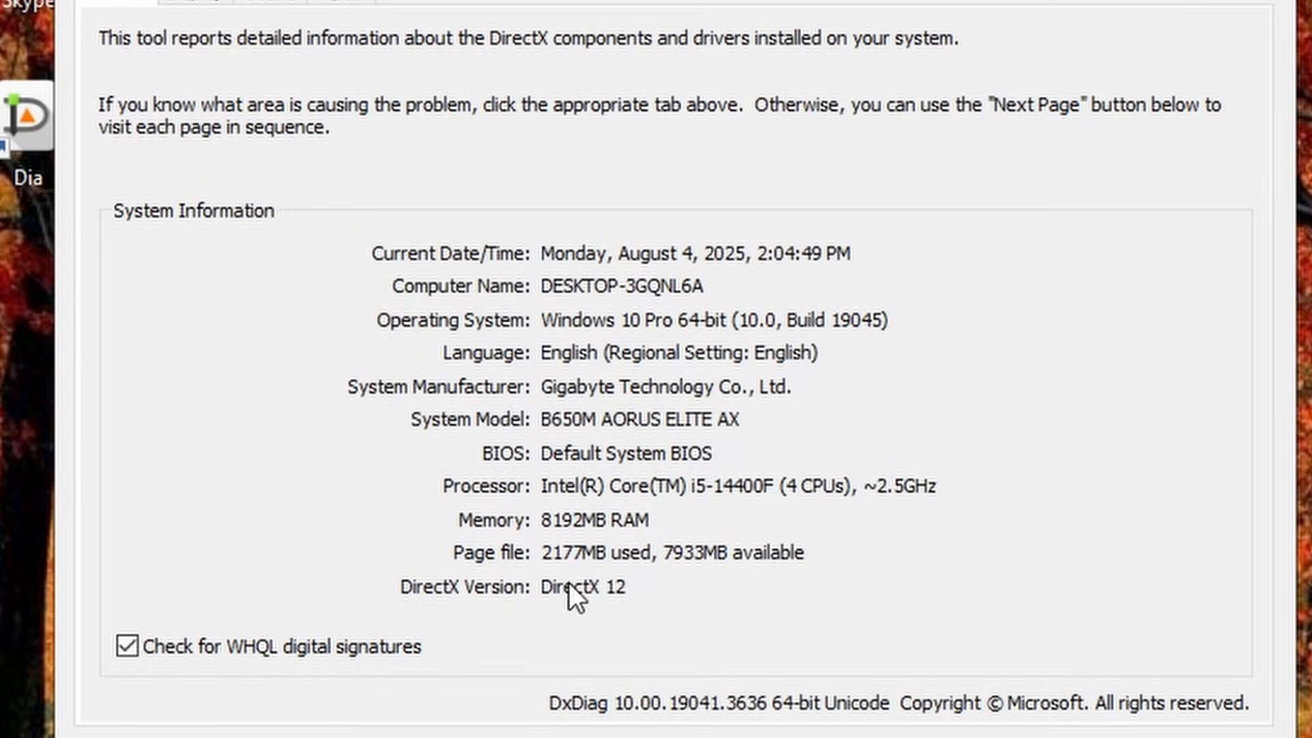
mouse_move(735, 268)
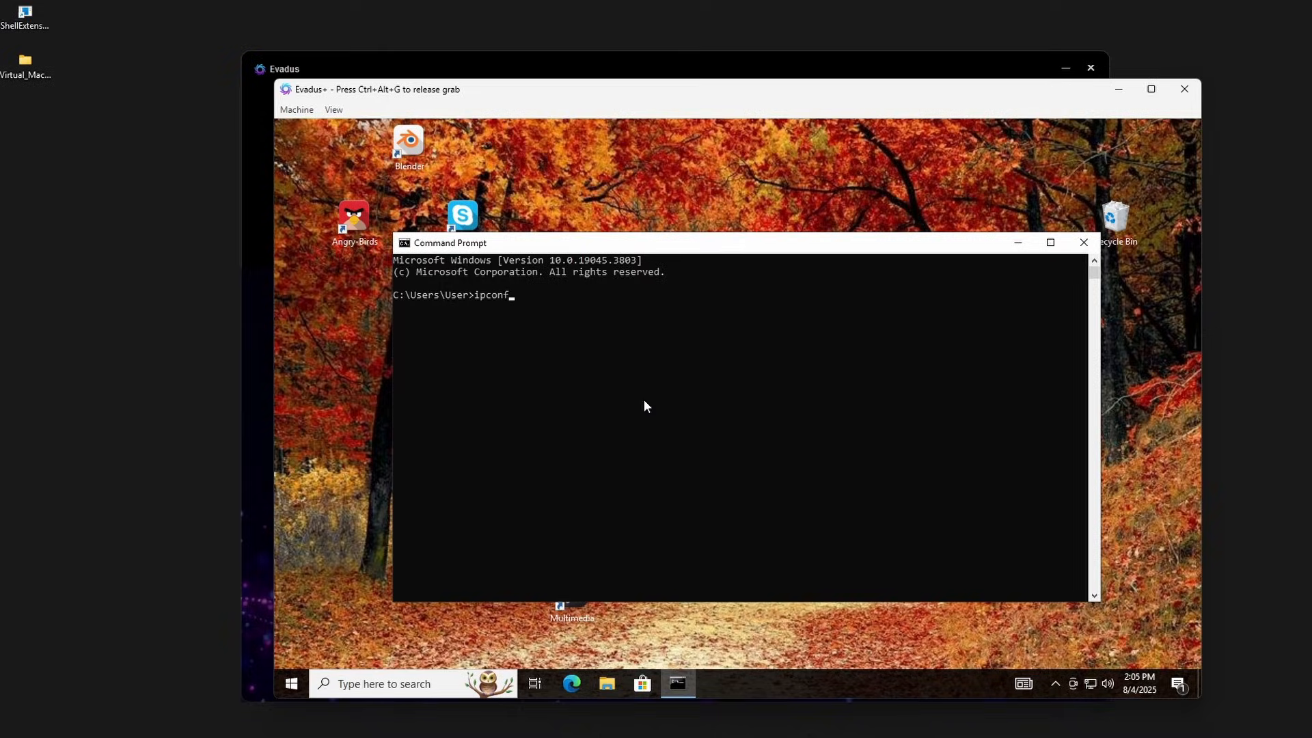
key(Return)
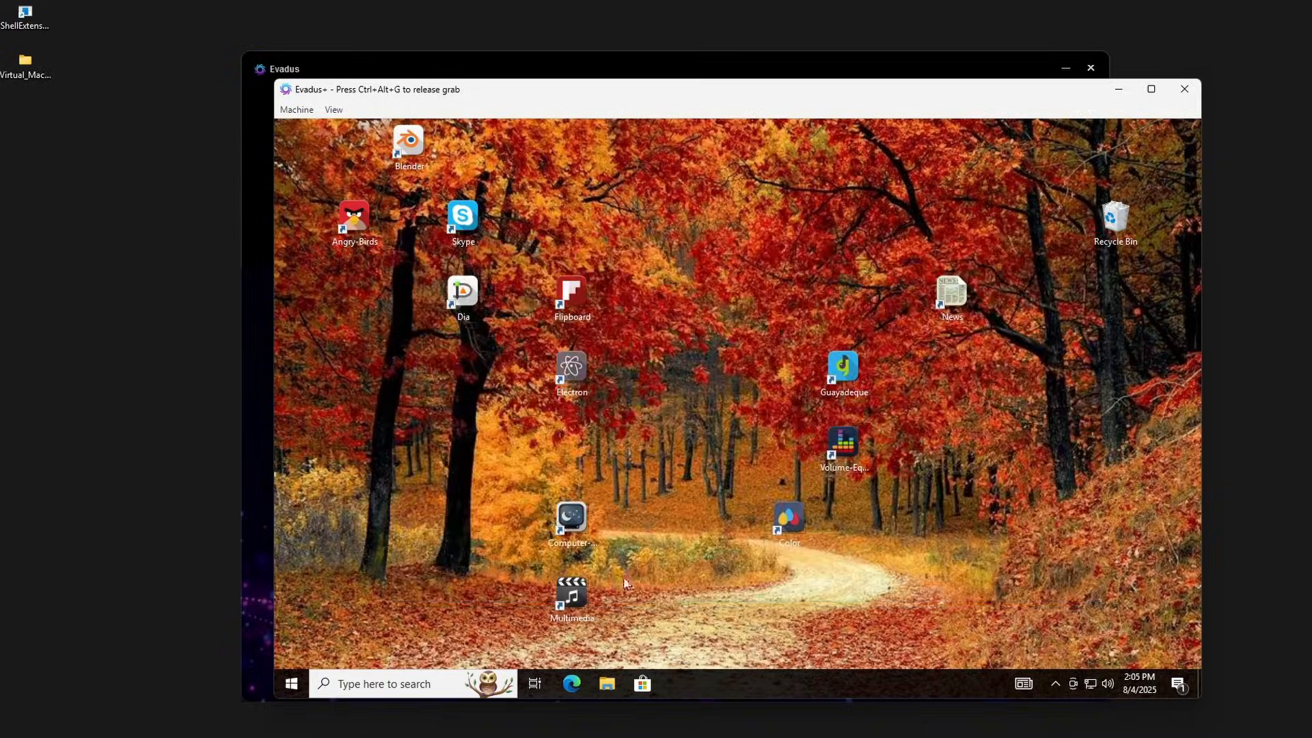
- Run the customizer from Setup_Scripts and sign in to the VM as DESKTOP-RYMSIGO
click(605, 683)
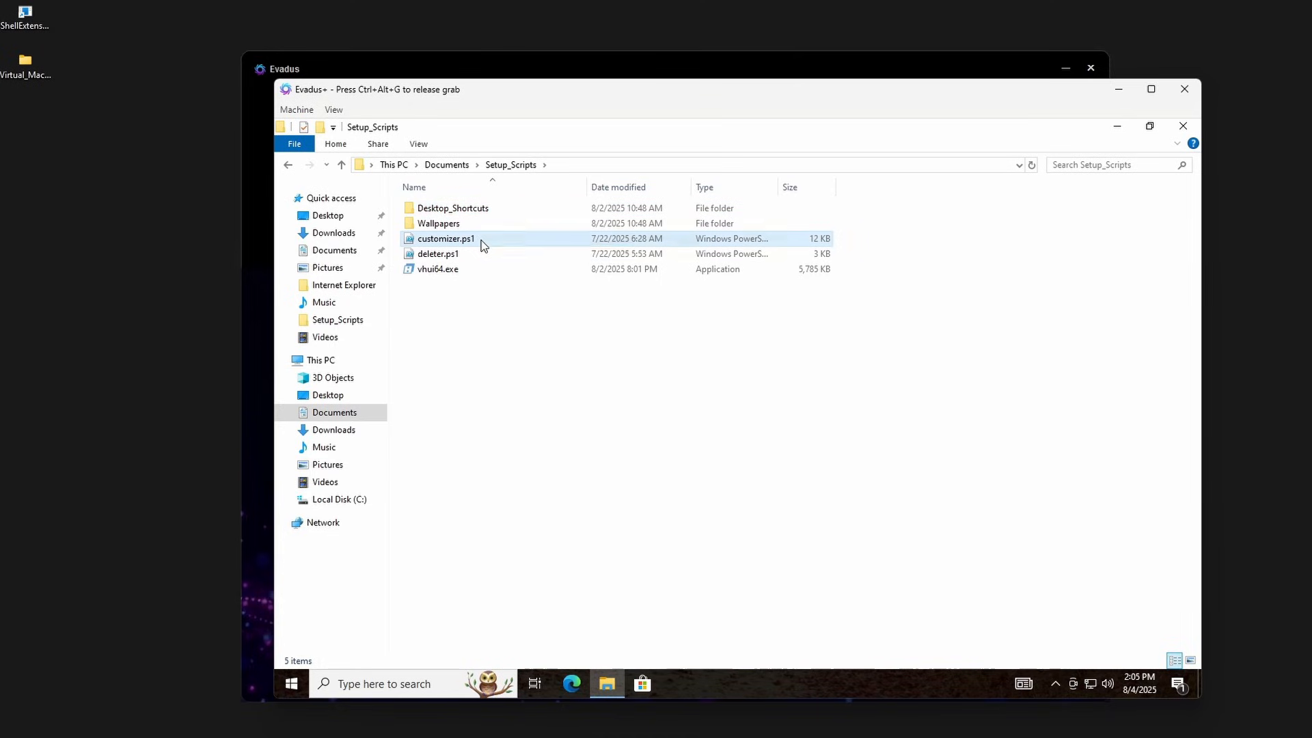
click(437, 254)
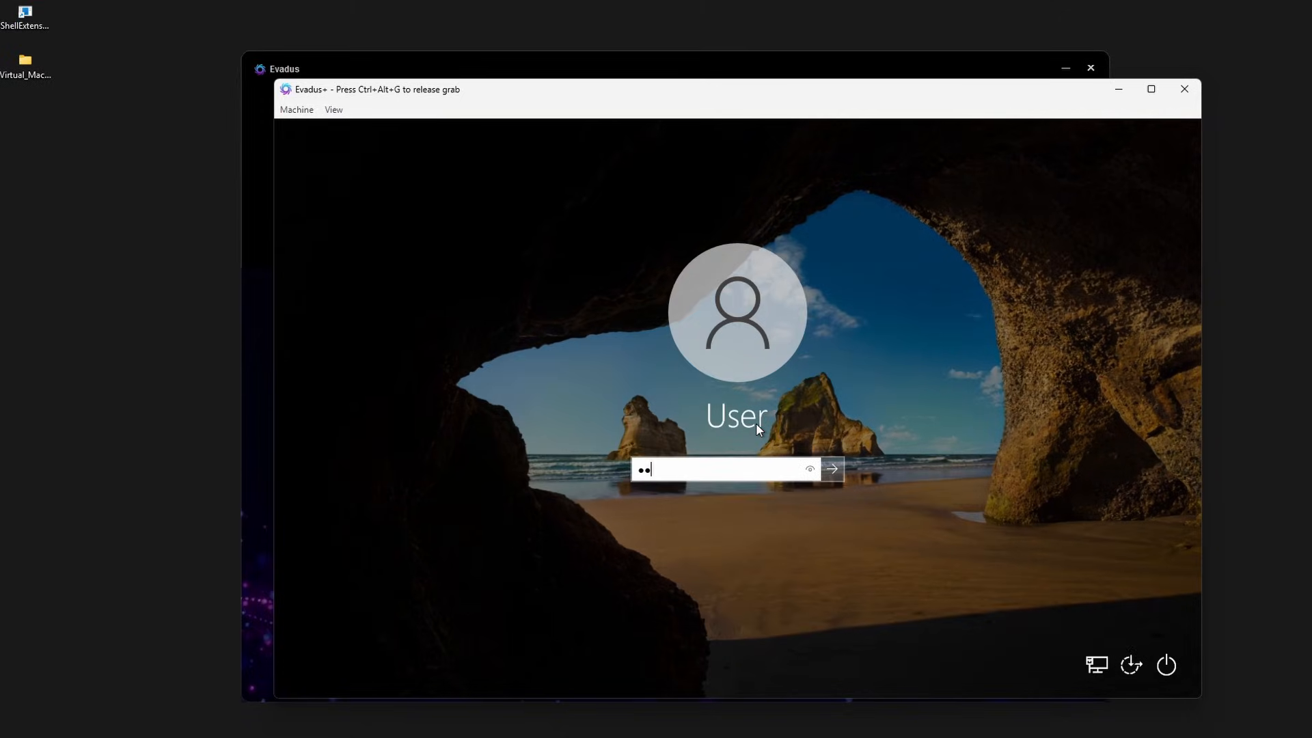
click(830, 469)
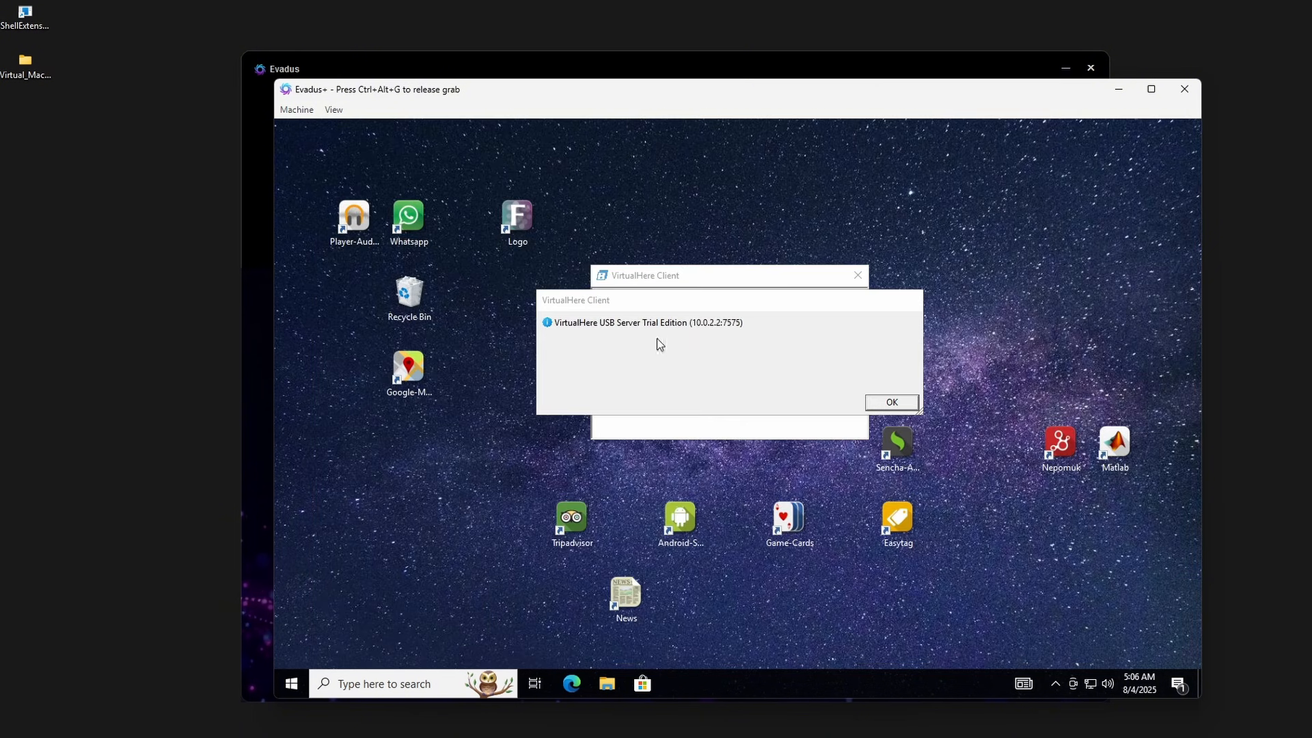
click(890, 402)
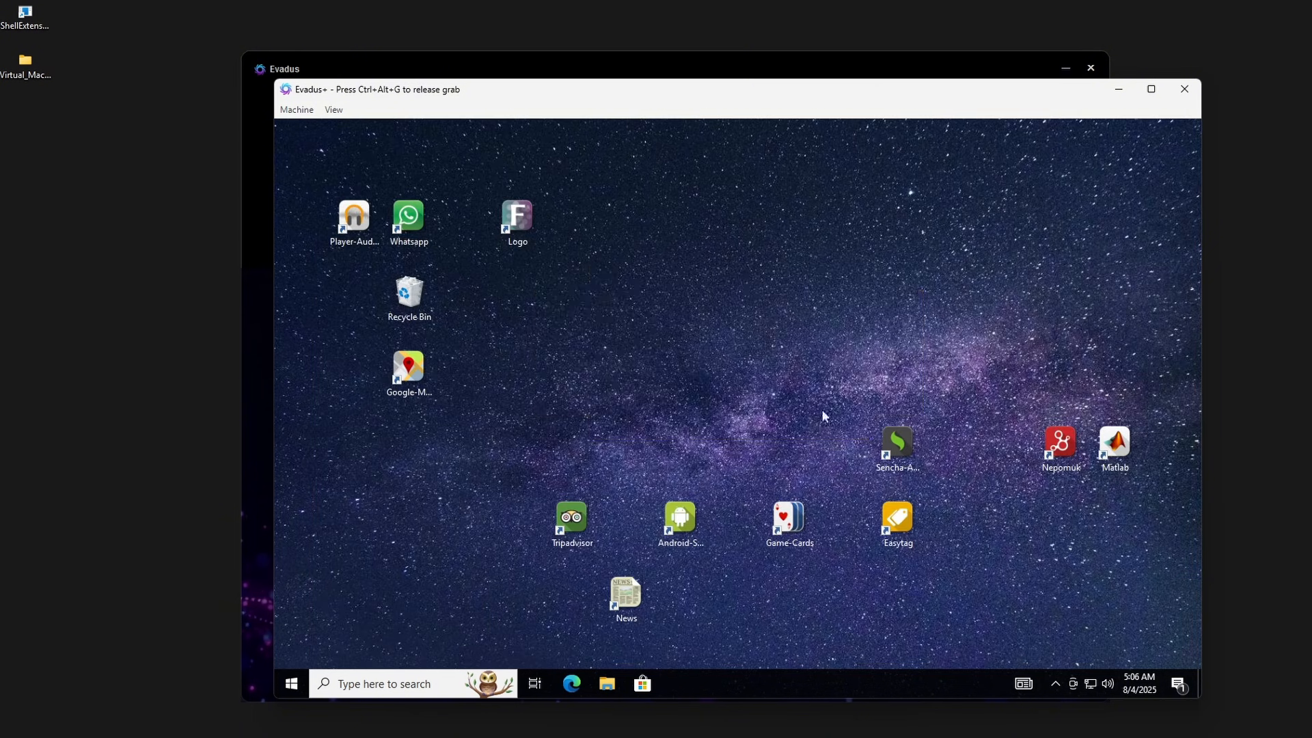
mouse_move(1025, 478)
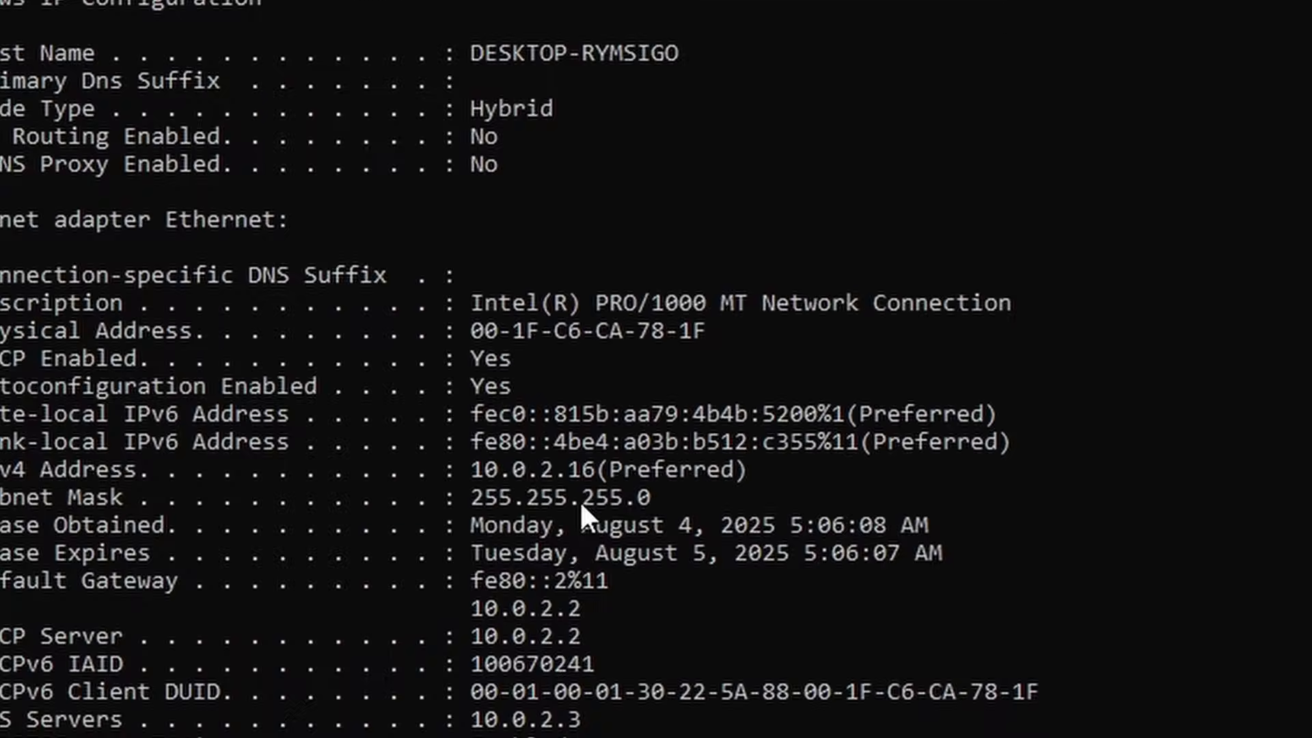
mouse_move(923, 427)
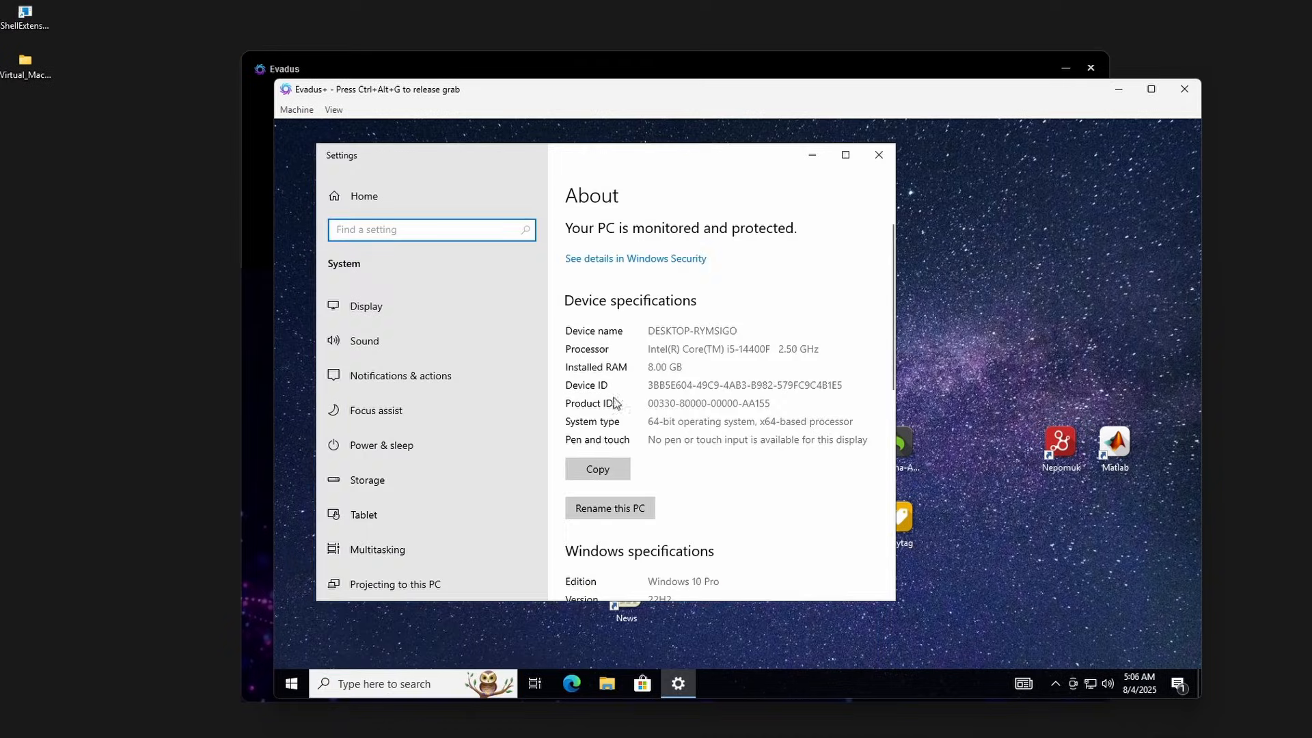
- Reveal the reported disk in Device Manager: ADATA Legend 700 128GB NVMe
scroll(down, 3)
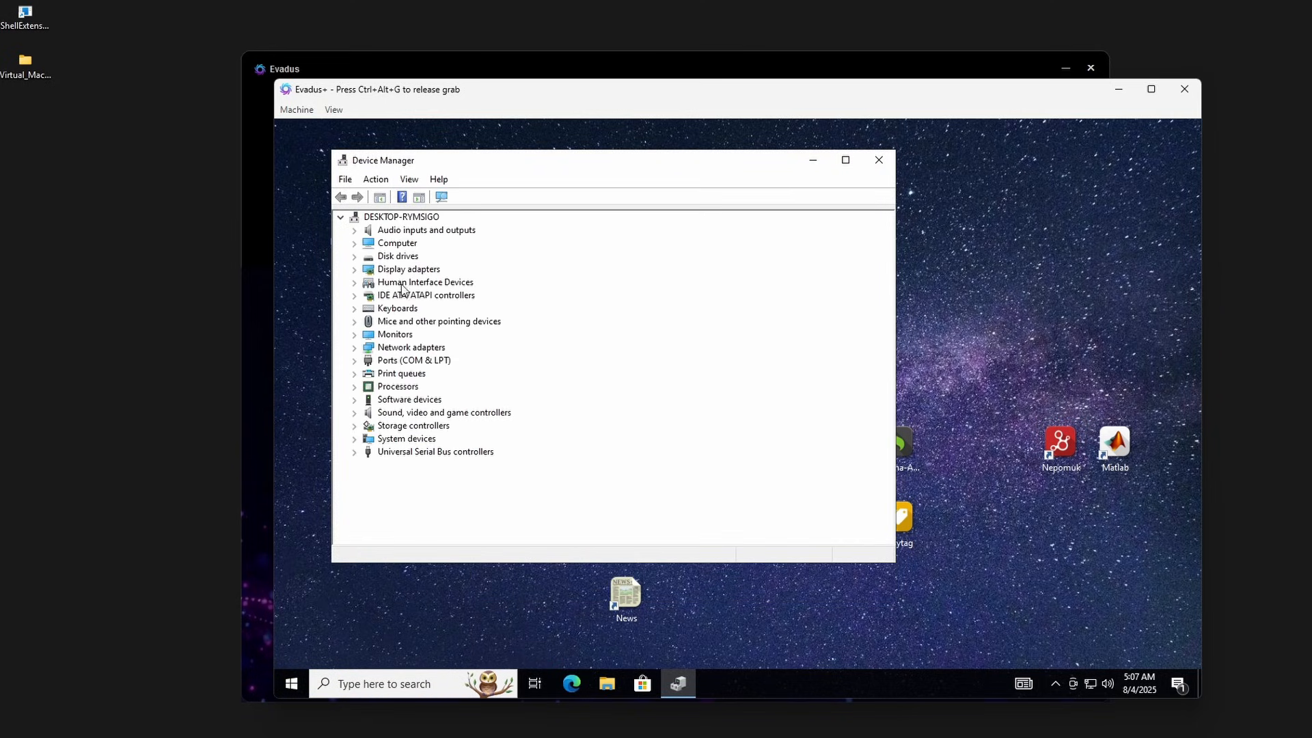
click(354, 255)
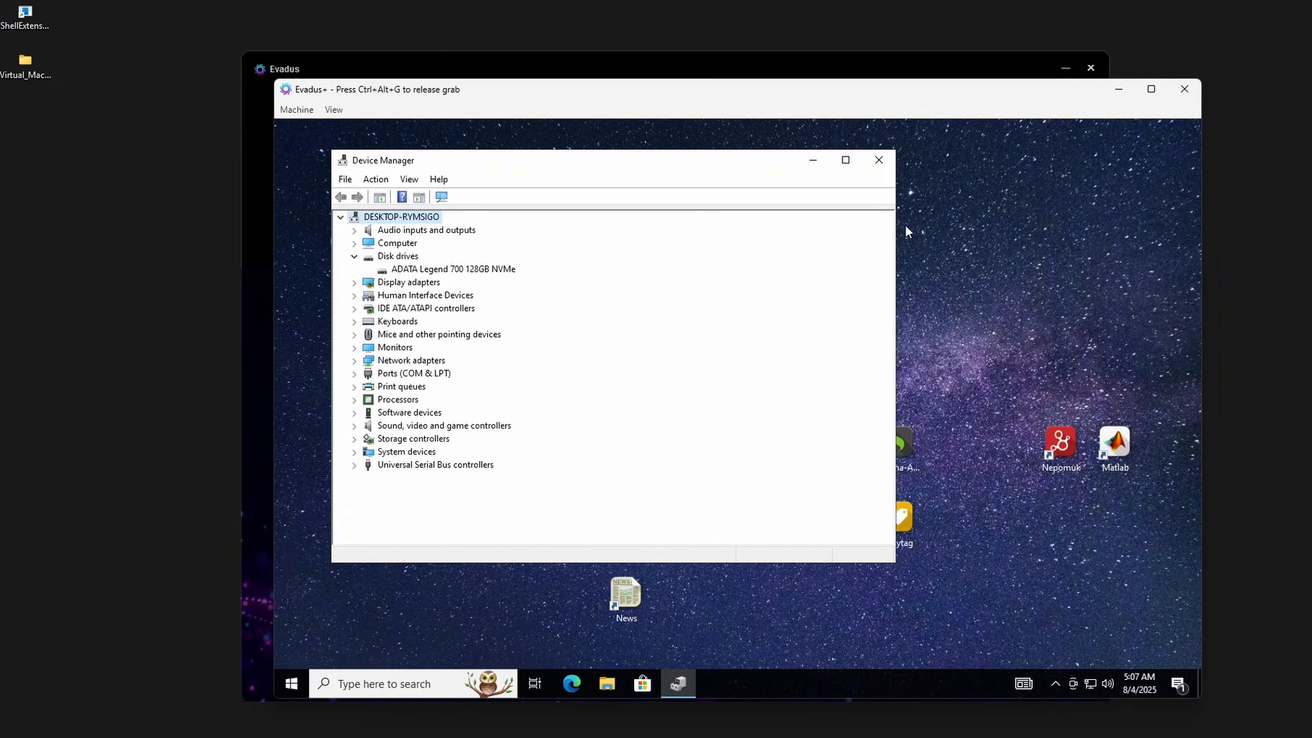
- Close Device Manager and shut the virtual machine window to relaunch it fresh
click(879, 160)
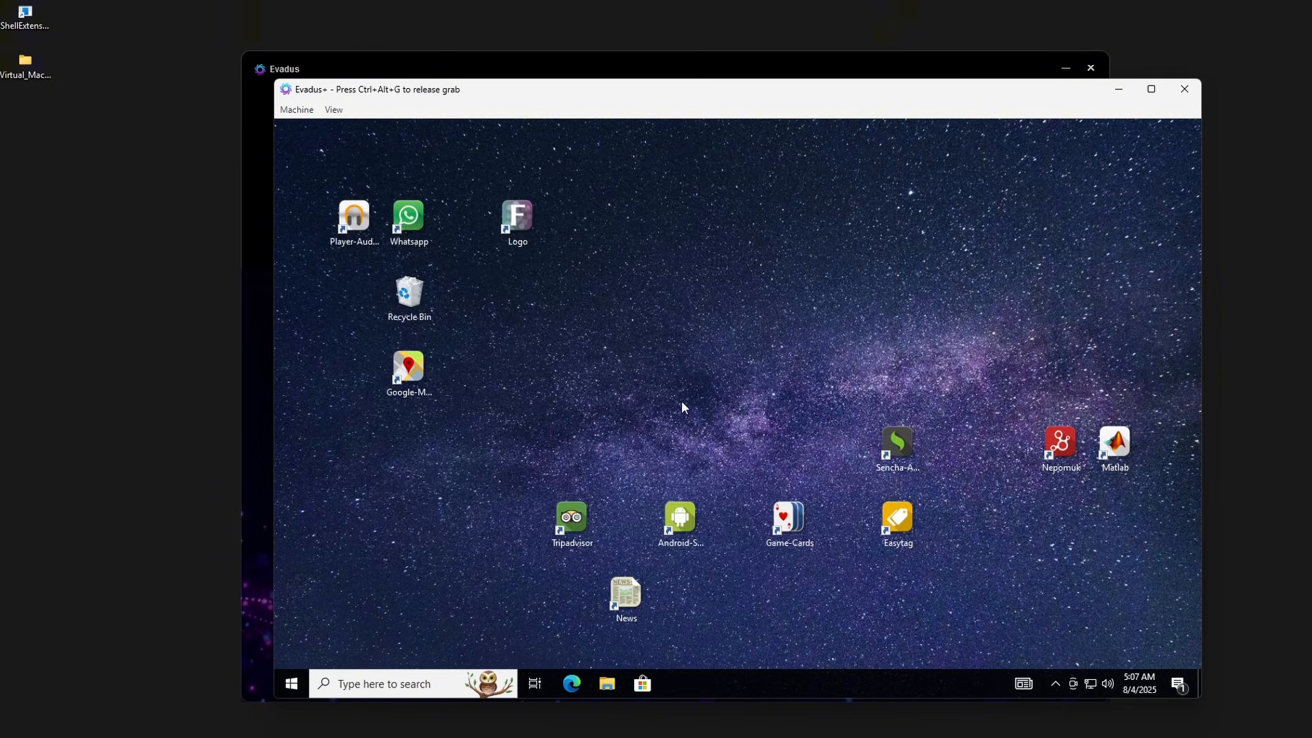
mouse_move(807, 360)
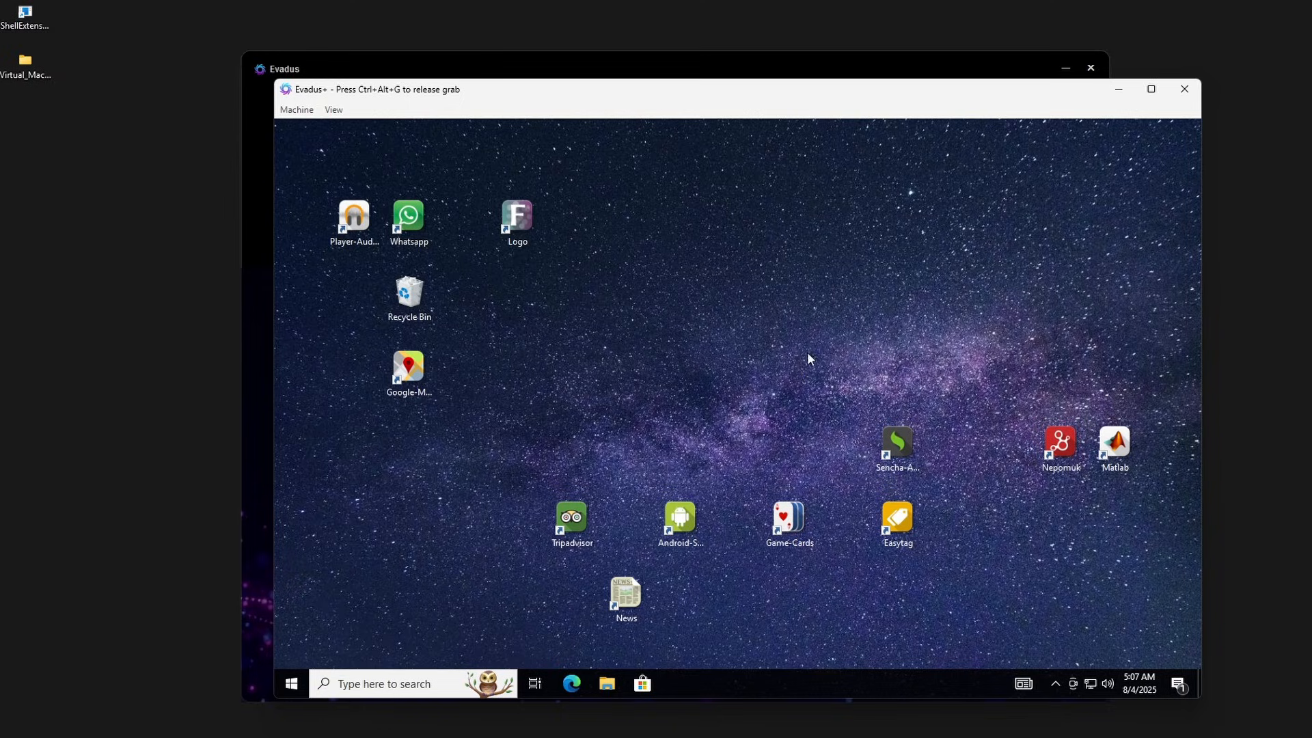
click(291, 684)
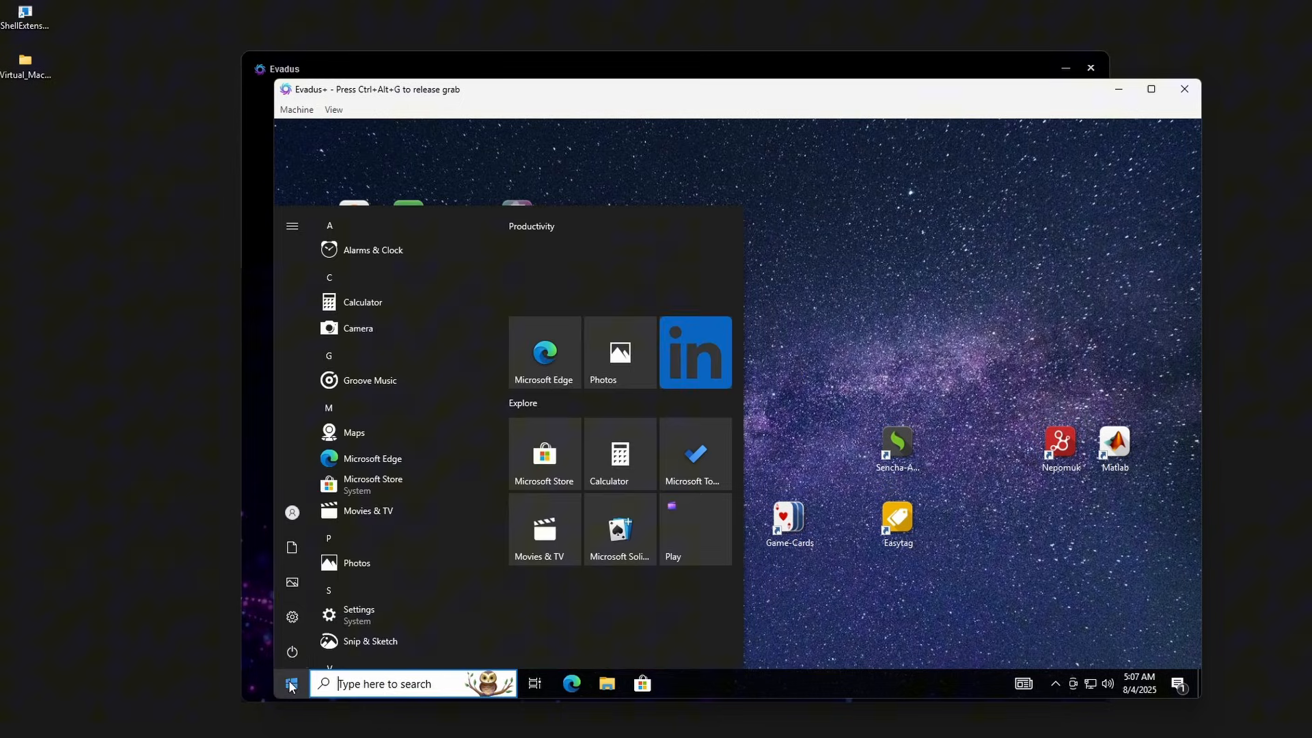
click(291, 683)
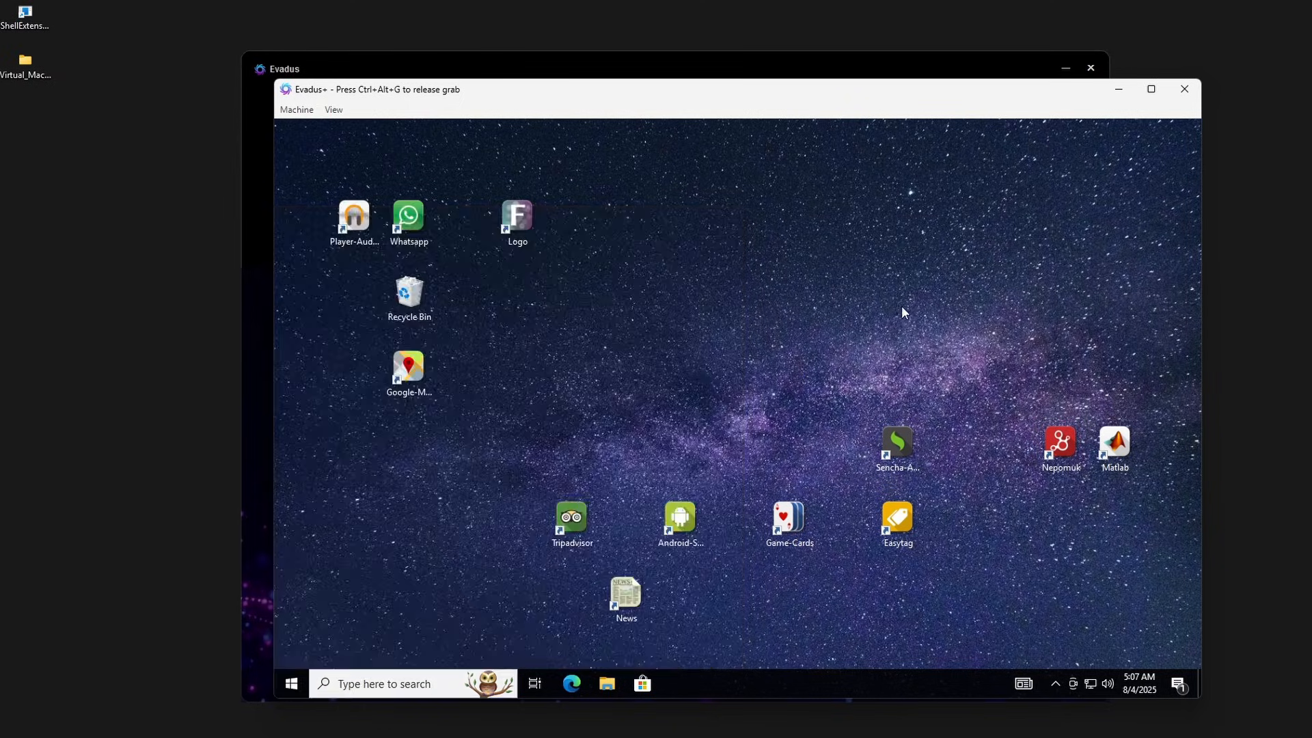
mouse_move(1130, 152)
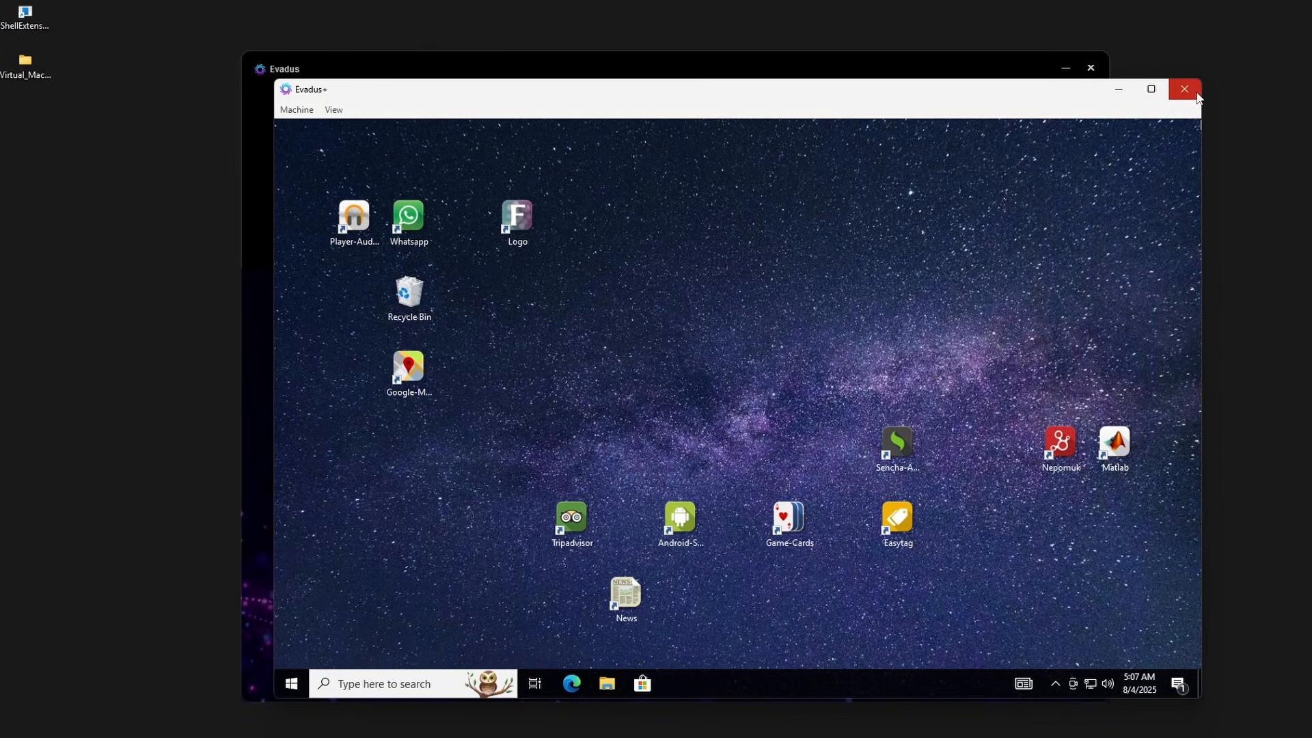
click(1183, 90)
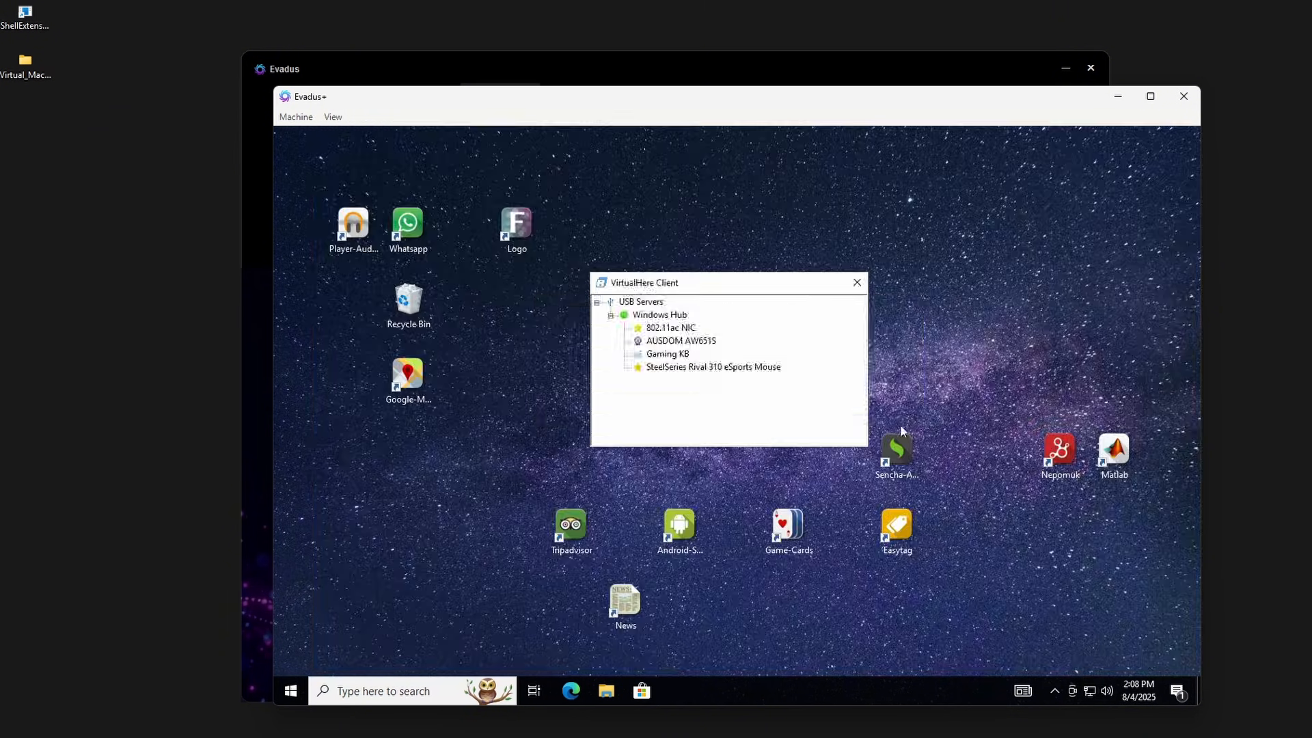
- Check Device Manager again, now reporting a Kingston NV2 128GB PCIe NVMe disk
right_click(290, 690)
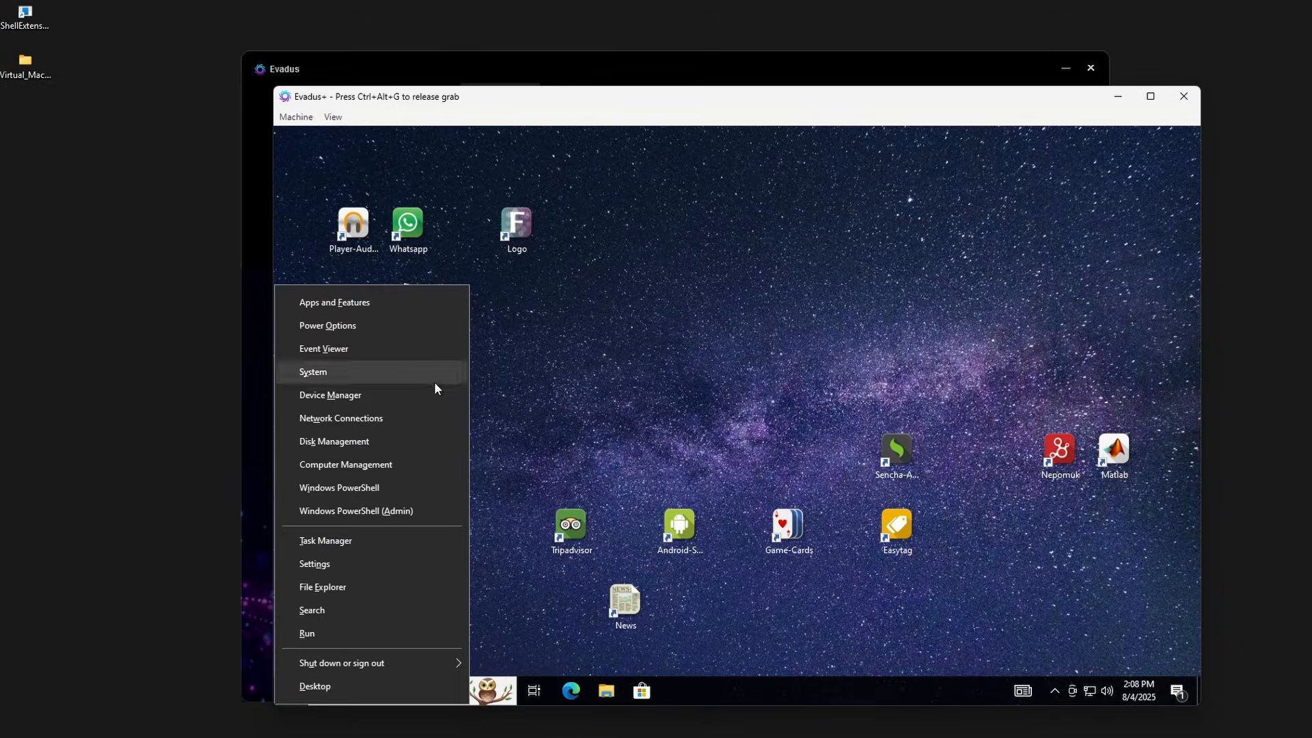
click(330, 393)
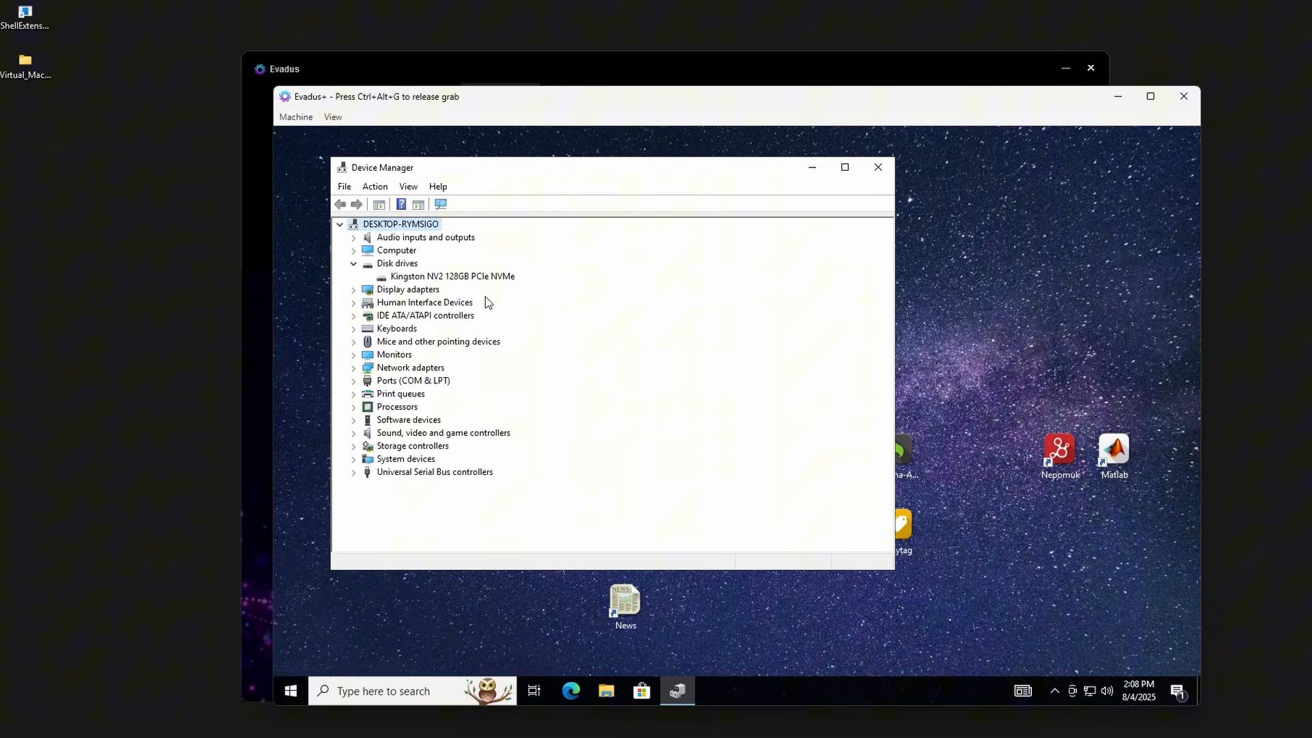
mouse_move(400, 287)
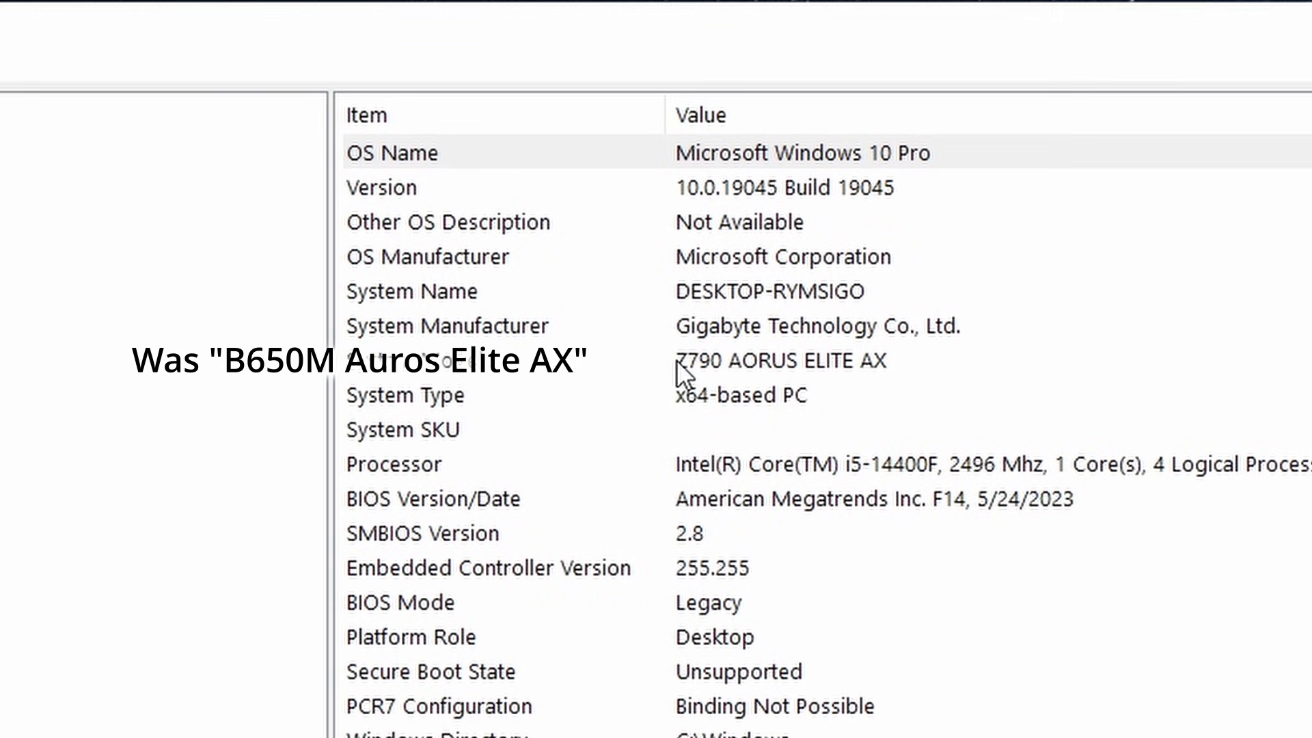
mouse_move(844, 343)
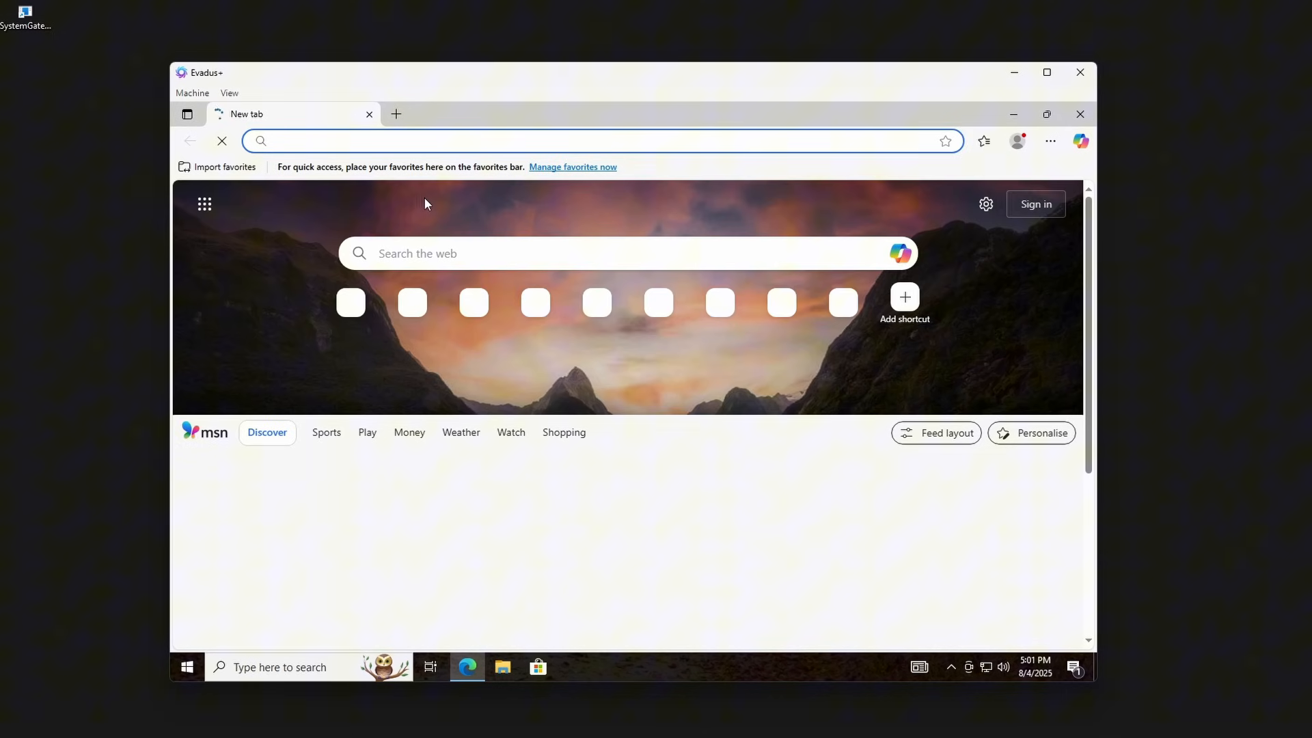
- Search 'safe exam browser' in Edge and download Safe Exam Browser 3.9.0 for Windows
click(587, 141)
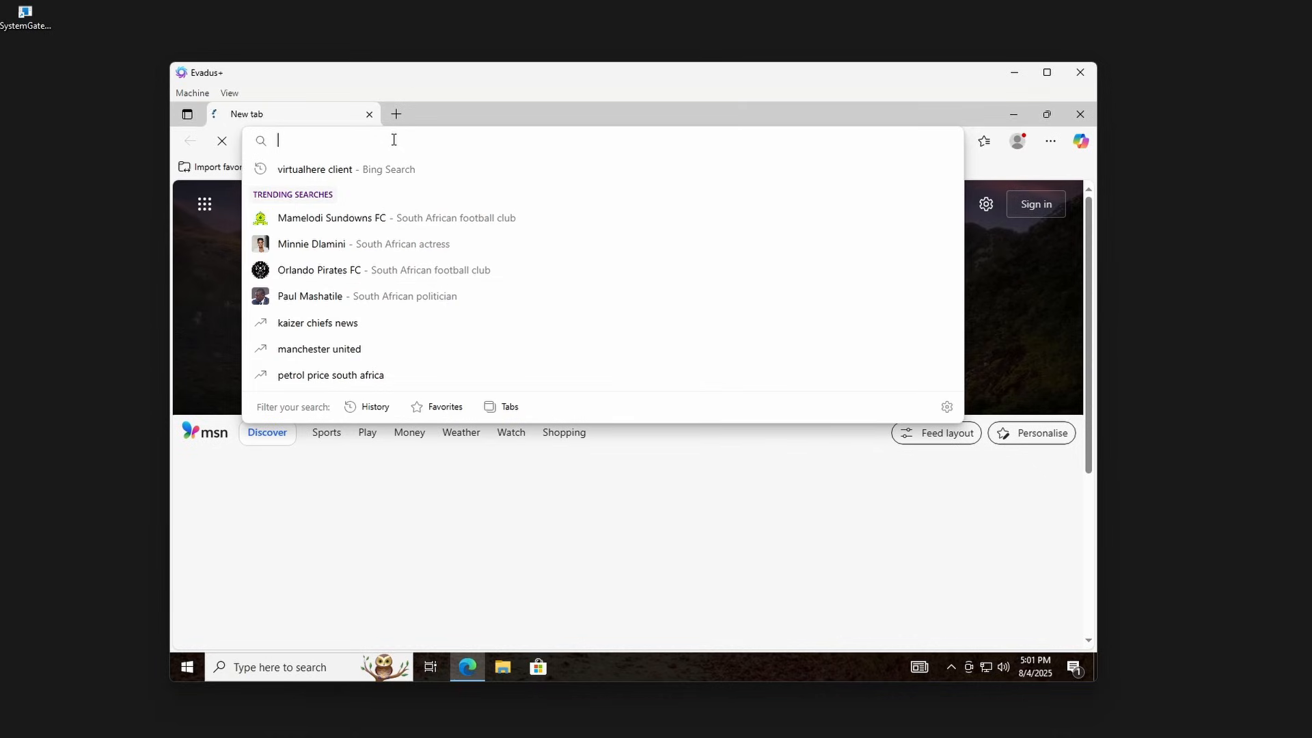
text(safe e)
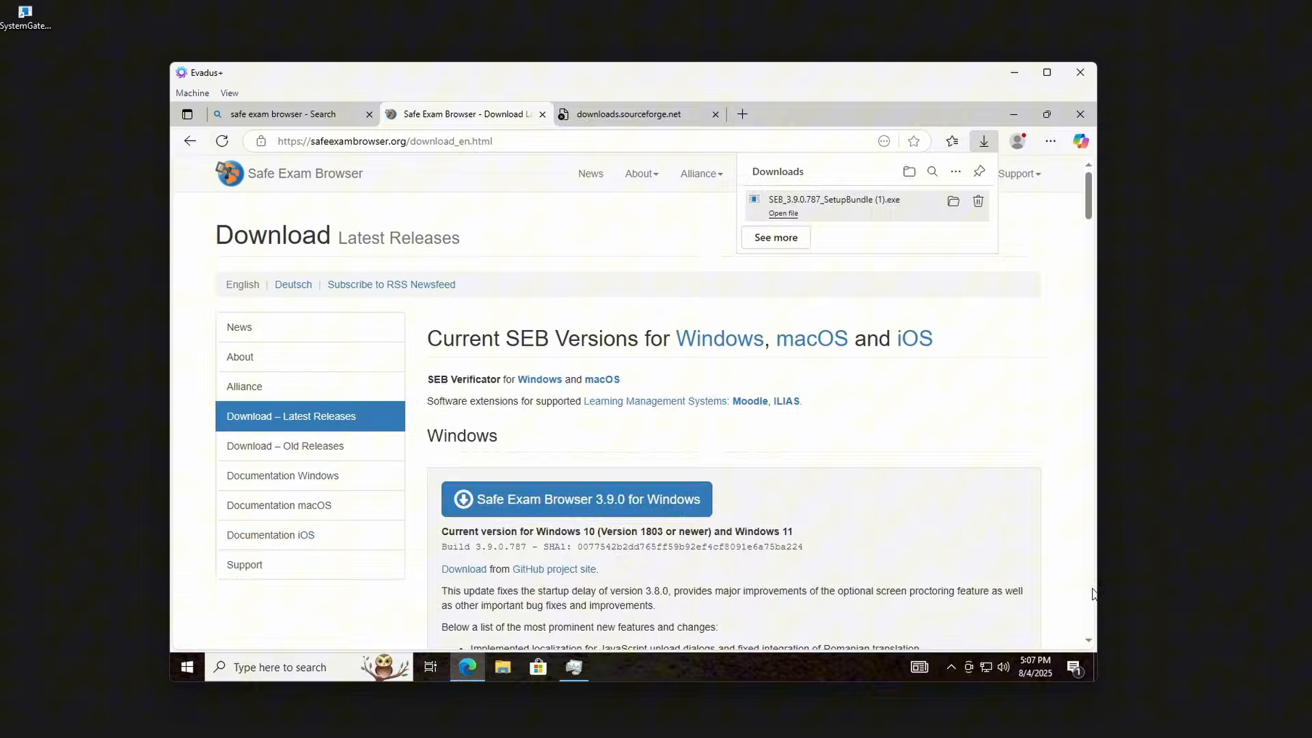
click(781, 213)
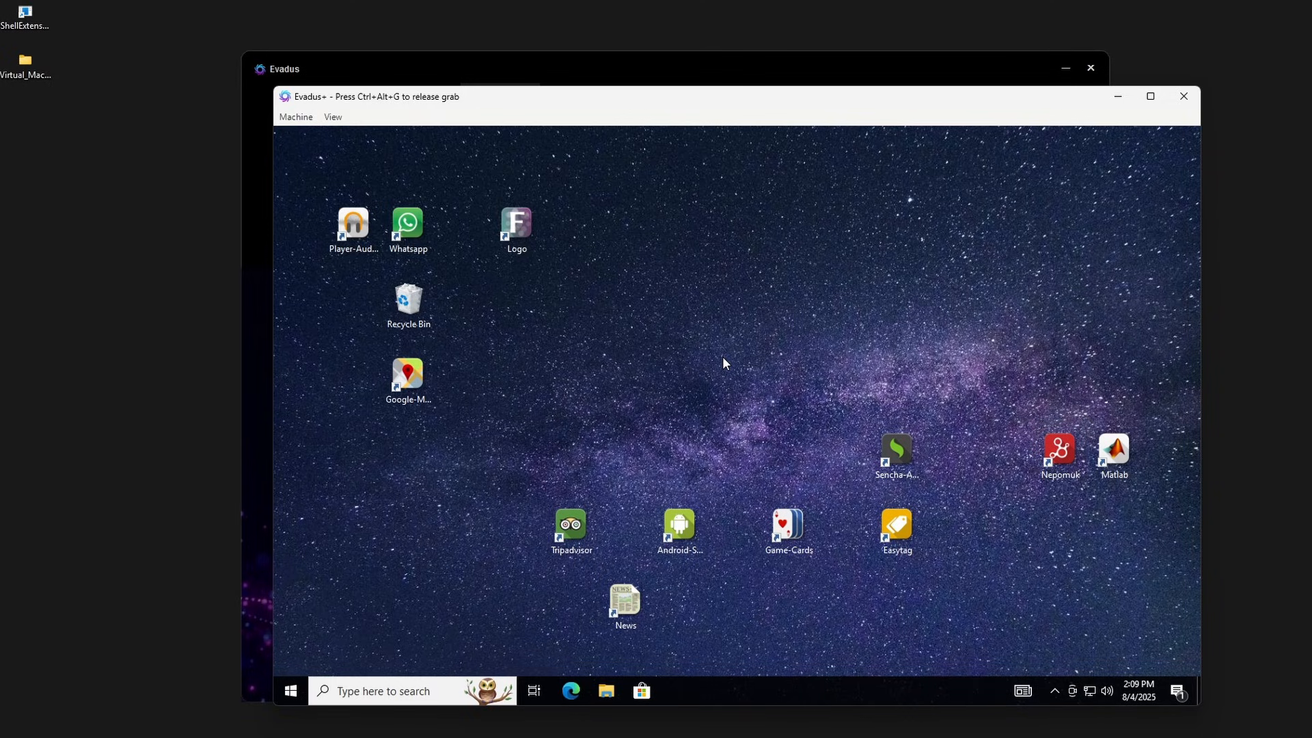
mouse_move(740, 260)
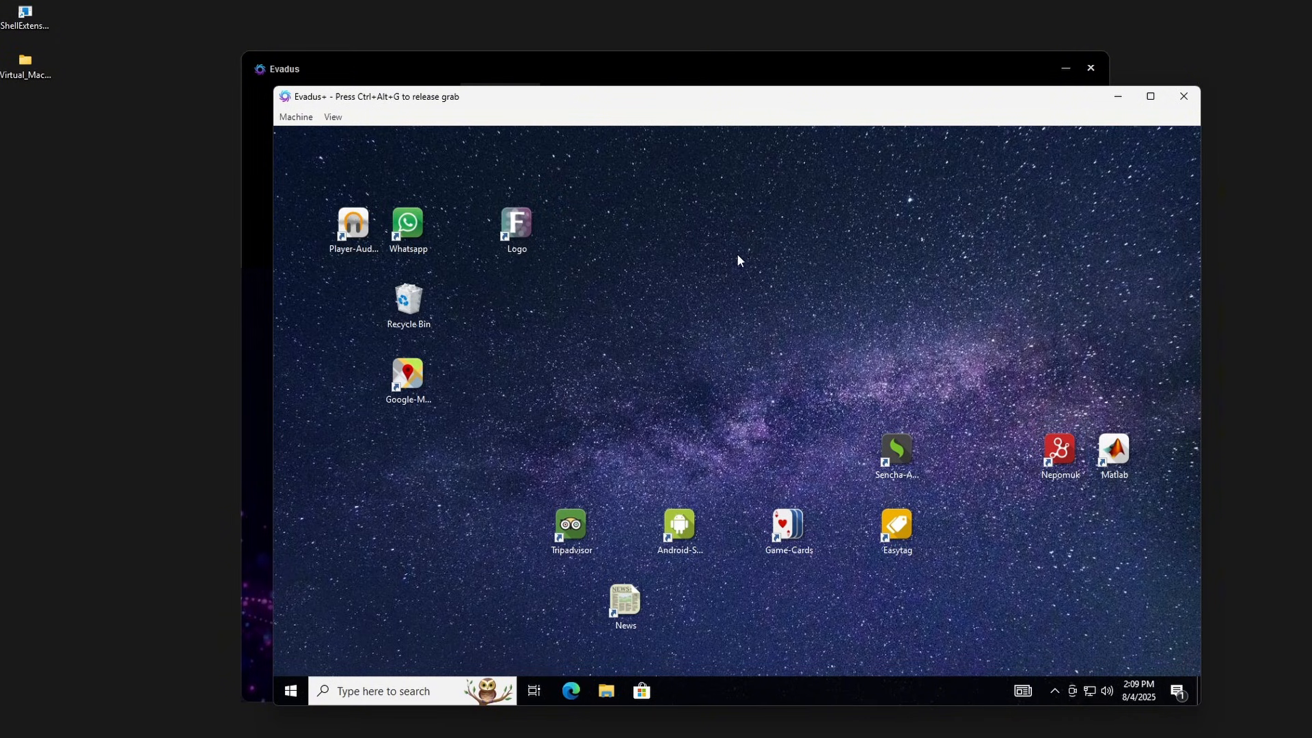
mouse_move(696, 294)
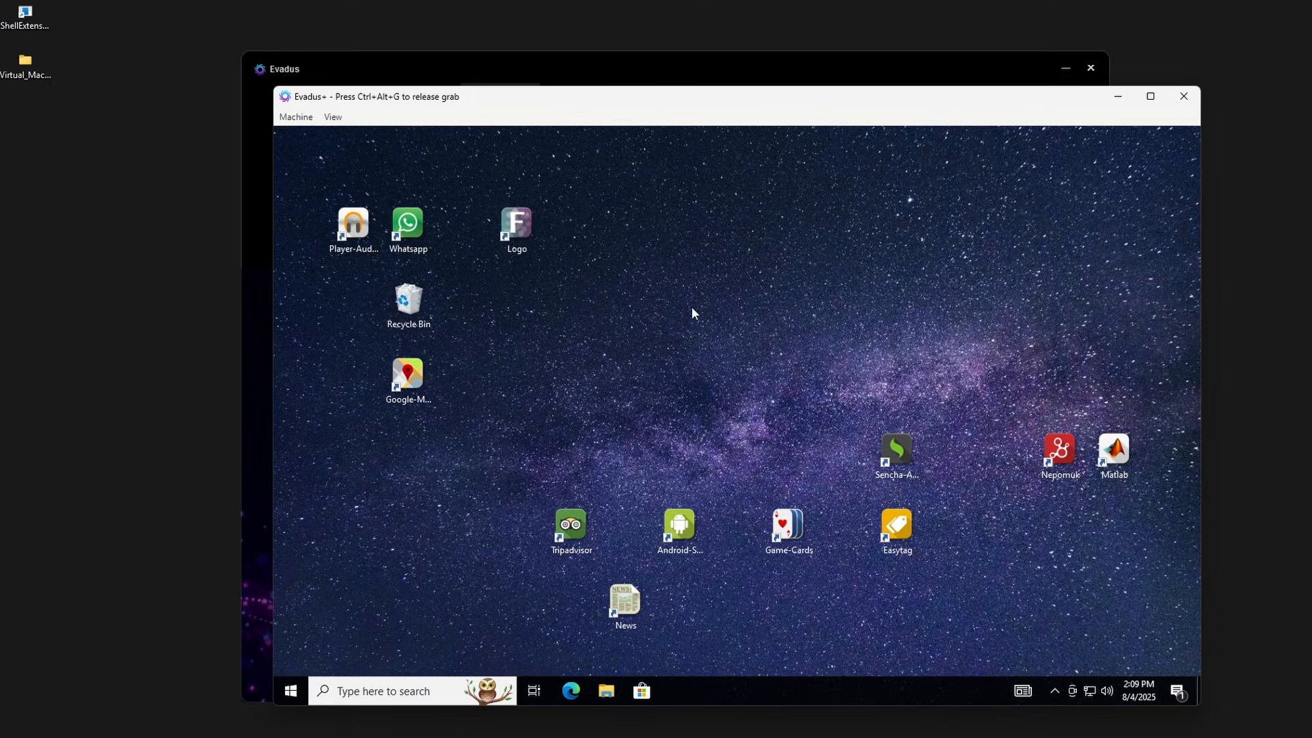
mouse_move(654, 429)
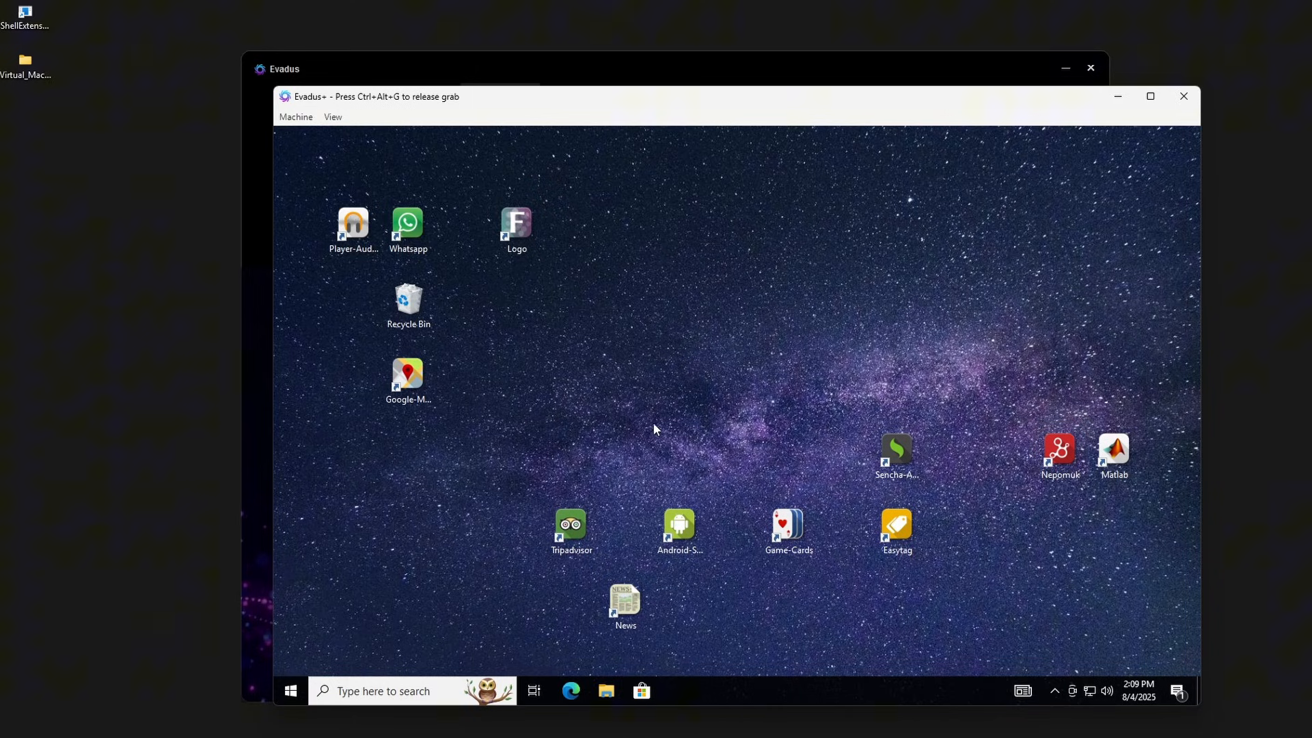
mouse_move(429, 444)
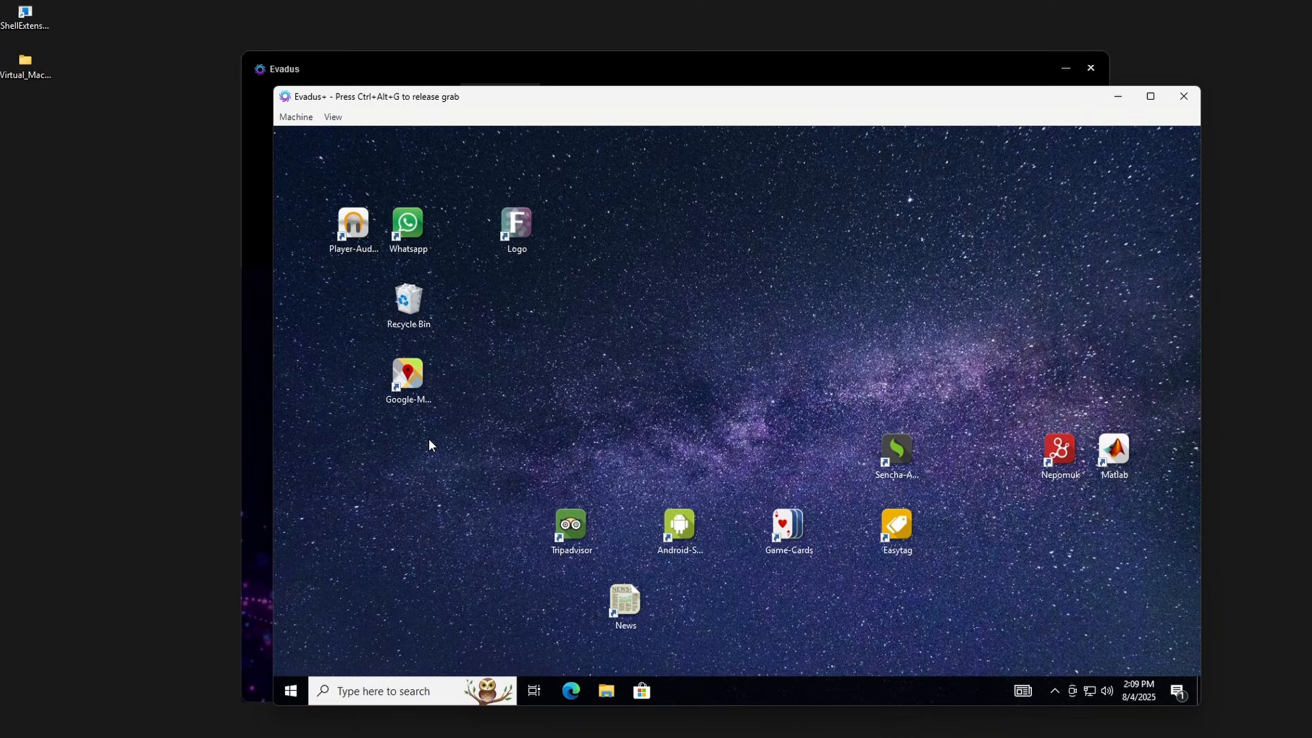
mouse_move(528, 303)
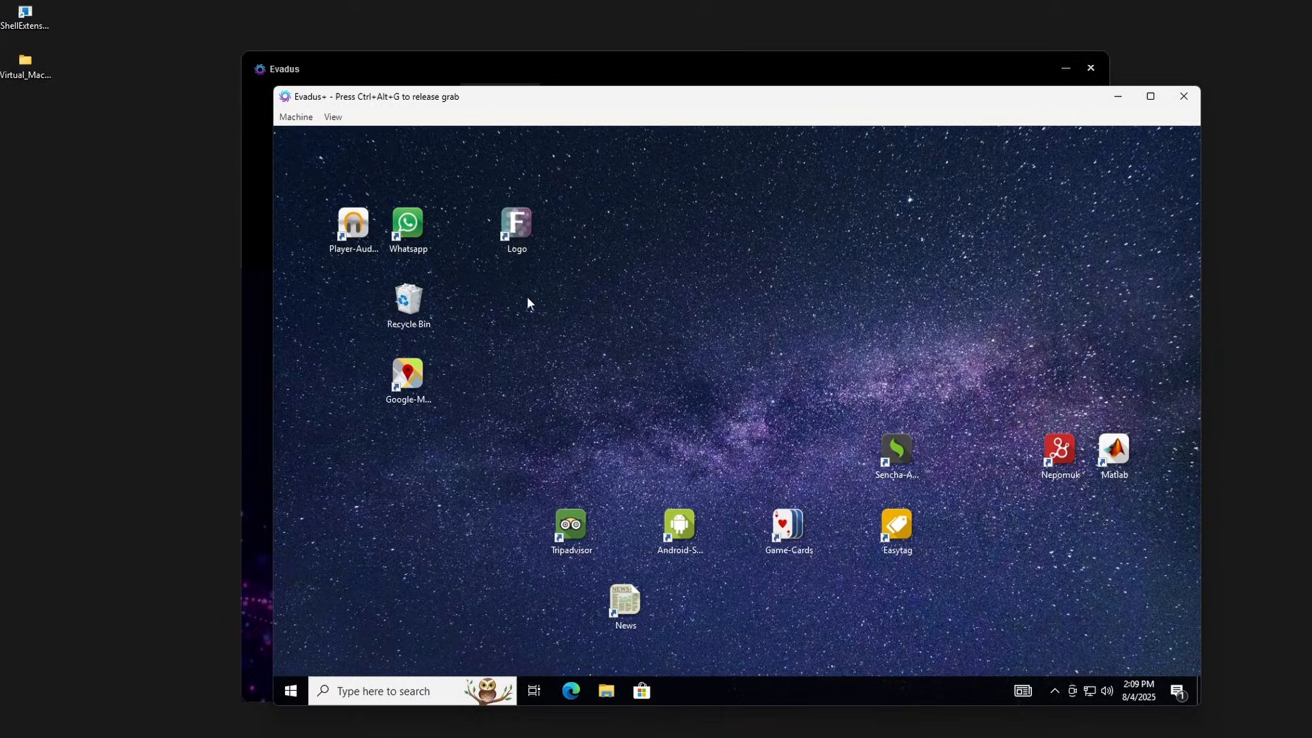
mouse_move(1183, 95)
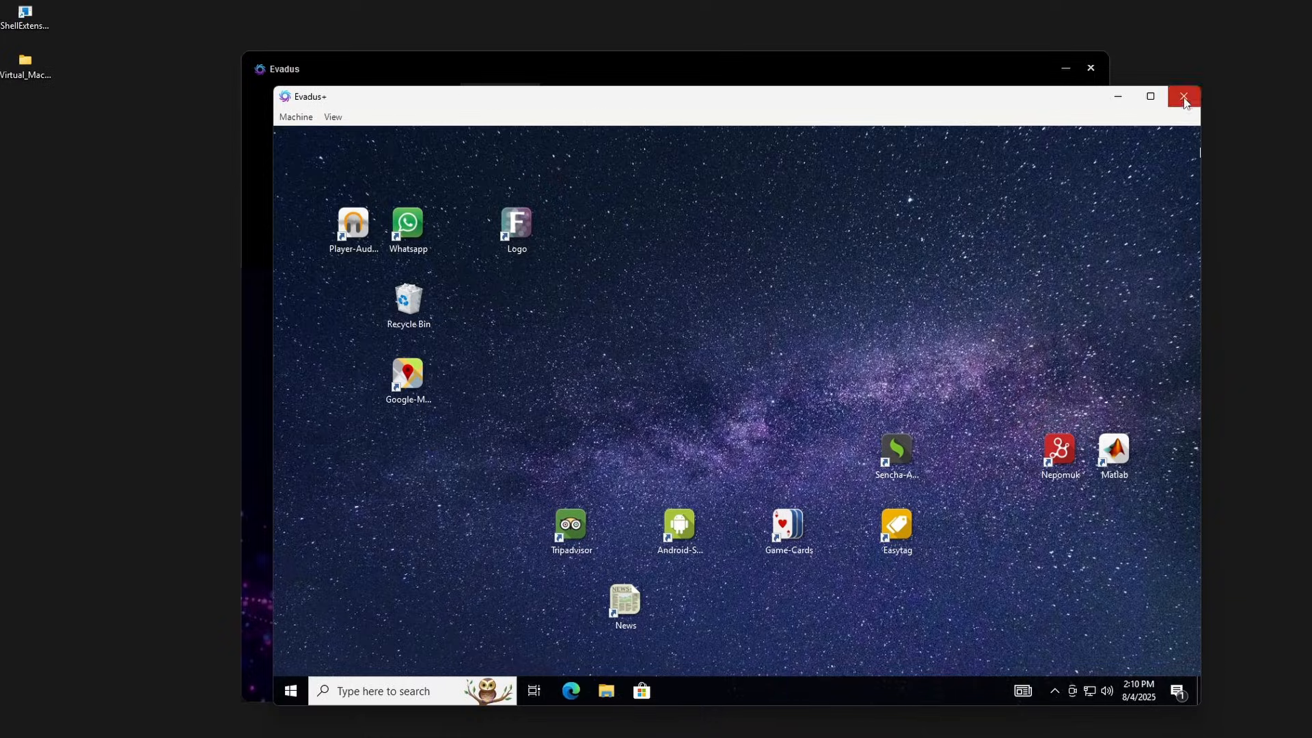
- Close the virtual machine window, returning to the Evadus+ start page
click(1184, 96)
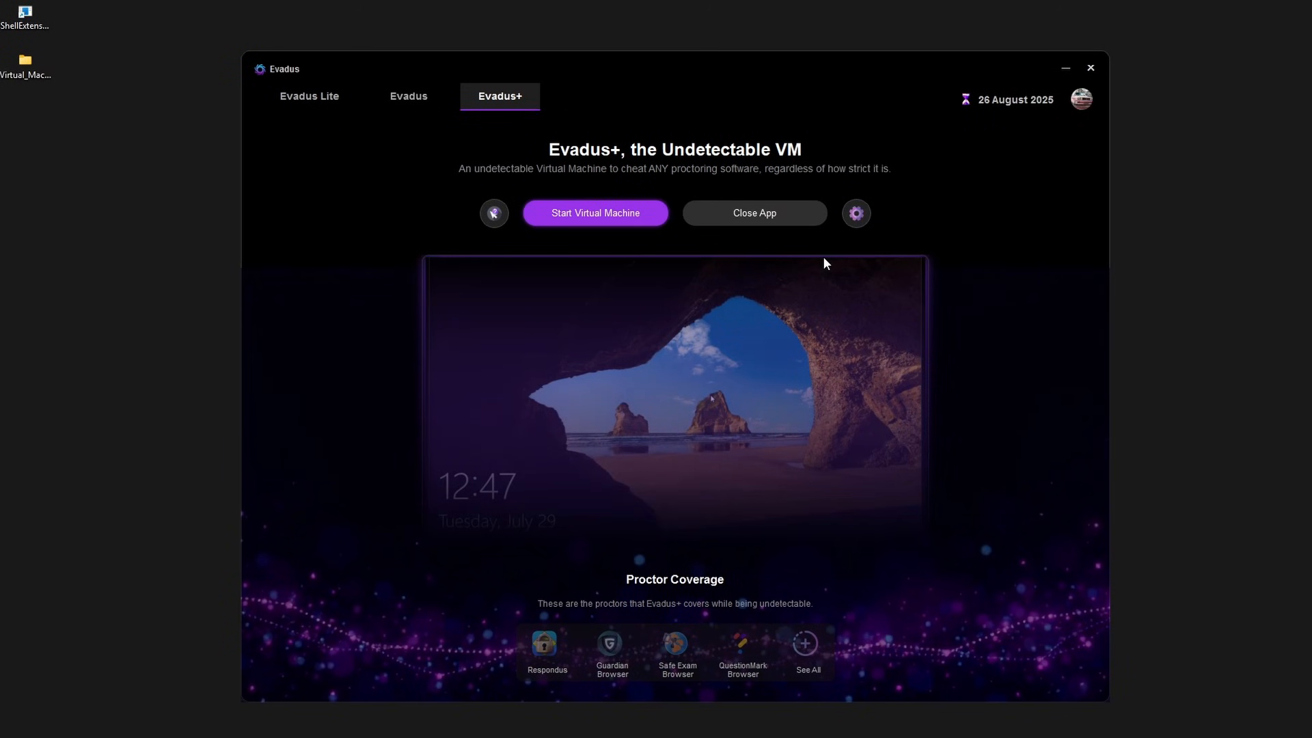
mouse_move(752, 608)
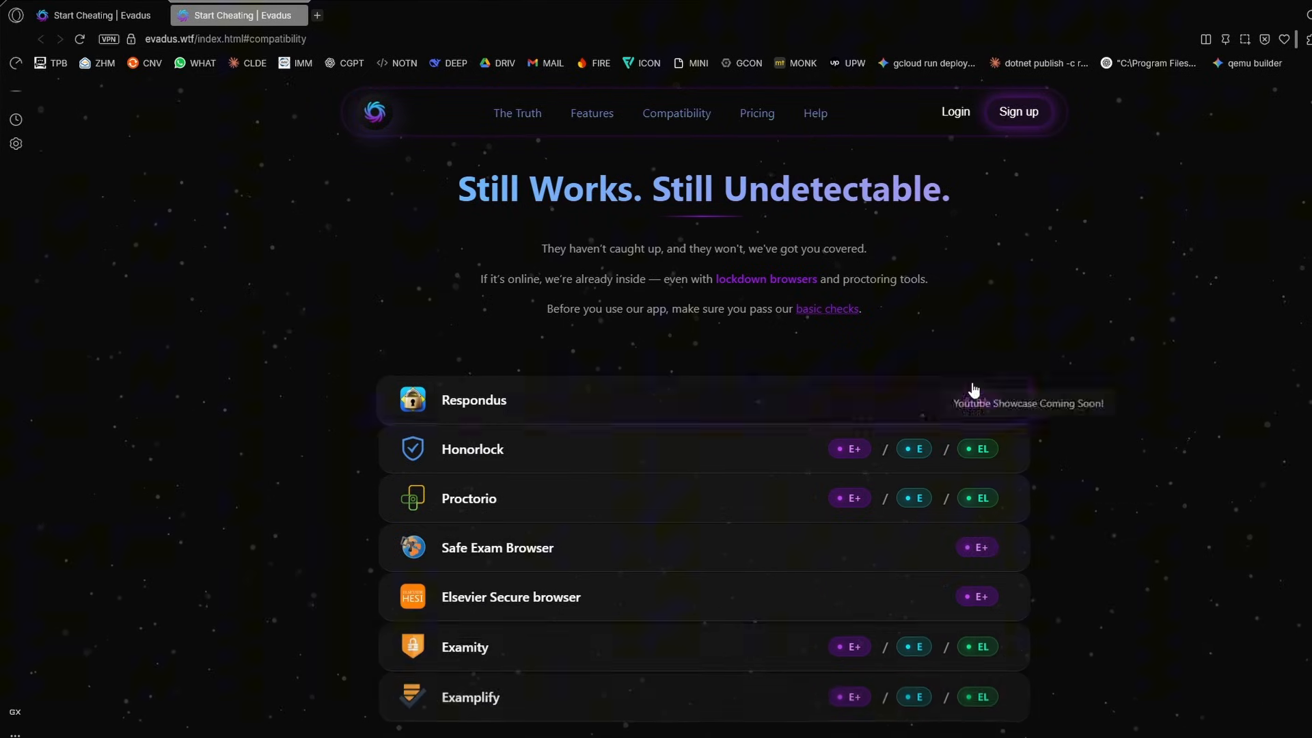
mouse_move(464, 415)
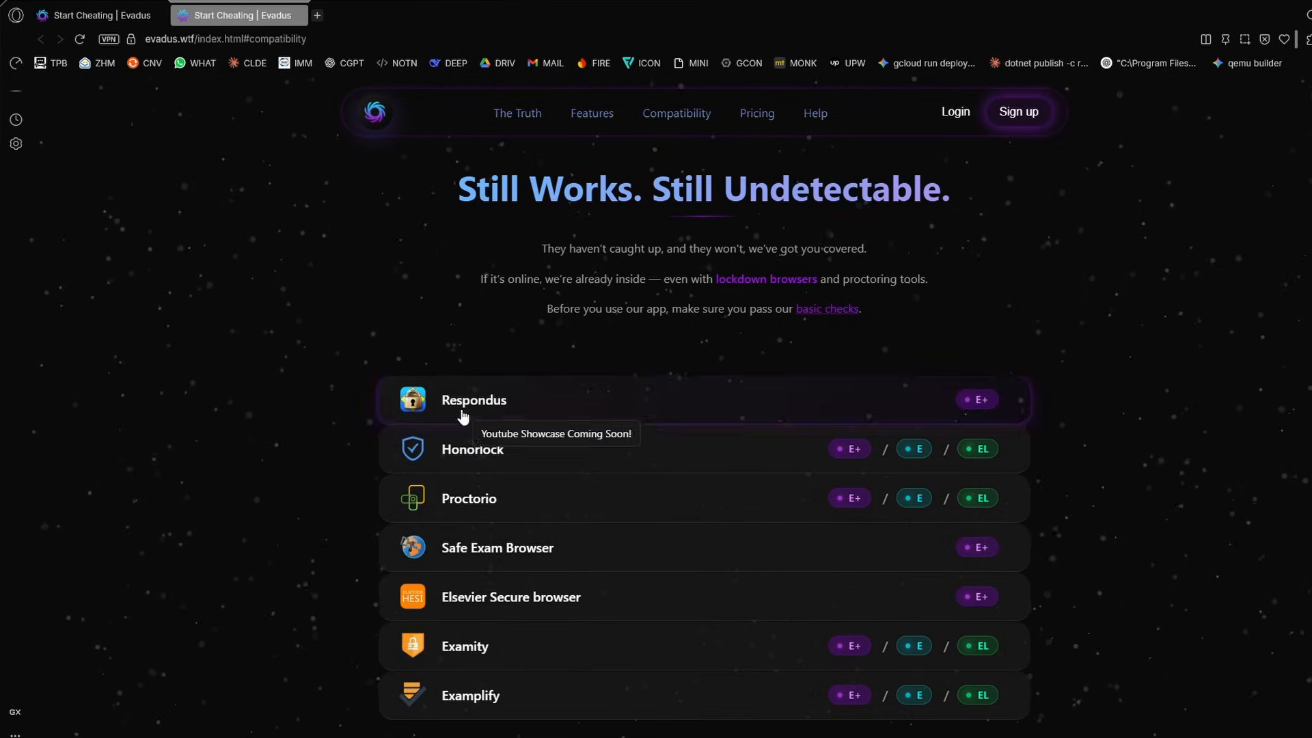
mouse_move(975, 400)
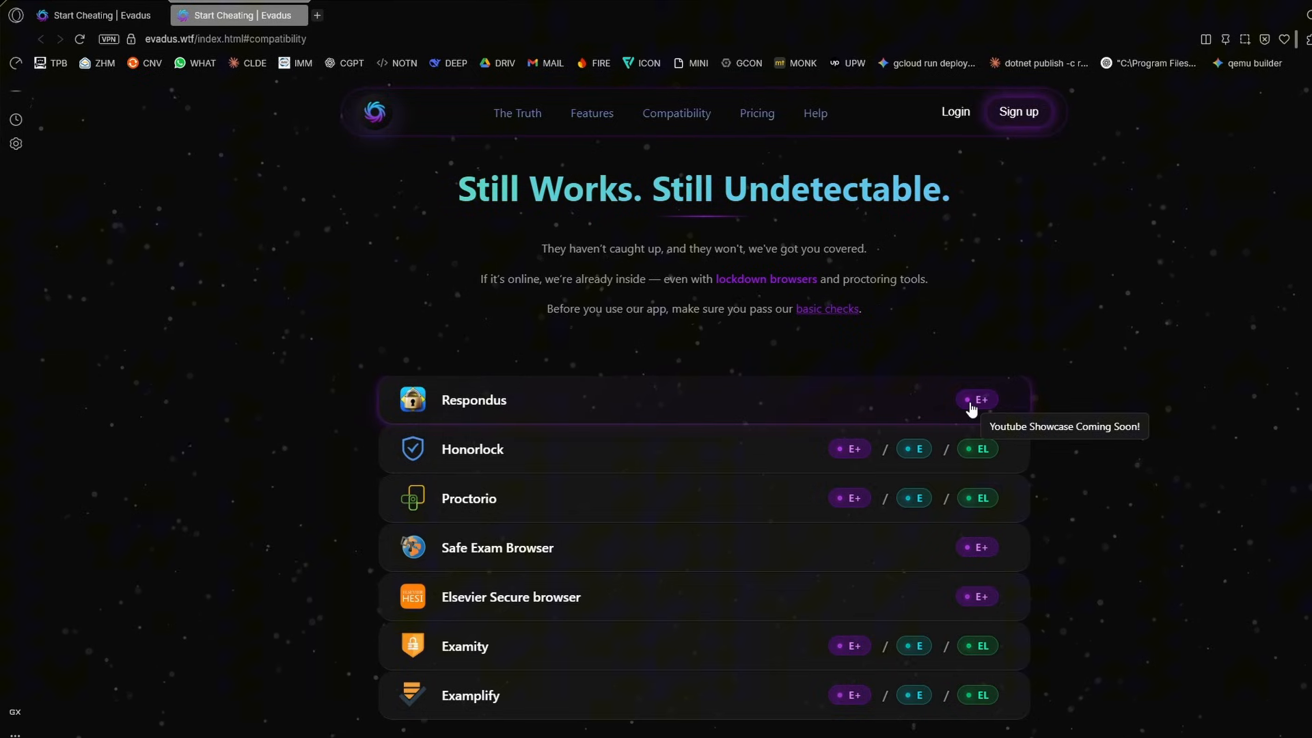
mouse_move(517, 430)
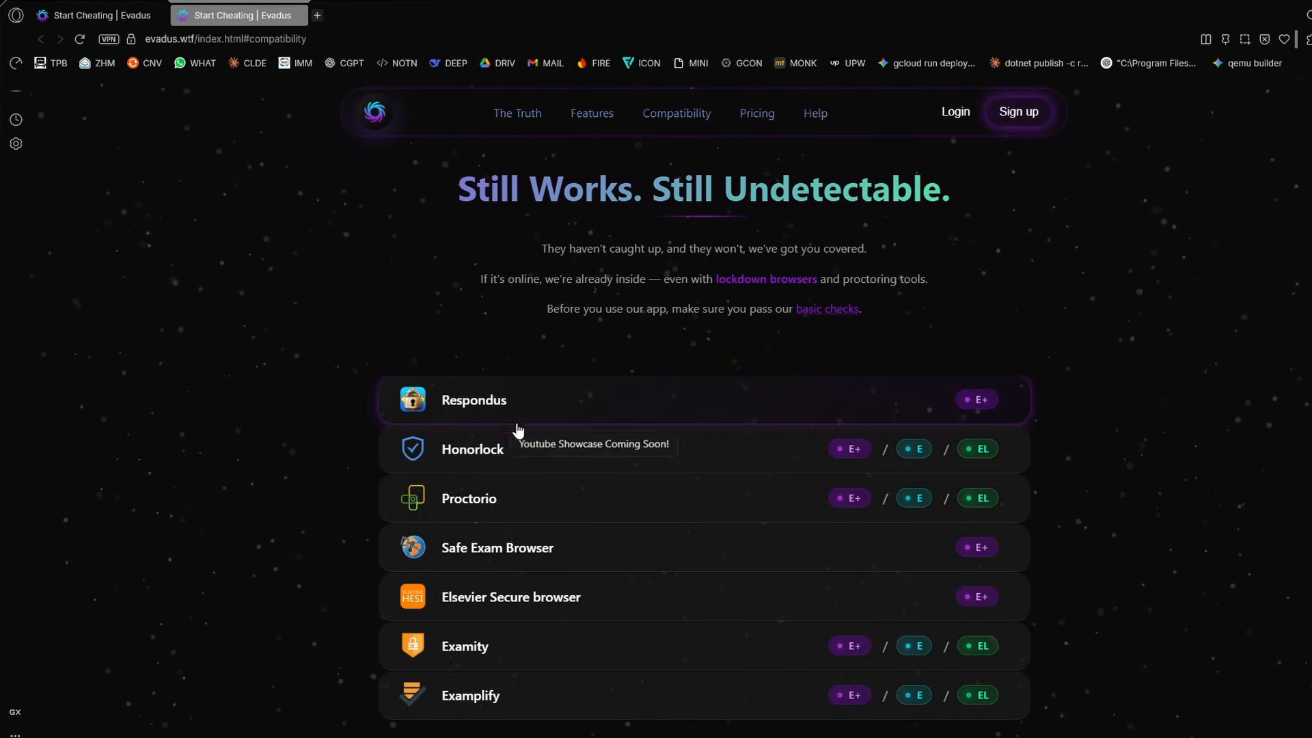
mouse_move(488, 473)
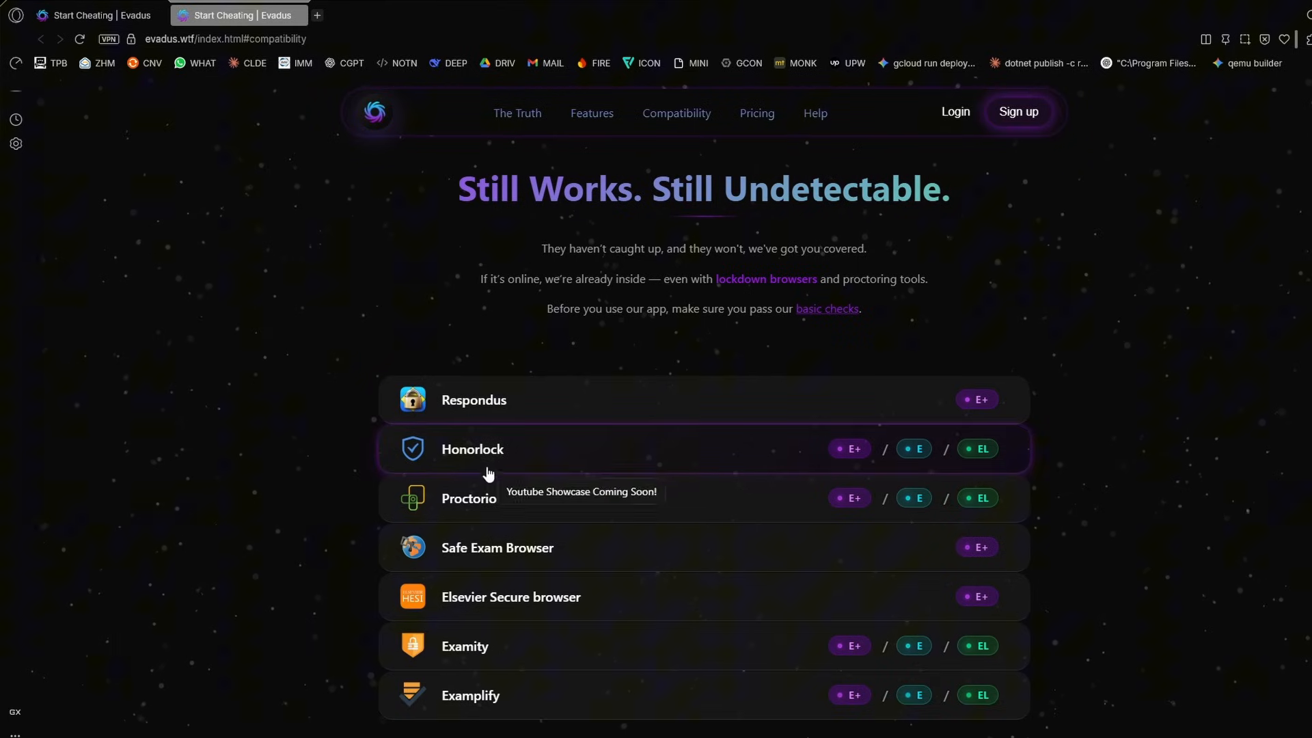
mouse_move(715, 504)
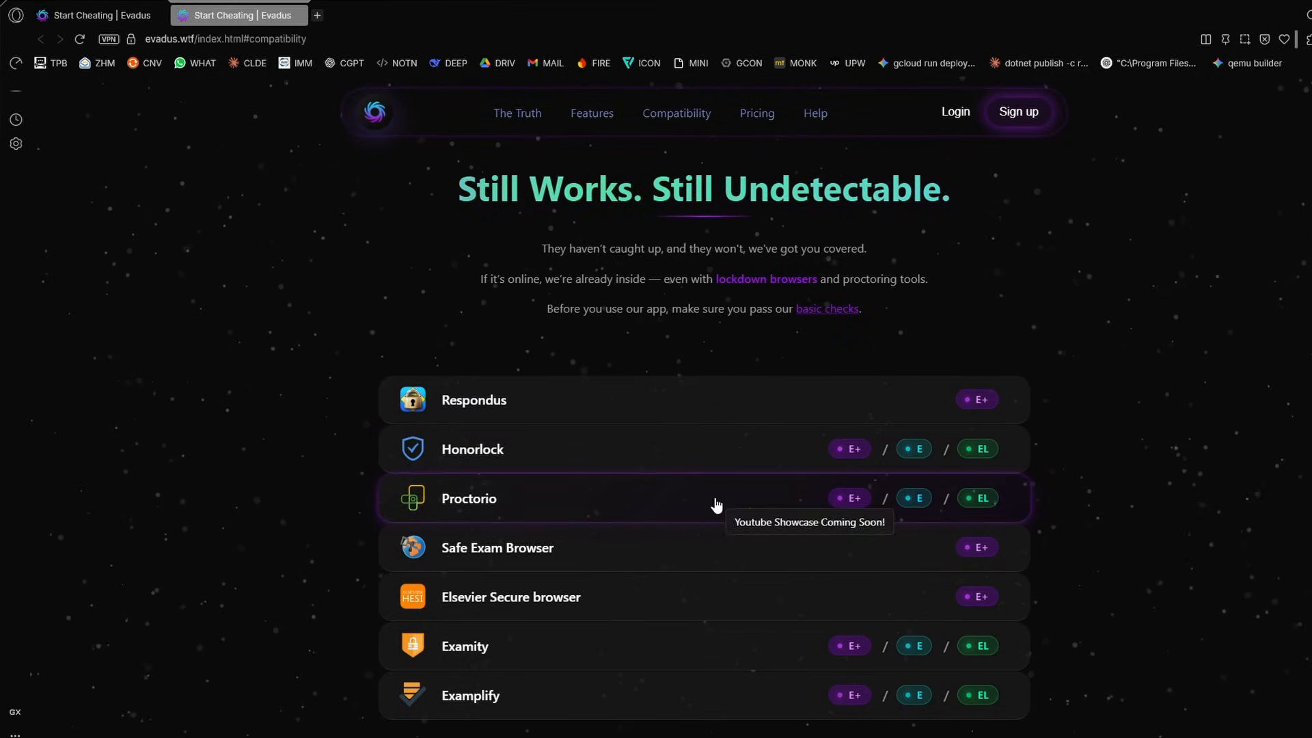
mouse_move(836, 509)
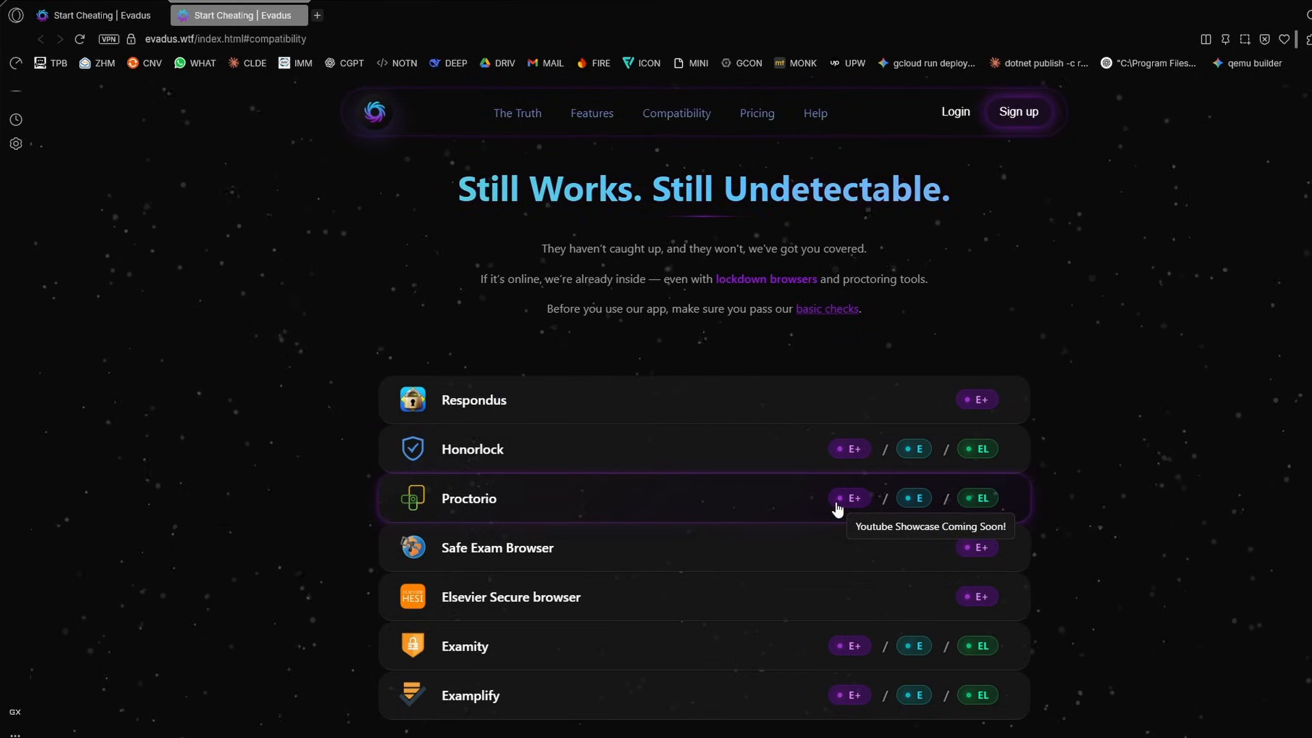